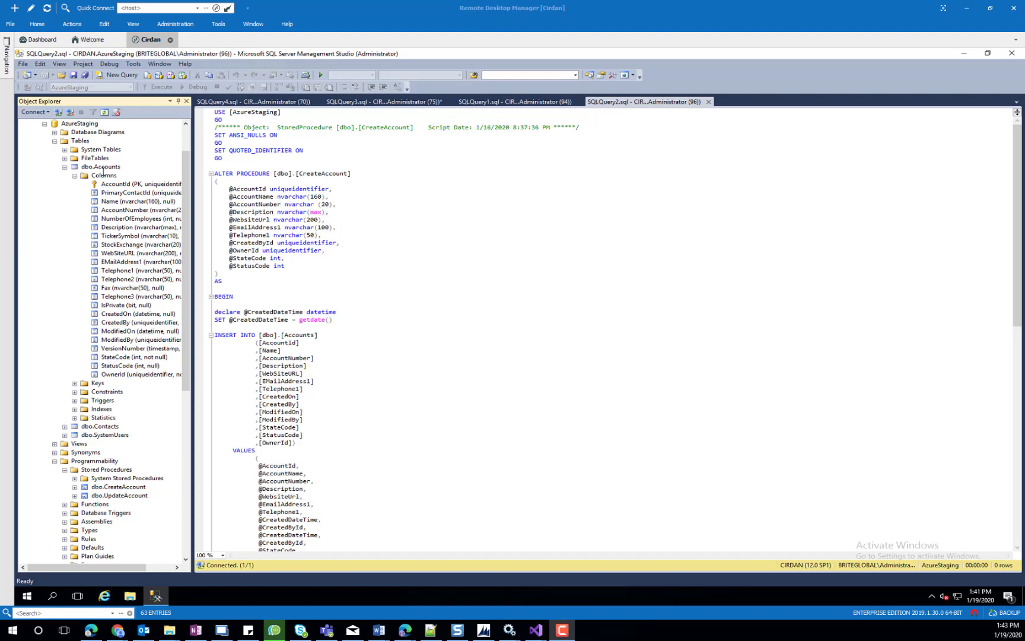
- Inspect the dbo.Accounts, Contacts and SystemUsers tables and the CreateAccount procedure parameters
click(101, 166)
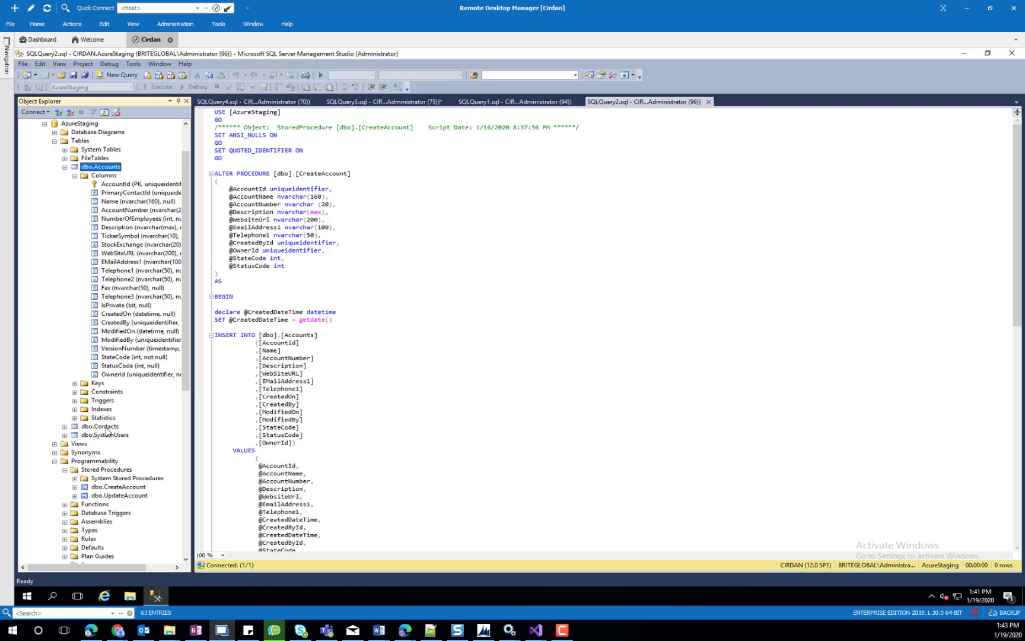
click(100, 426)
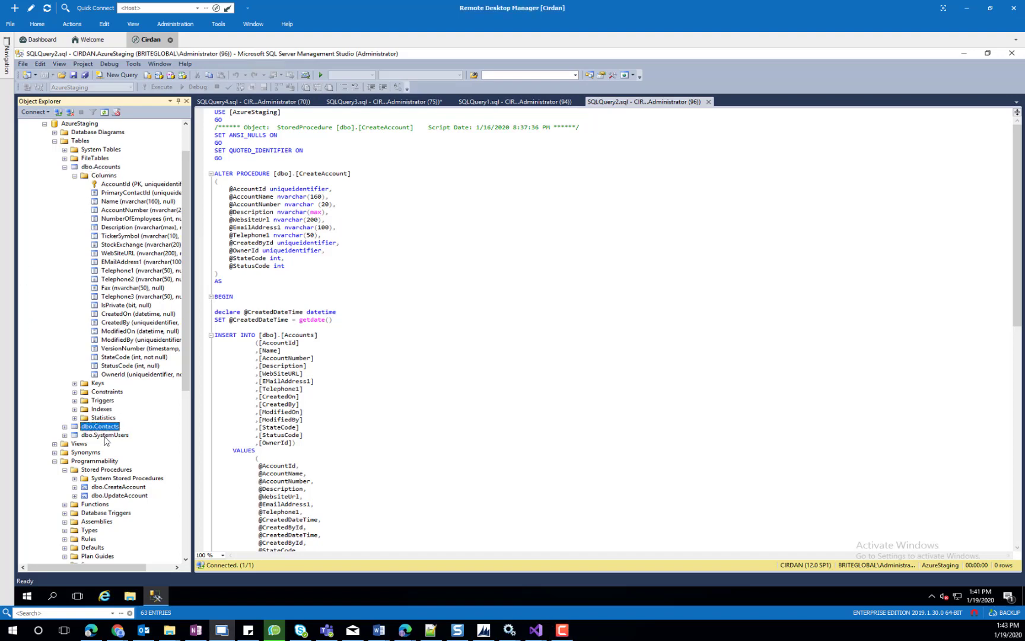
click(104, 434)
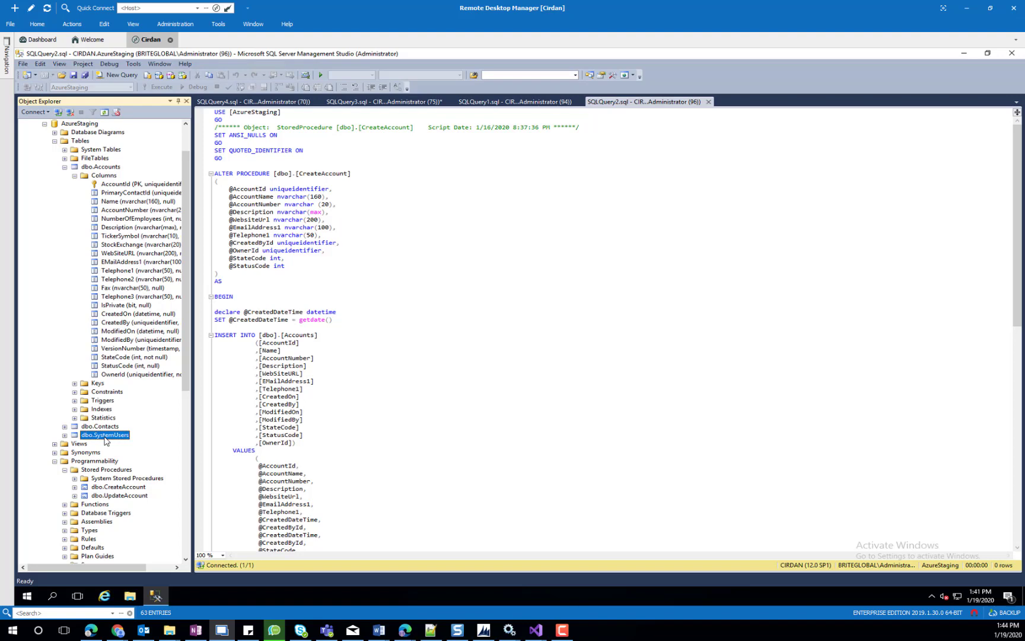
mouse_move(175, 322)
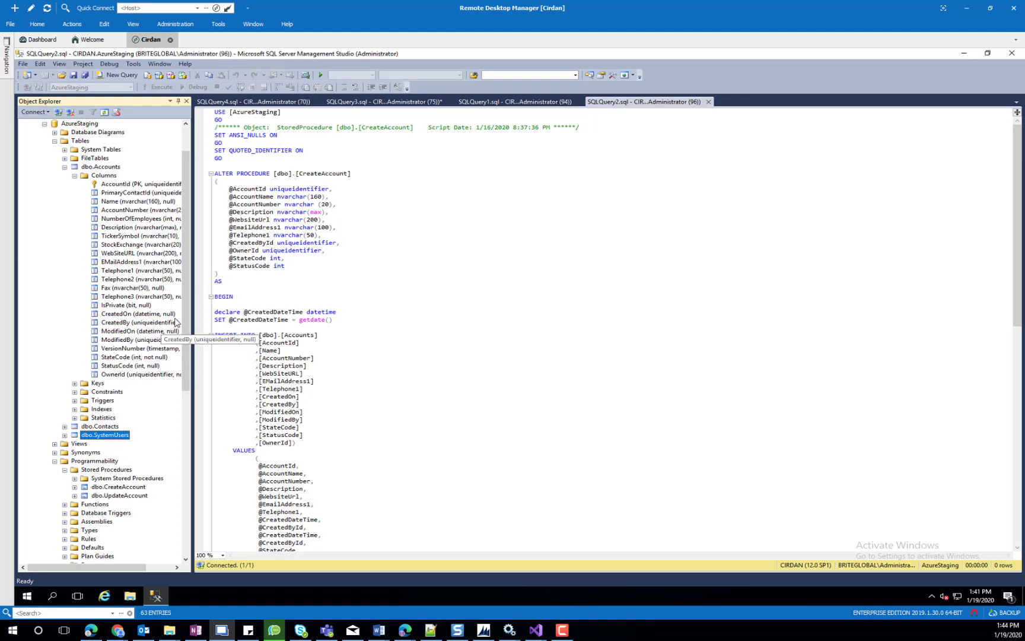
scroll(down, 3)
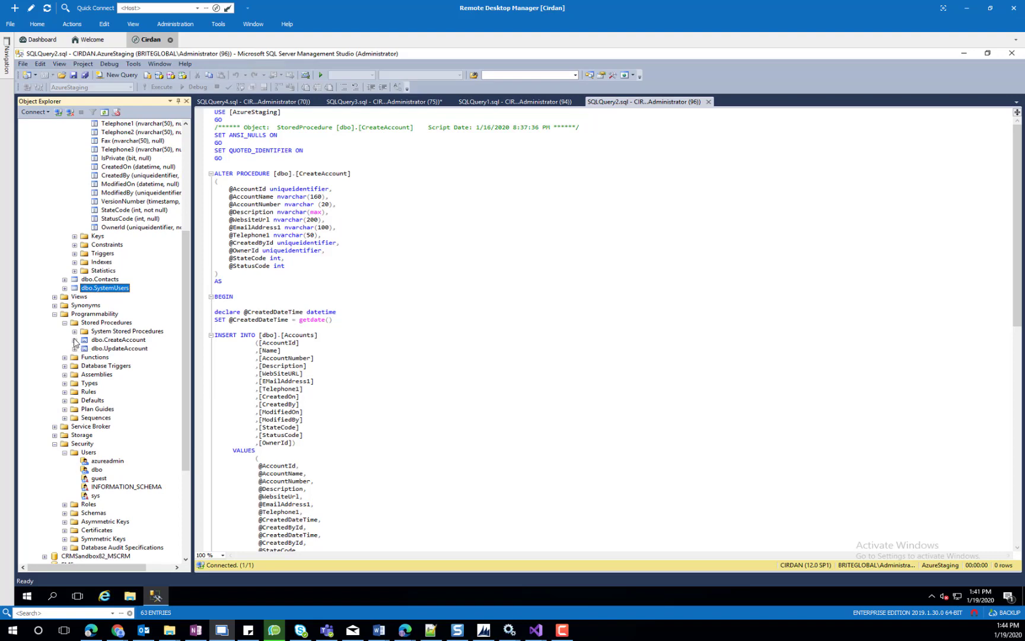
click(76, 339)
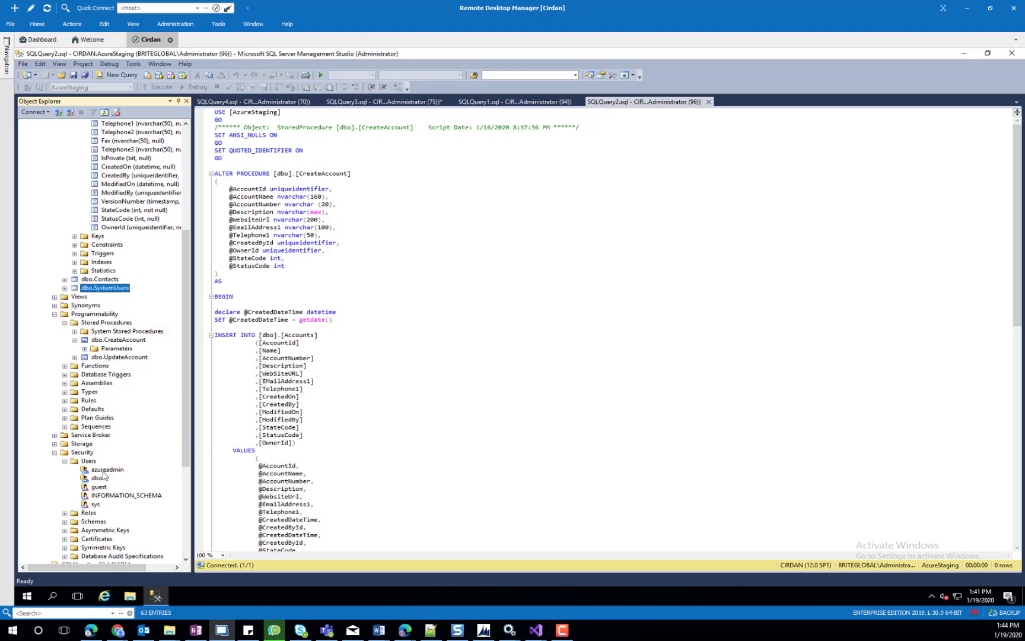
click(104, 469)
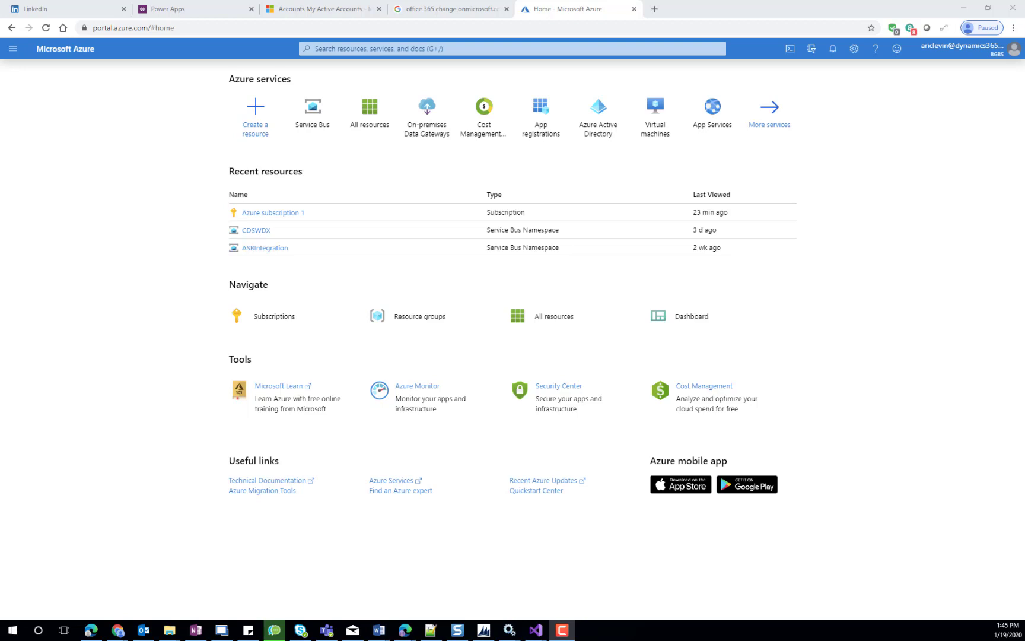
mouse_move(474, 354)
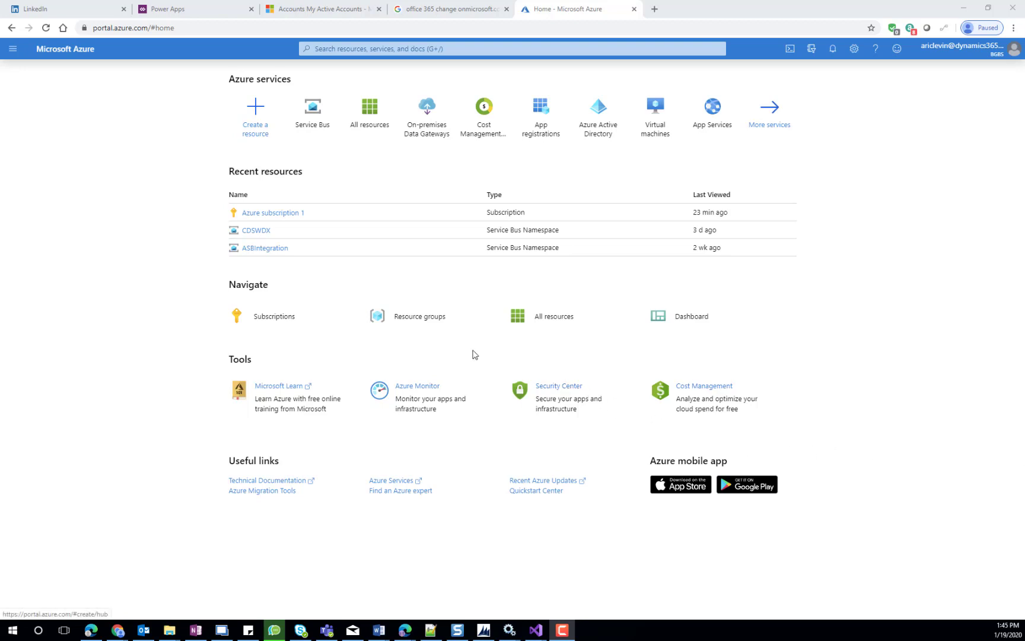
mouse_move(348, 161)
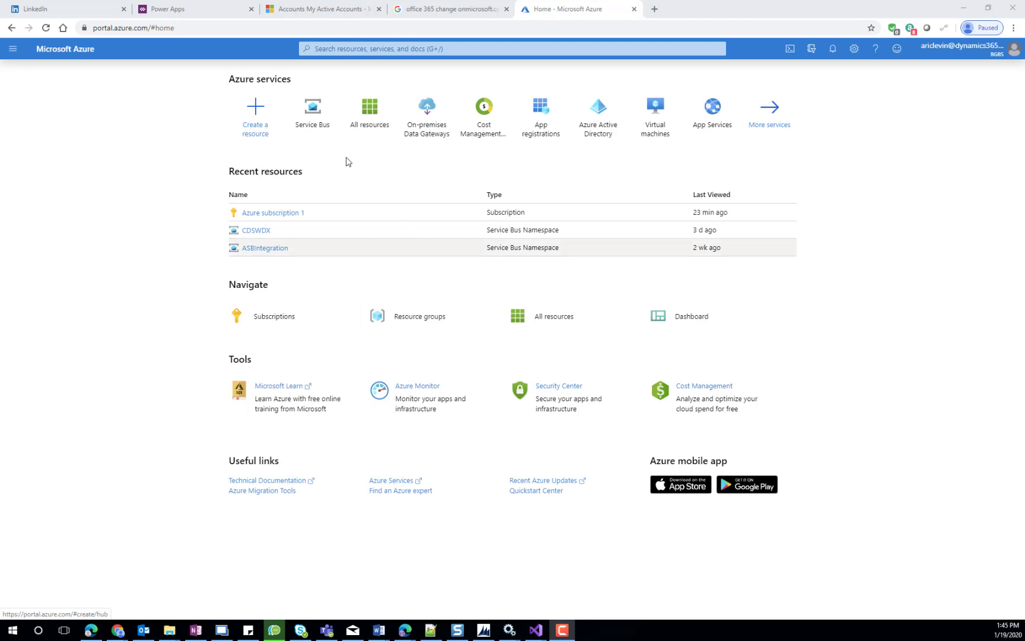
mouse_move(312, 110)
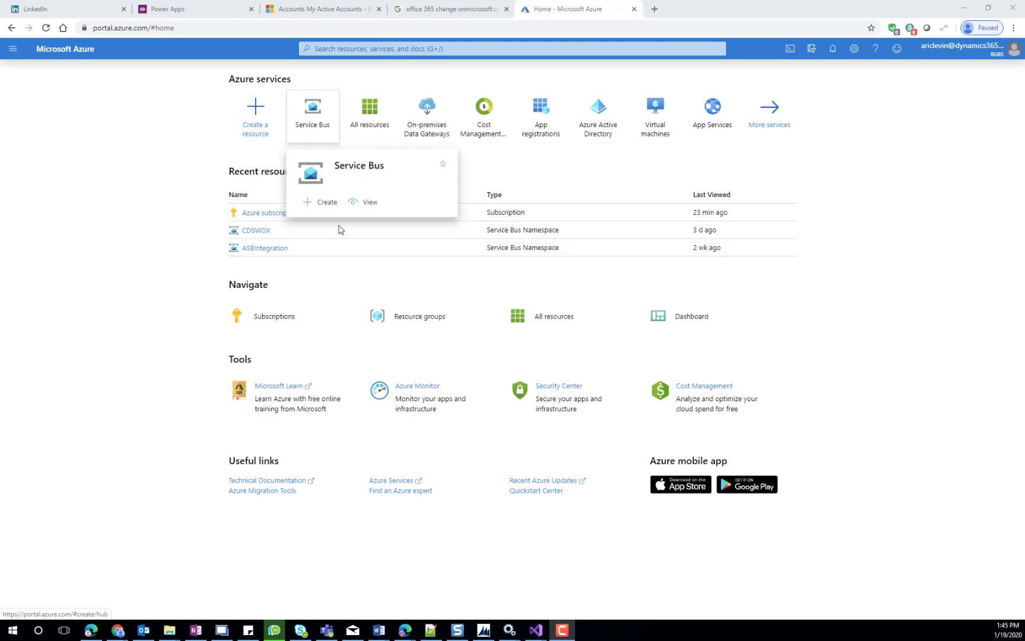
mouse_move(441, 358)
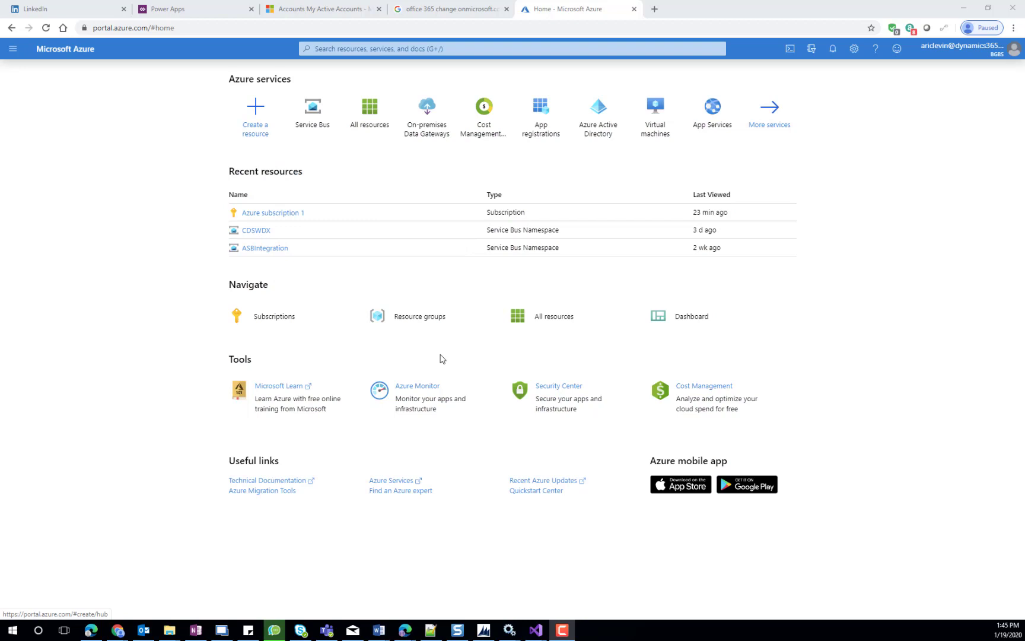
mouse_move(331, 340)
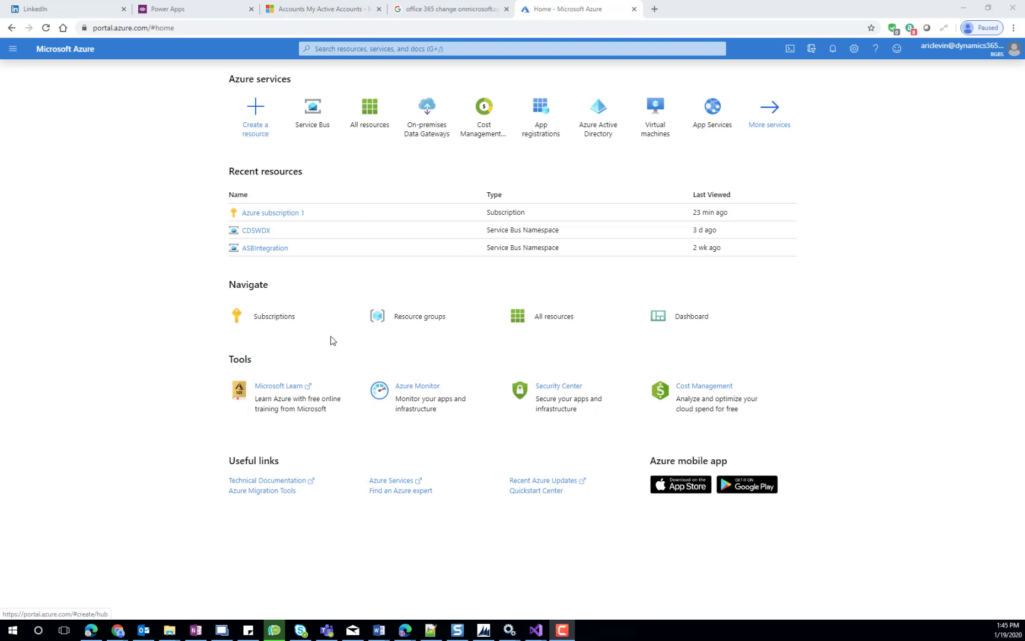
- From the portal menu's All services catalogue, open the Service Bus namespace list
click(14, 47)
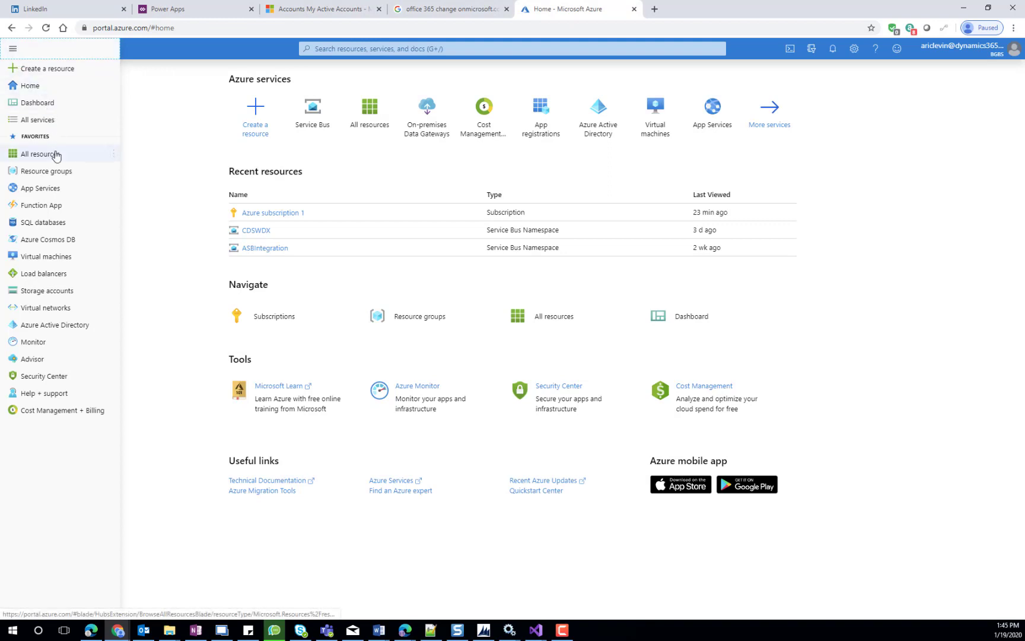
mouse_move(47, 171)
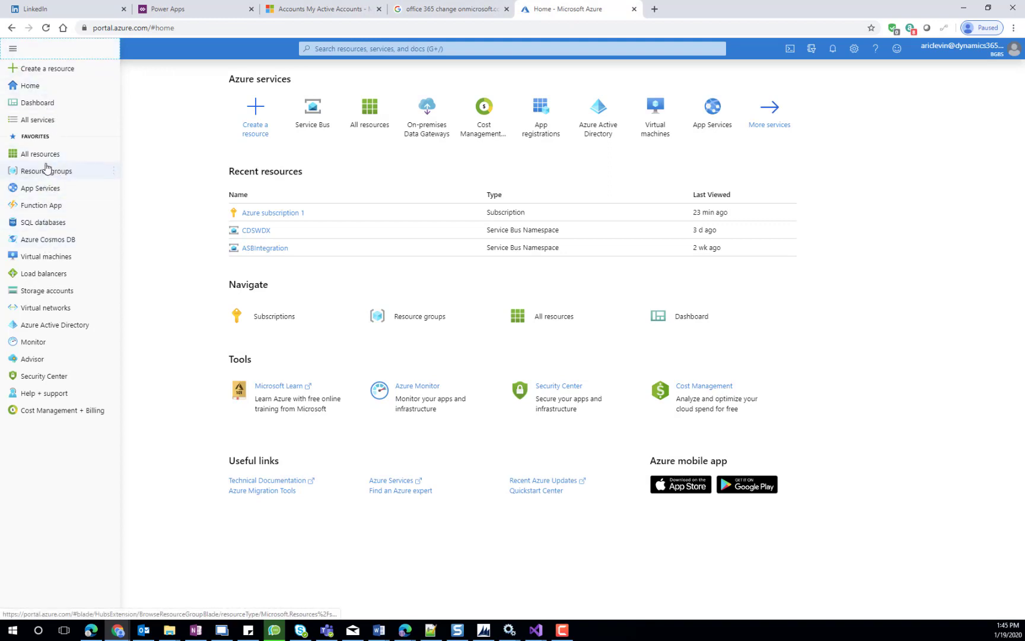
mouse_move(41, 231)
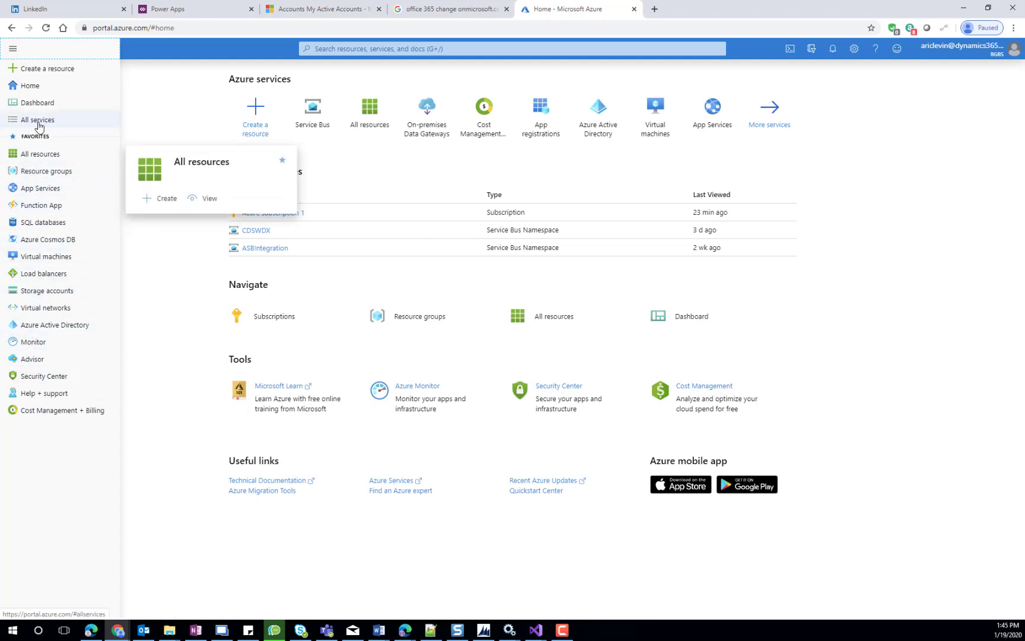
click(38, 119)
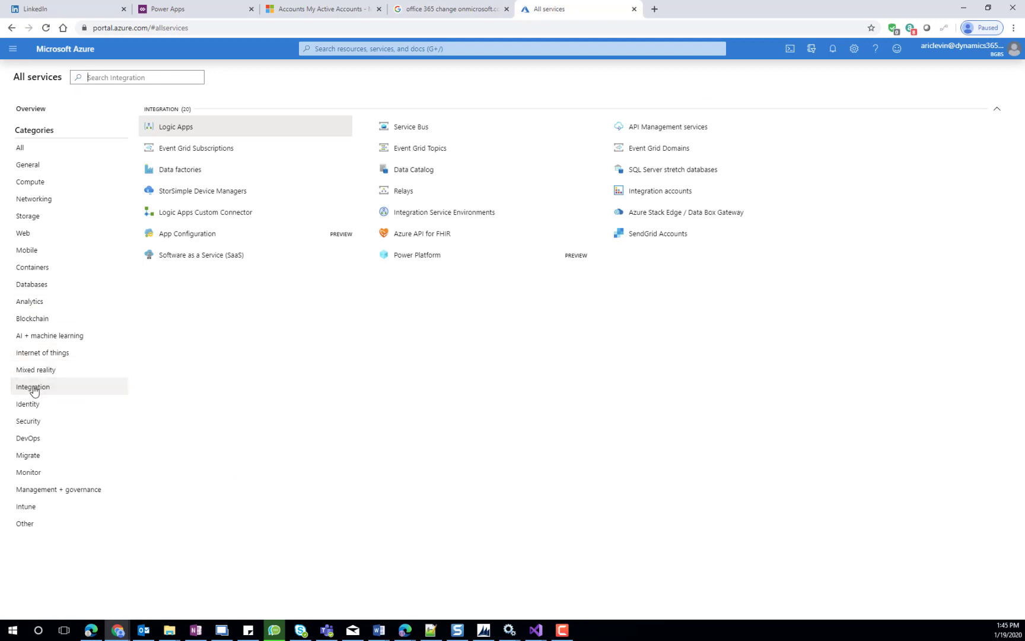
mouse_move(405, 131)
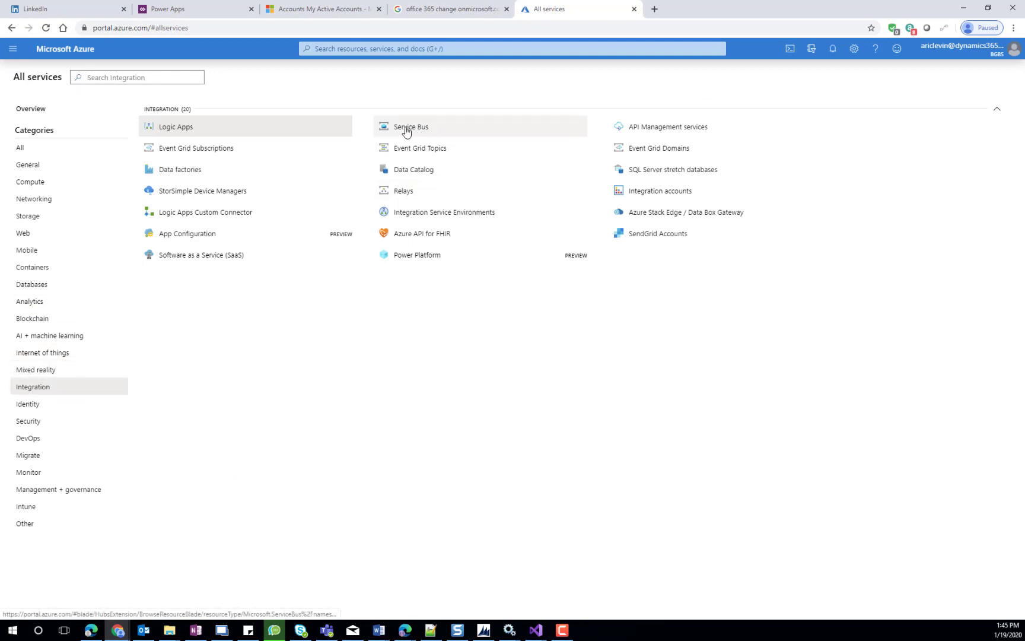
mouse_move(408, 129)
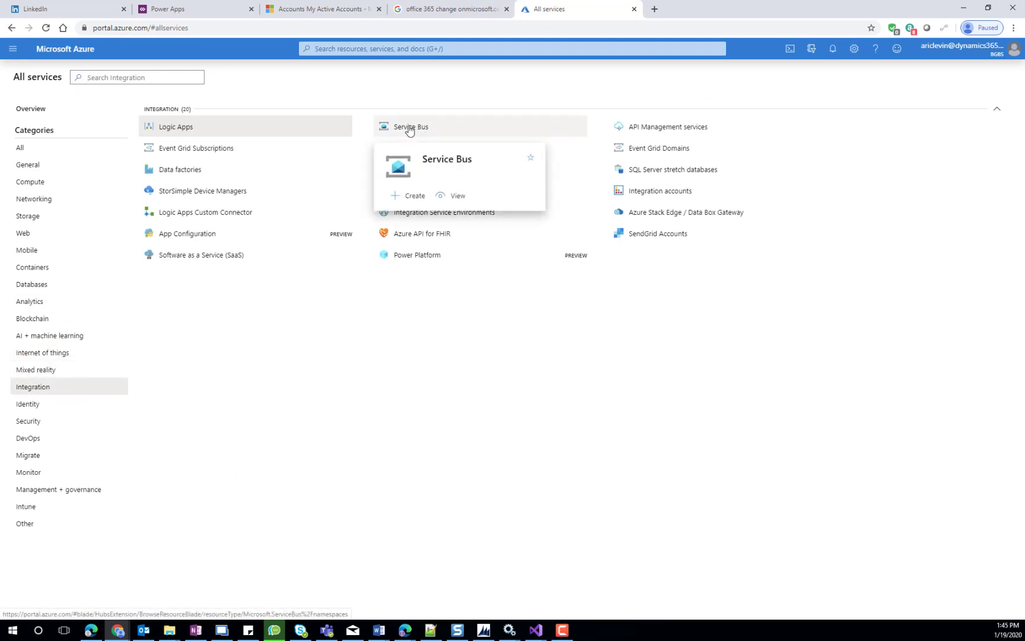
click(412, 127)
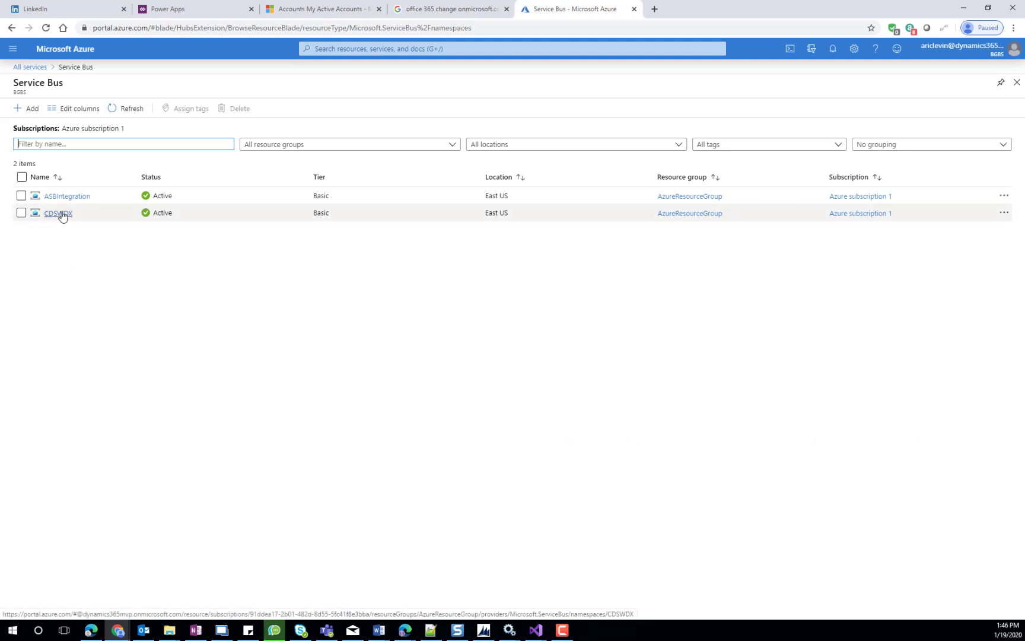
- Open CDSWDX's shared access policies and view the ReadAndWriteAccessPolicy details
click(51, 213)
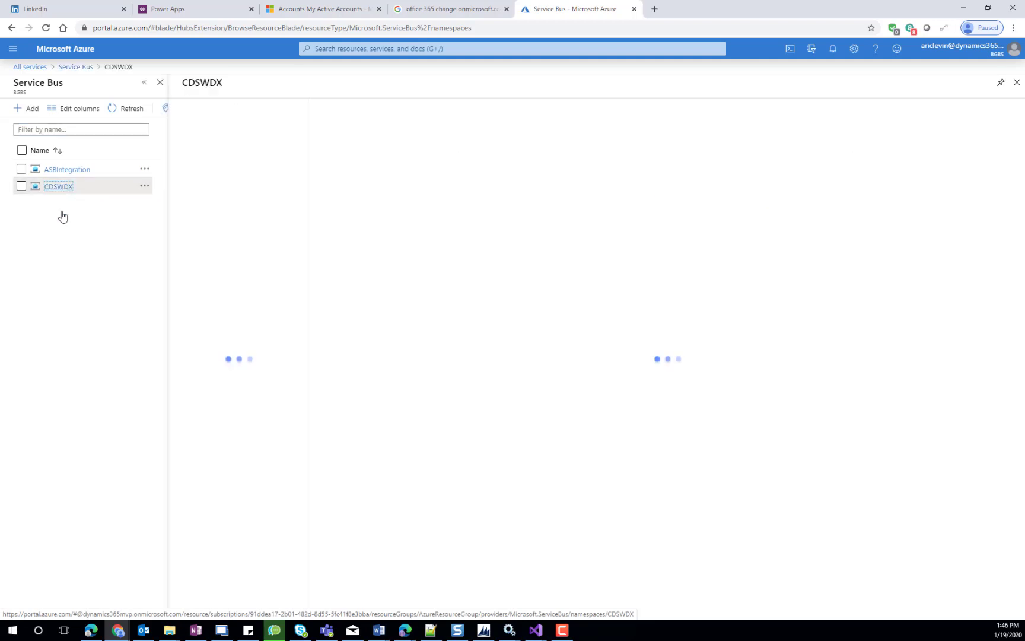
click(57, 185)
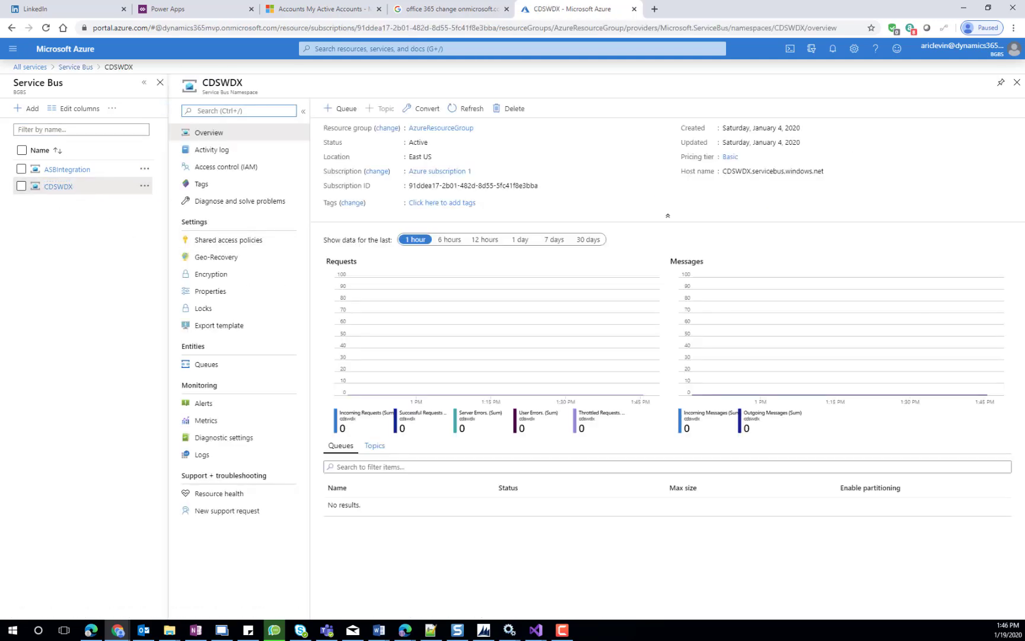
click(239, 111)
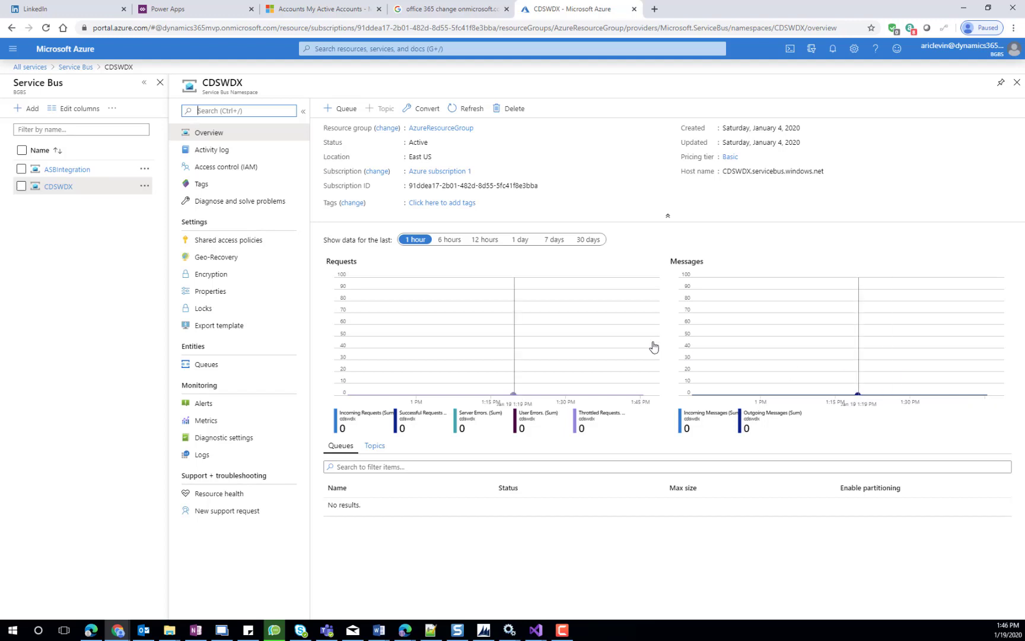
click(227, 239)
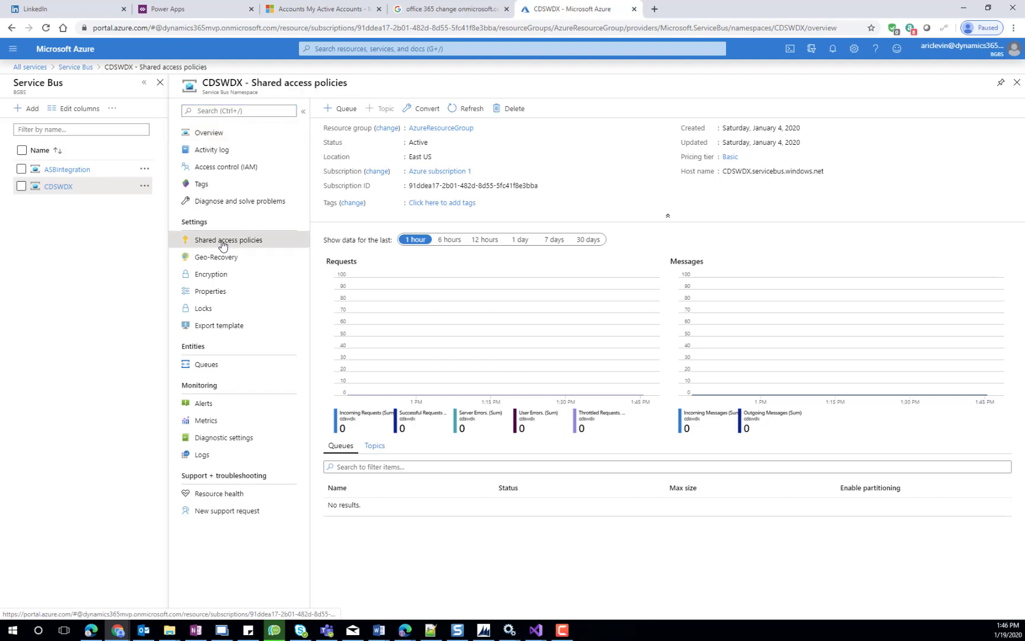
click(229, 239)
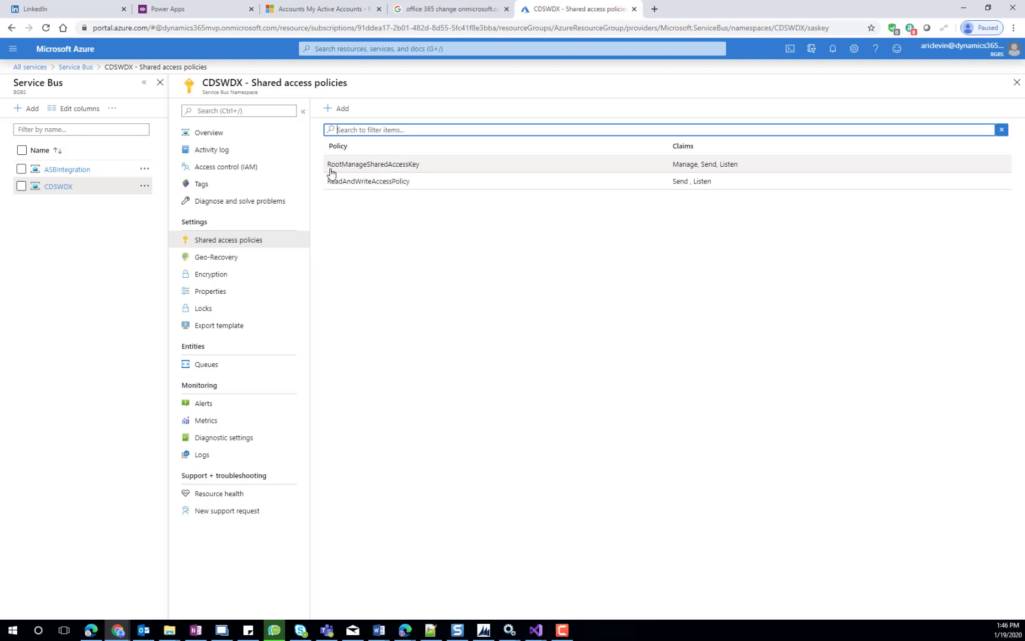
mouse_move(428, 167)
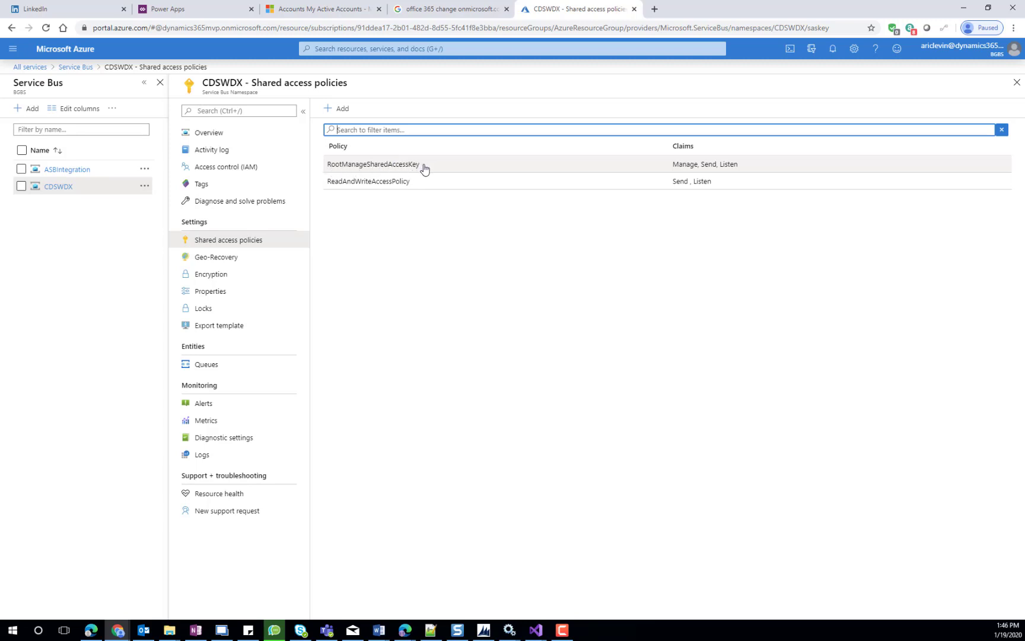
mouse_move(692, 169)
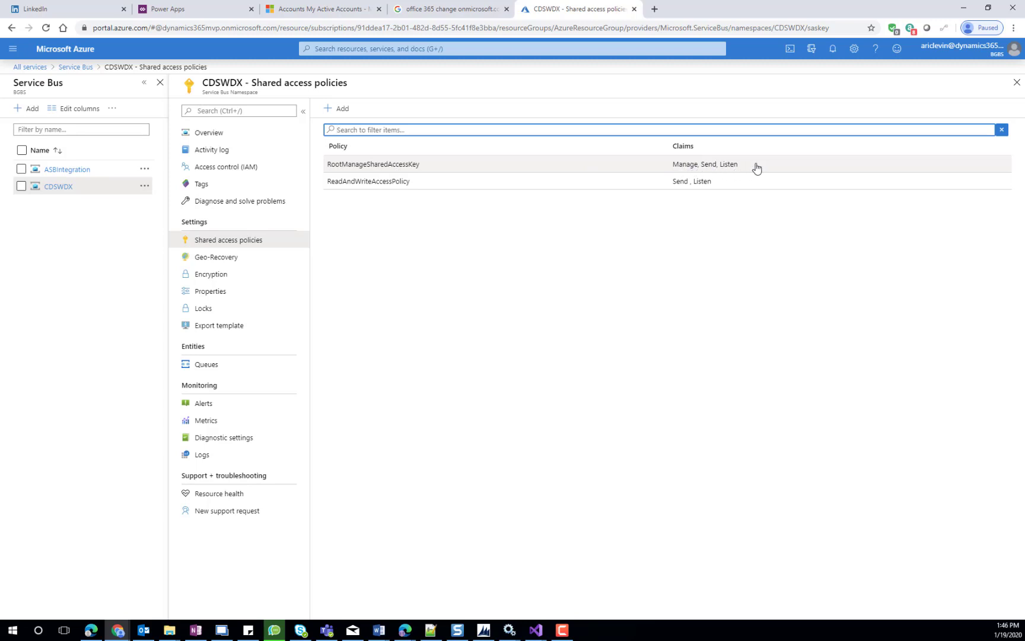
mouse_move(676, 274)
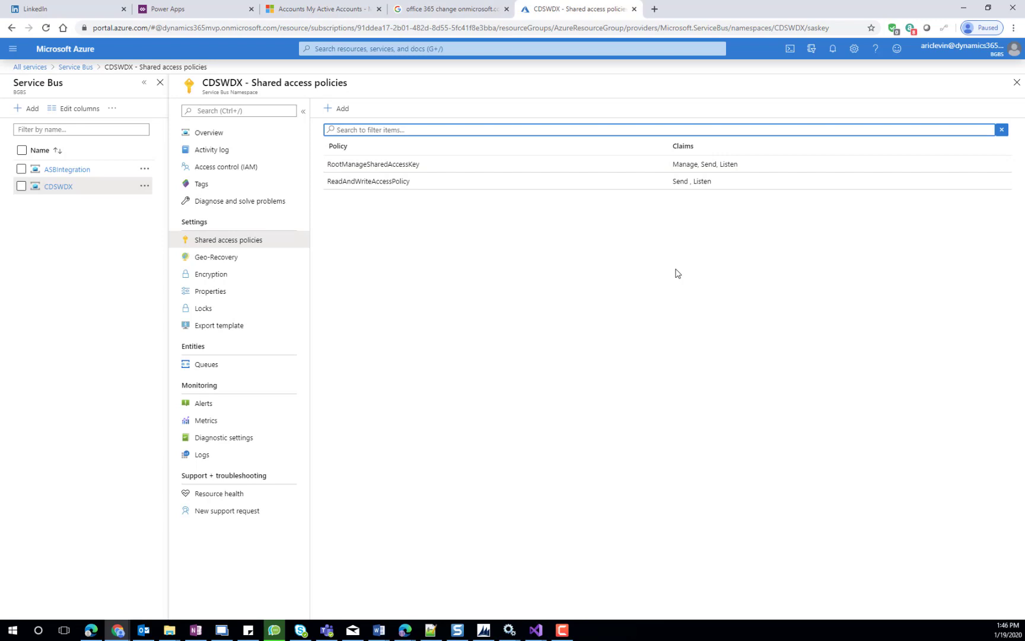
mouse_move(491, 280)
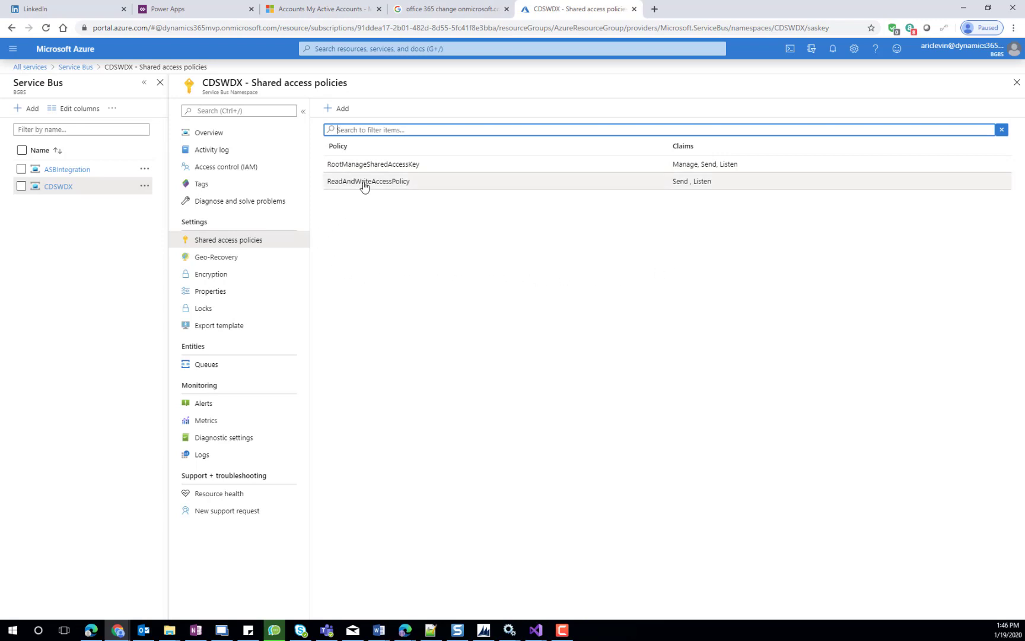
click(367, 181)
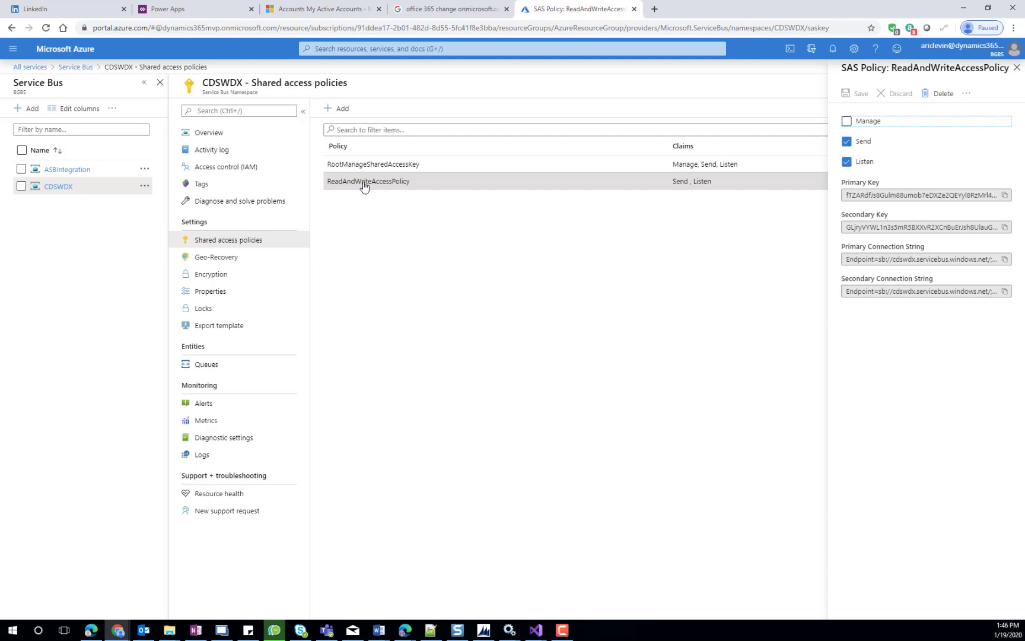
mouse_move(503, 187)
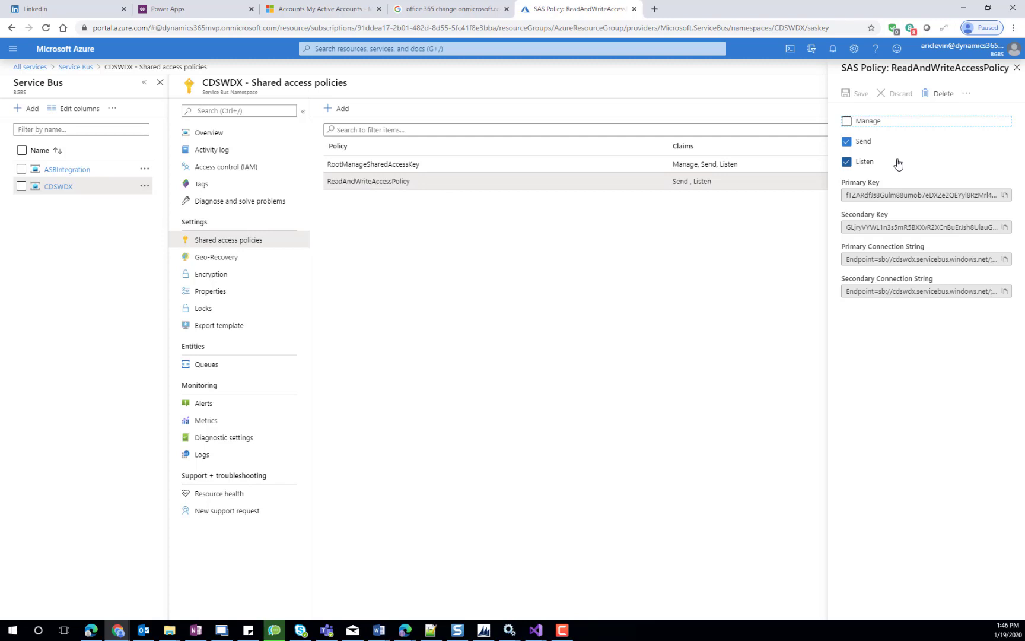
mouse_move(879, 154)
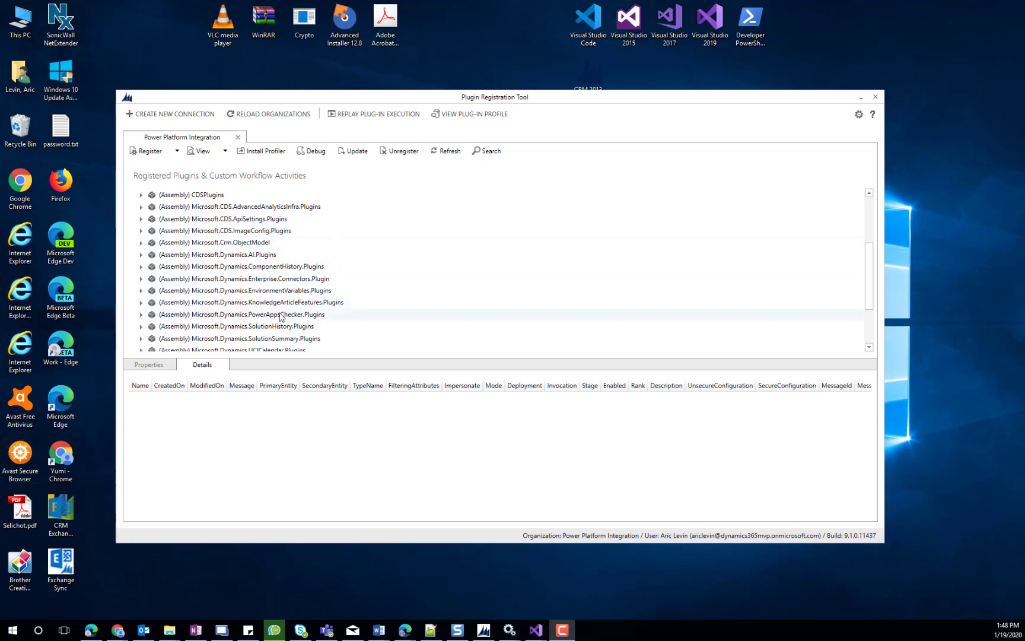
mouse_move(396, 352)
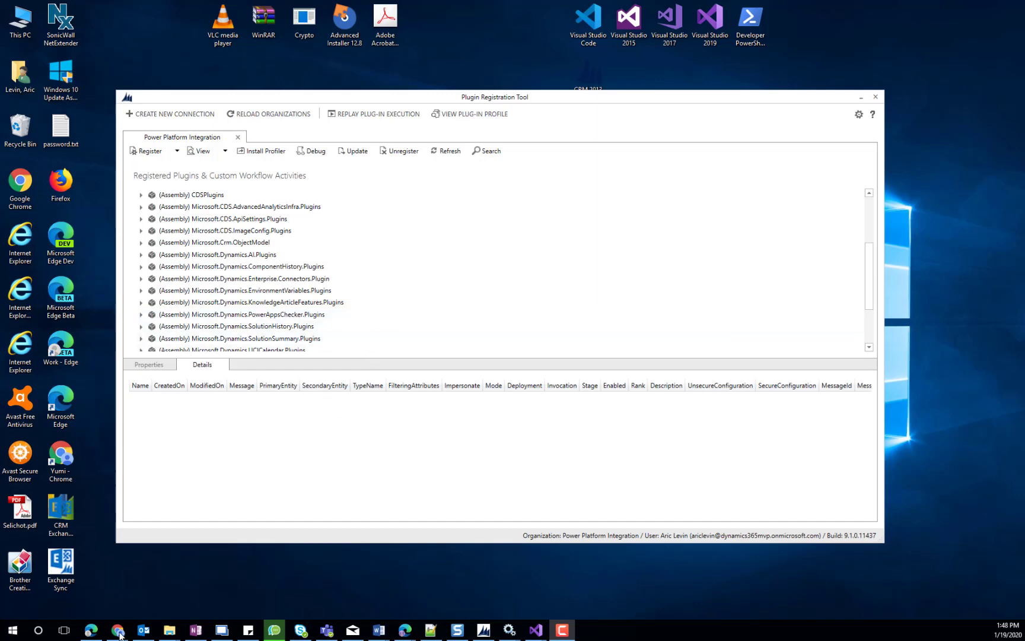
mouse_move(118, 628)
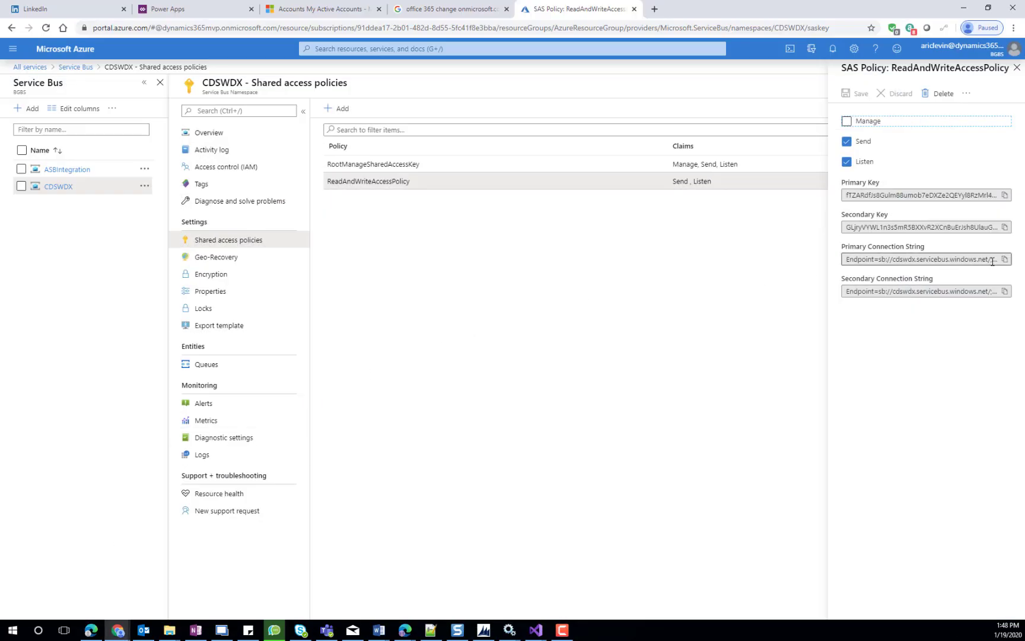
- Copy ReadAndWriteAccessPolicy's primary connection string and return to the Plugin Registration Tool
click(1004, 258)
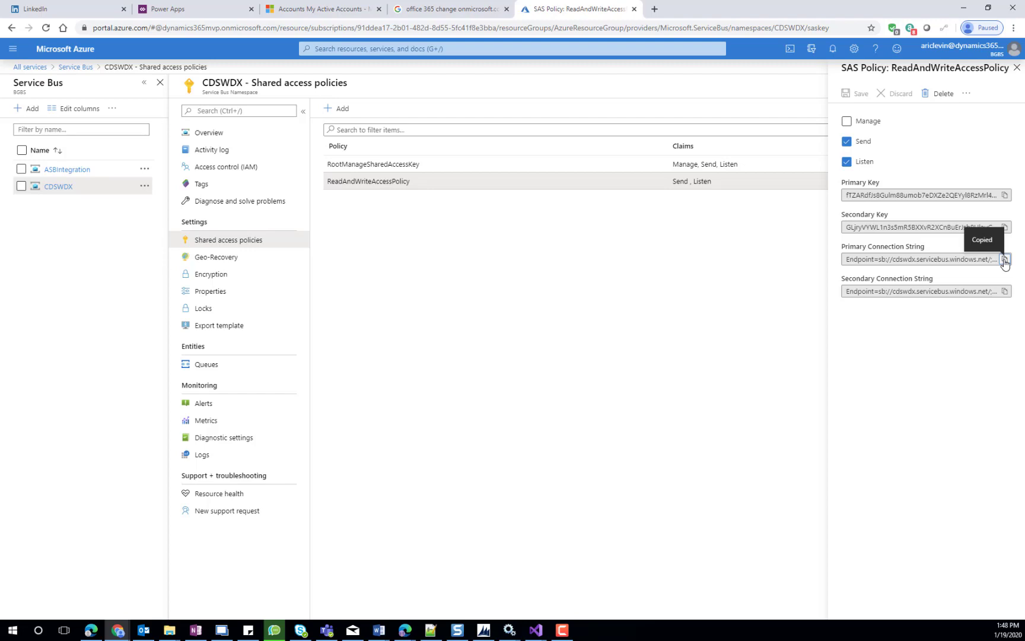
click(483, 629)
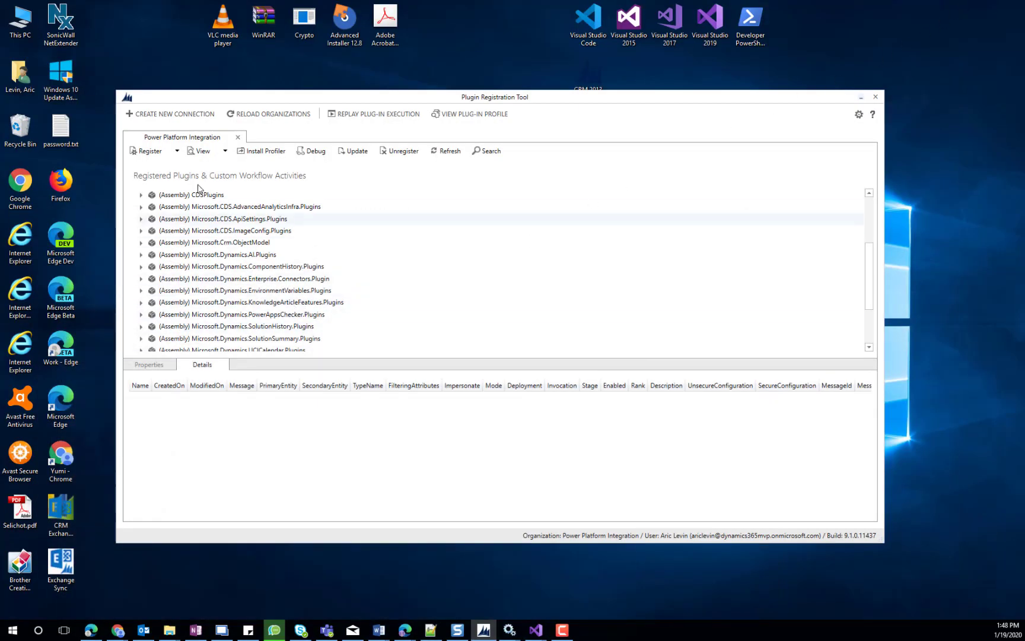
click(174, 150)
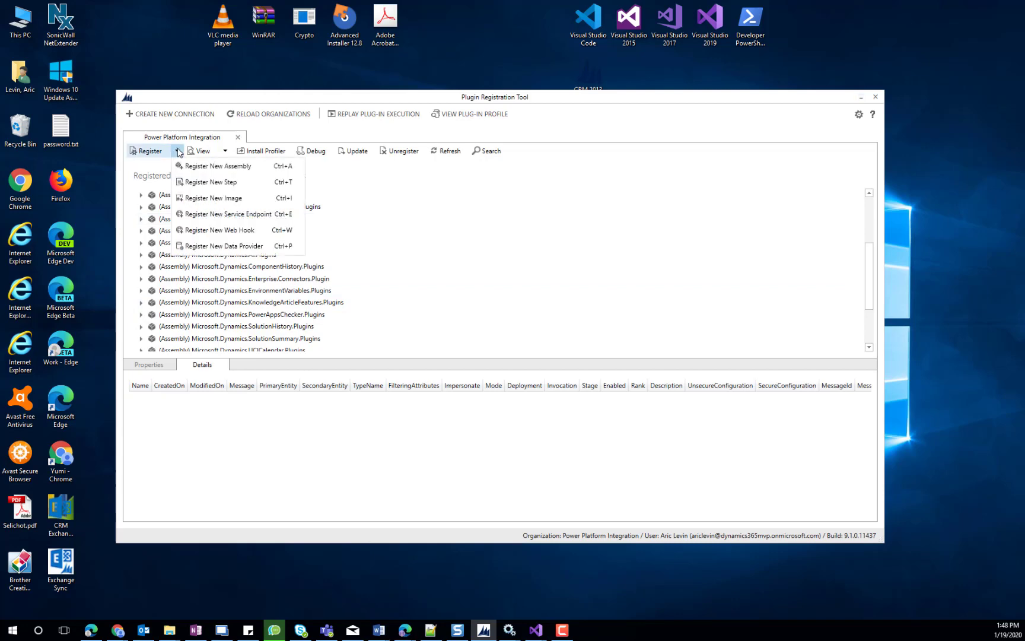
mouse_move(174, 158)
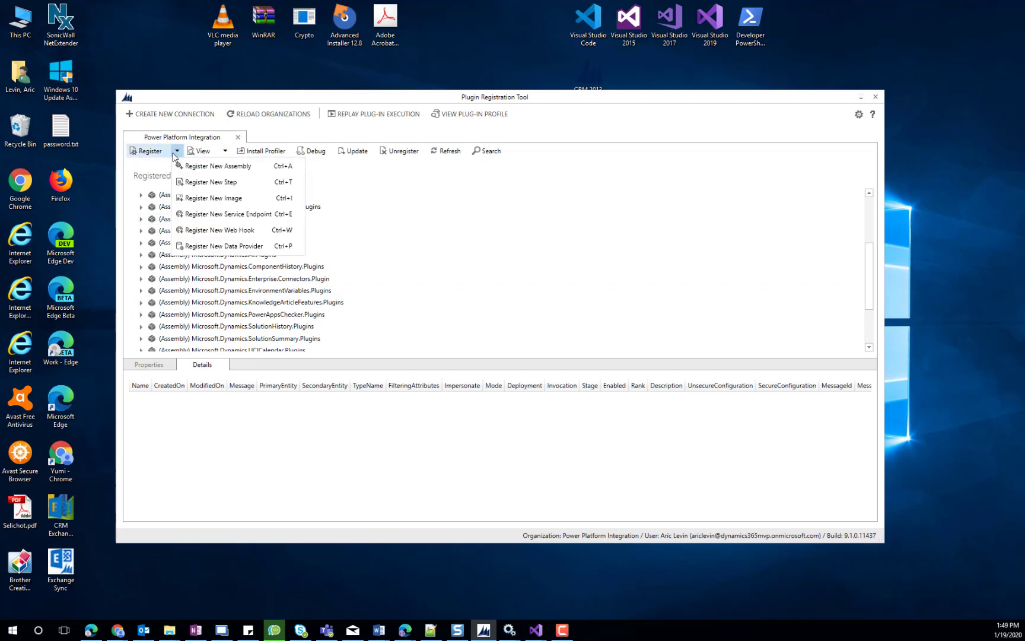
click(228, 214)
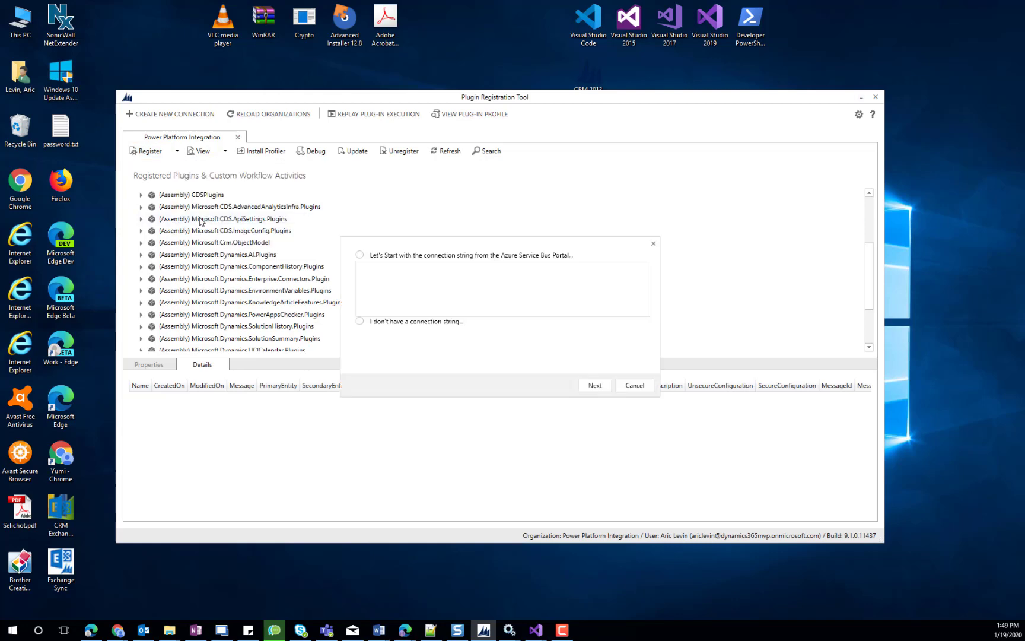
click(359, 255)
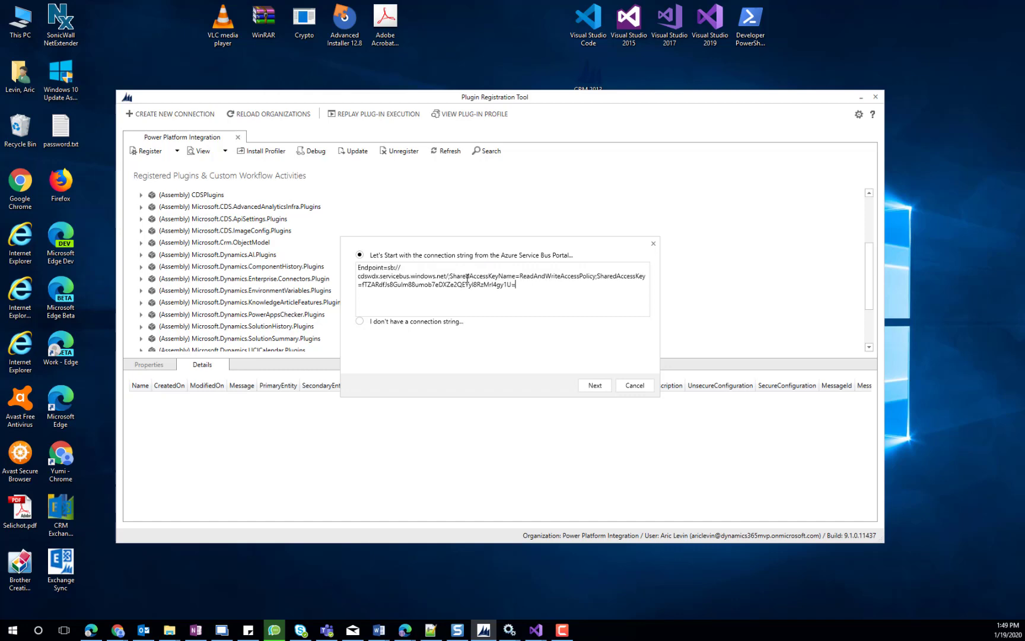
click(594, 385)
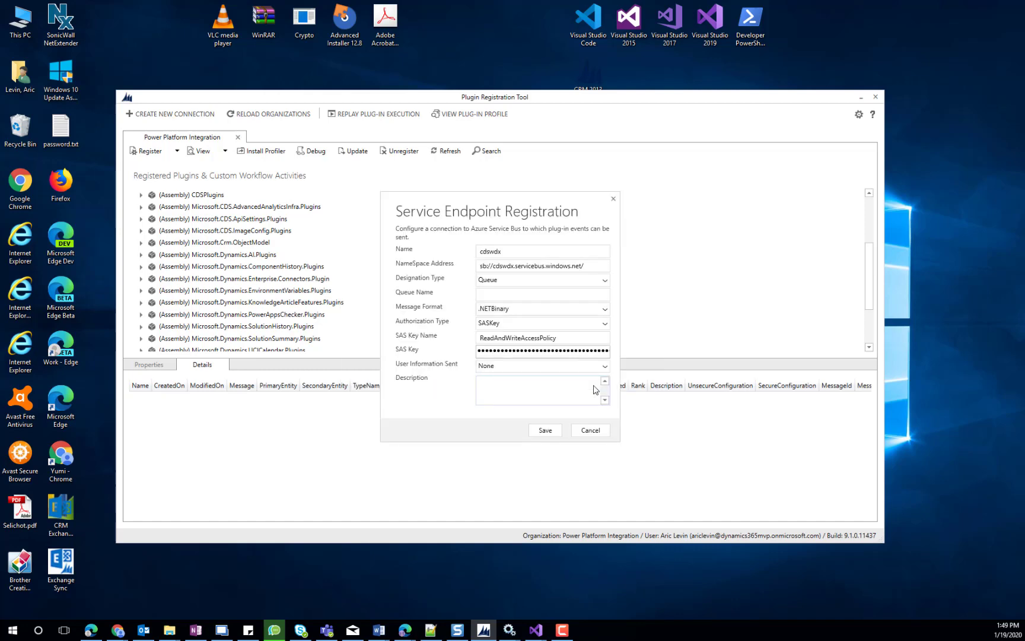
mouse_move(422, 248)
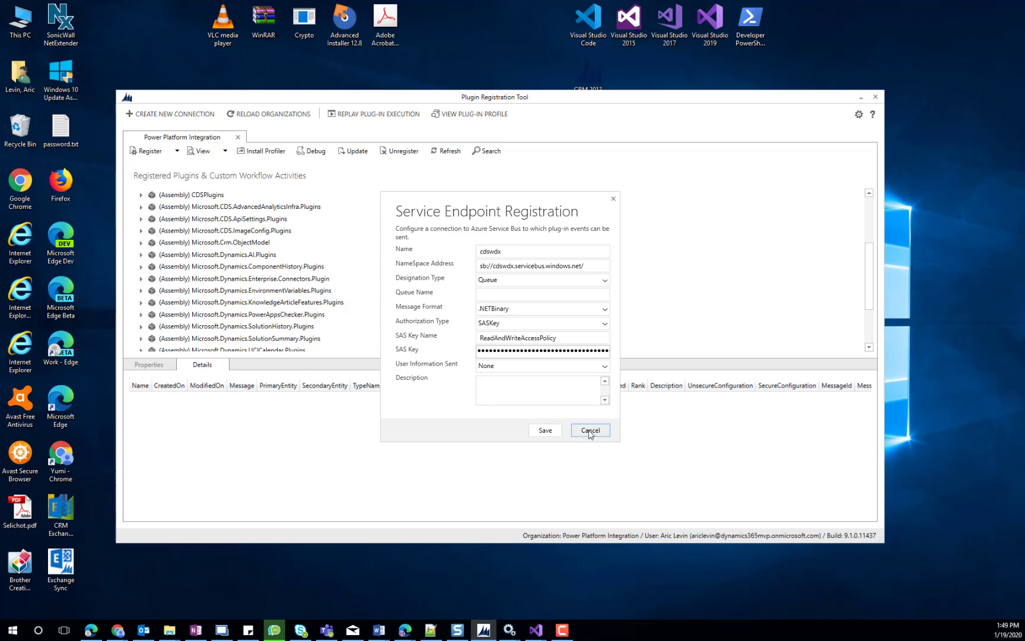
click(590, 430)
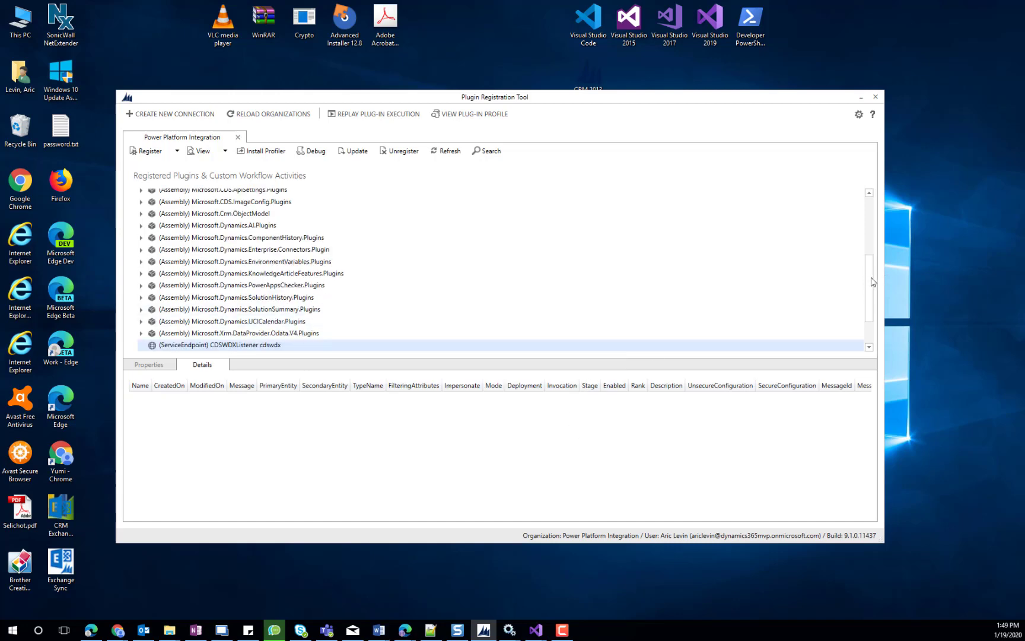
mouse_move(235, 346)
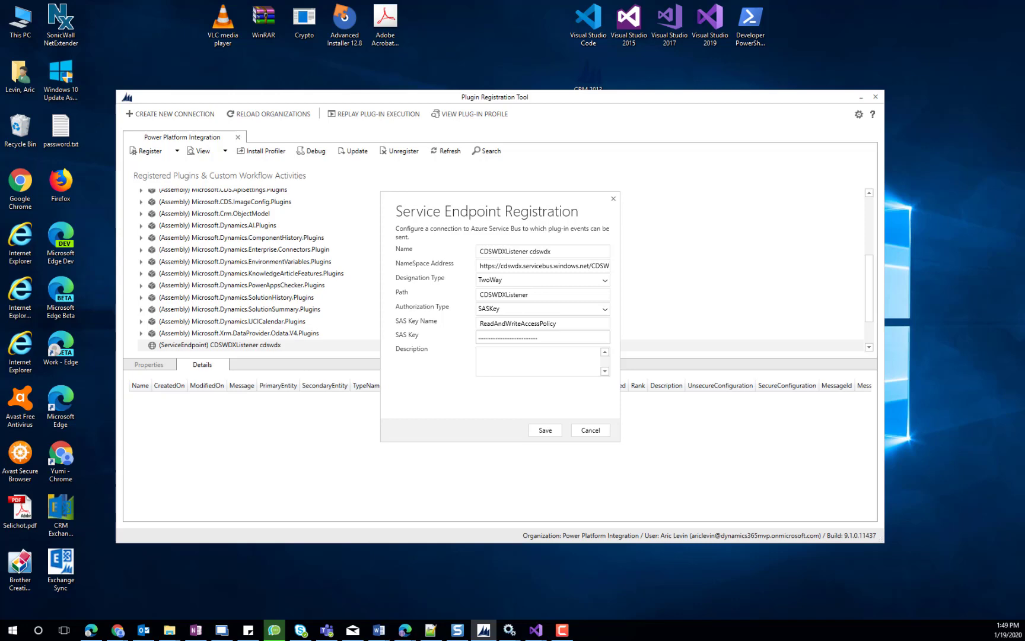
mouse_move(844, 450)
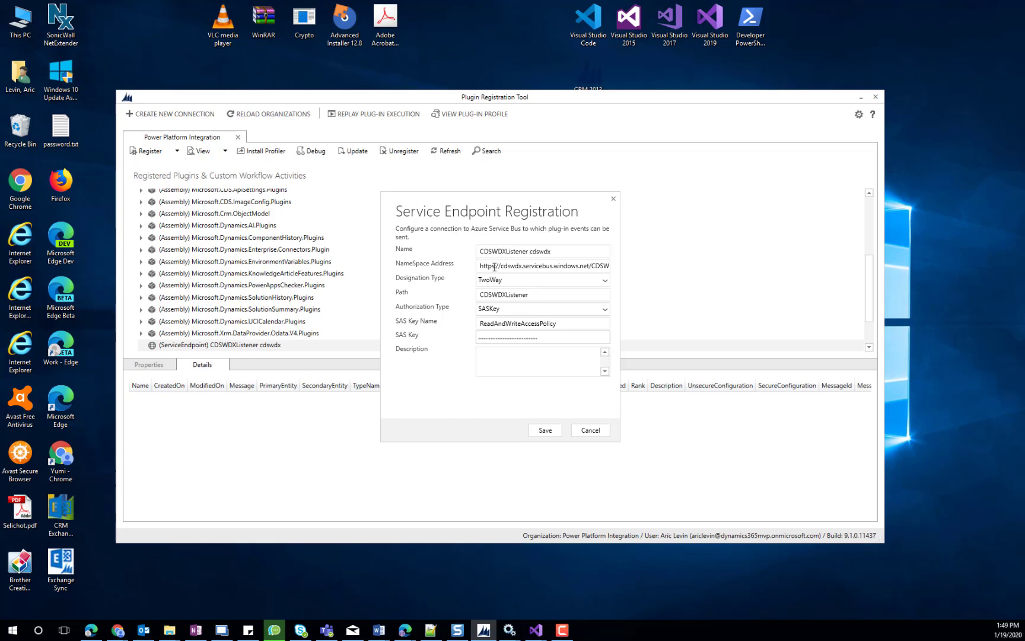
double_click(487, 265)
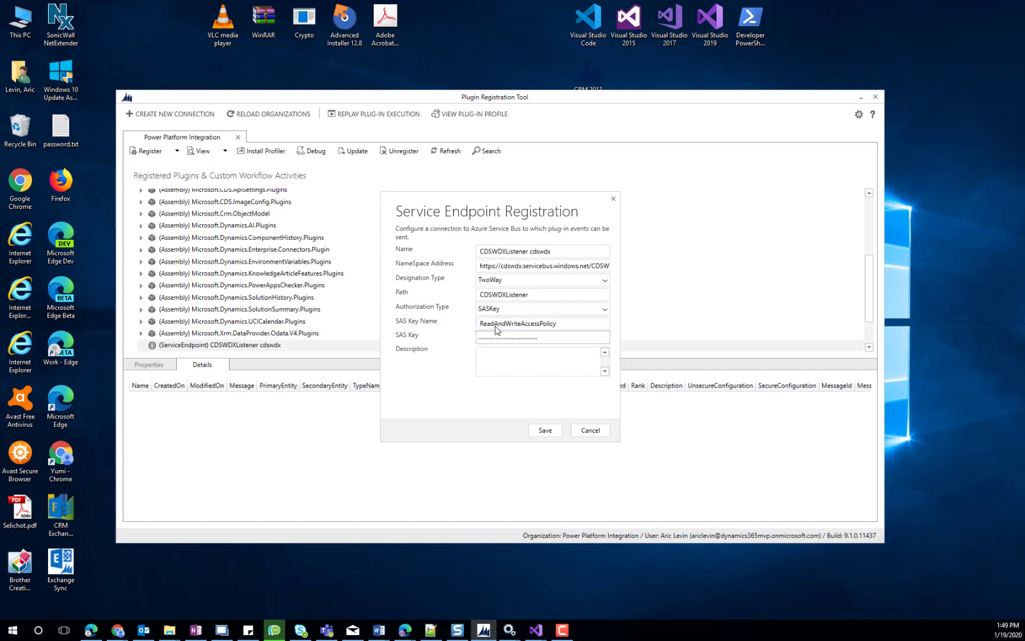
double_click(503, 294)
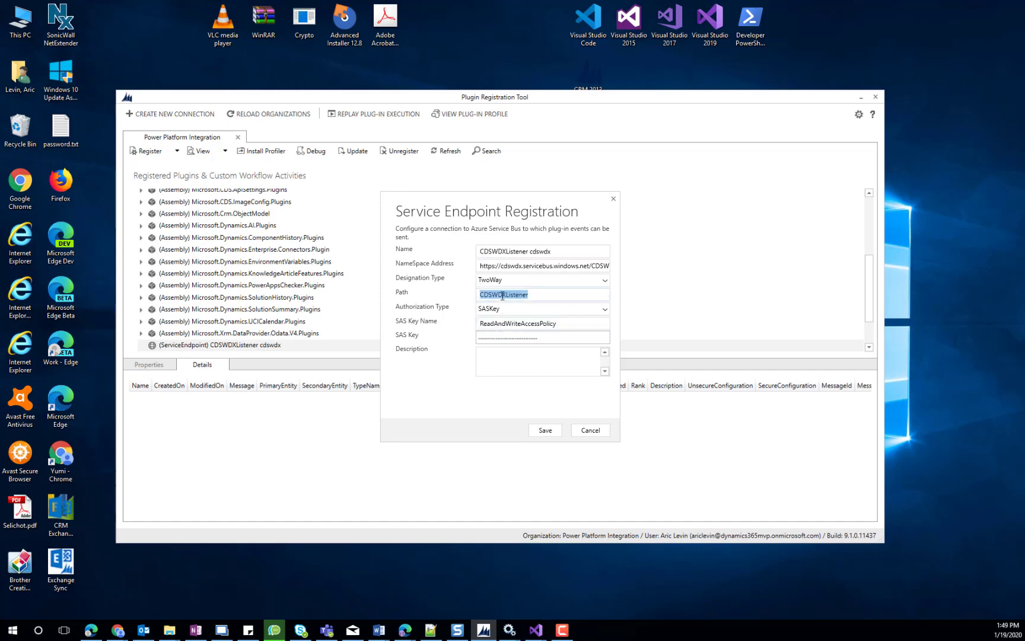
click(524, 265)
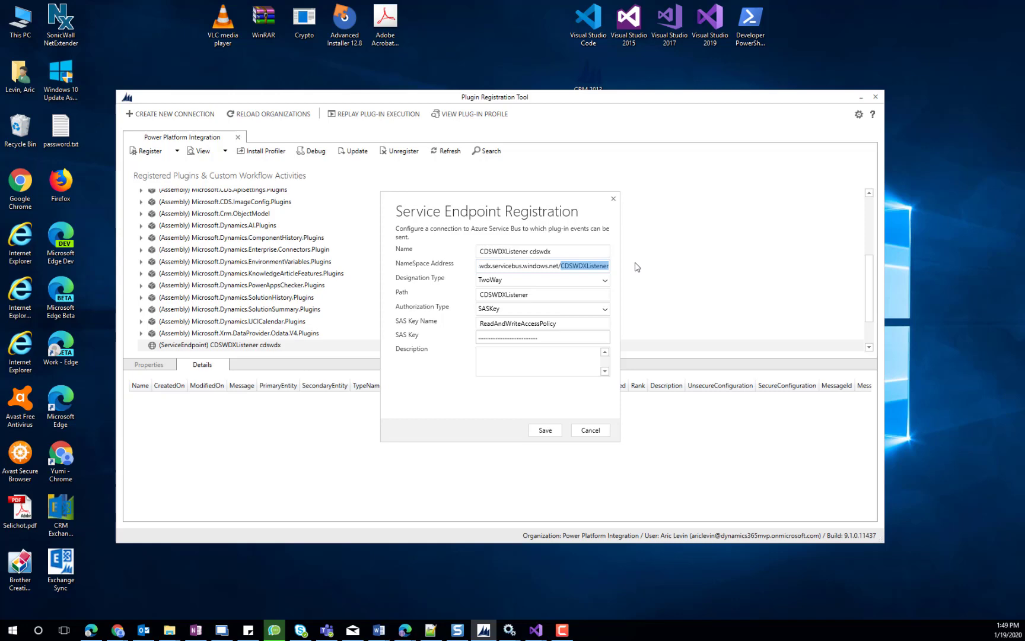
click(590, 429)
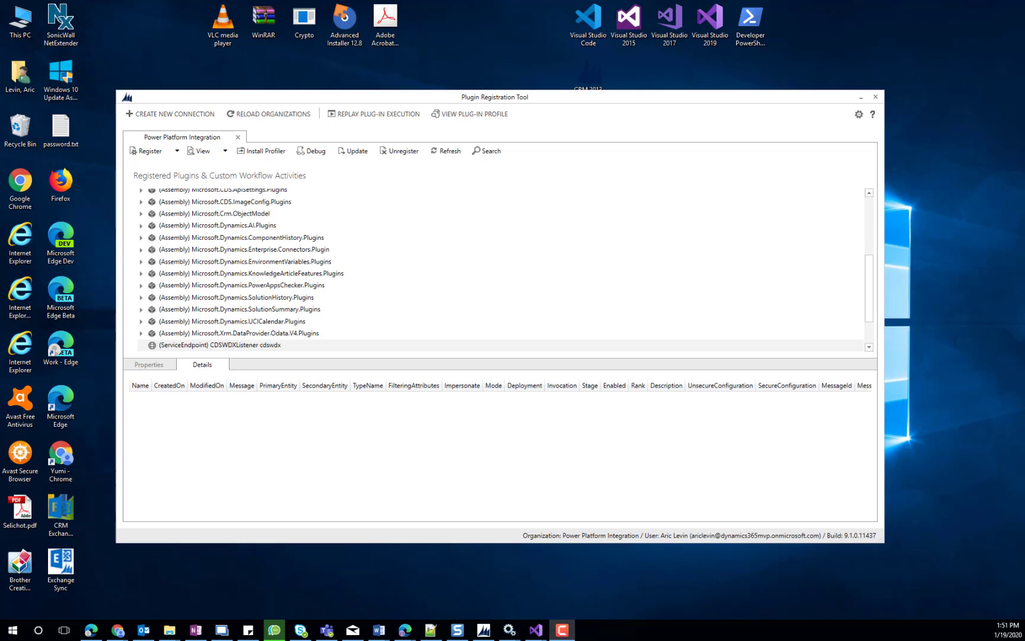
mouse_move(148, 374)
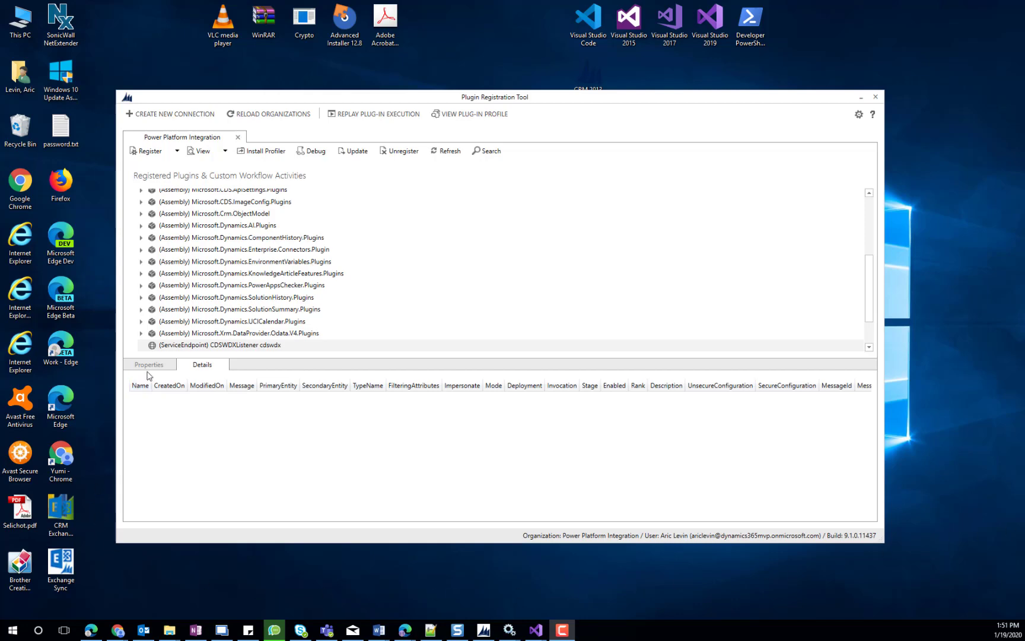
- Show the CDSWDXListener endpoint properties and select its ServiceEndpointId value
click(149, 365)
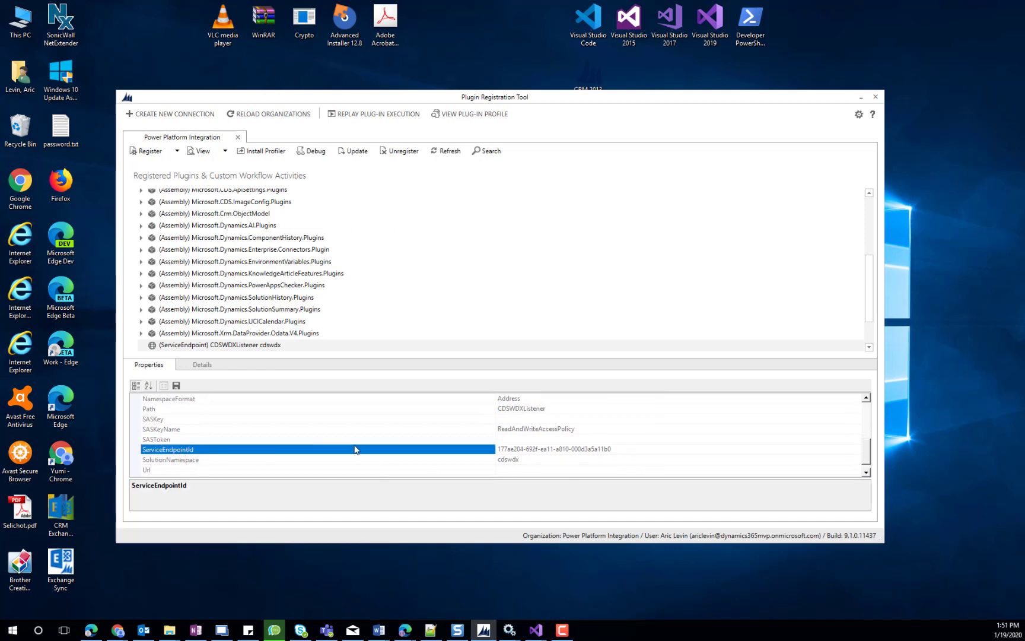
double_click(553, 448)
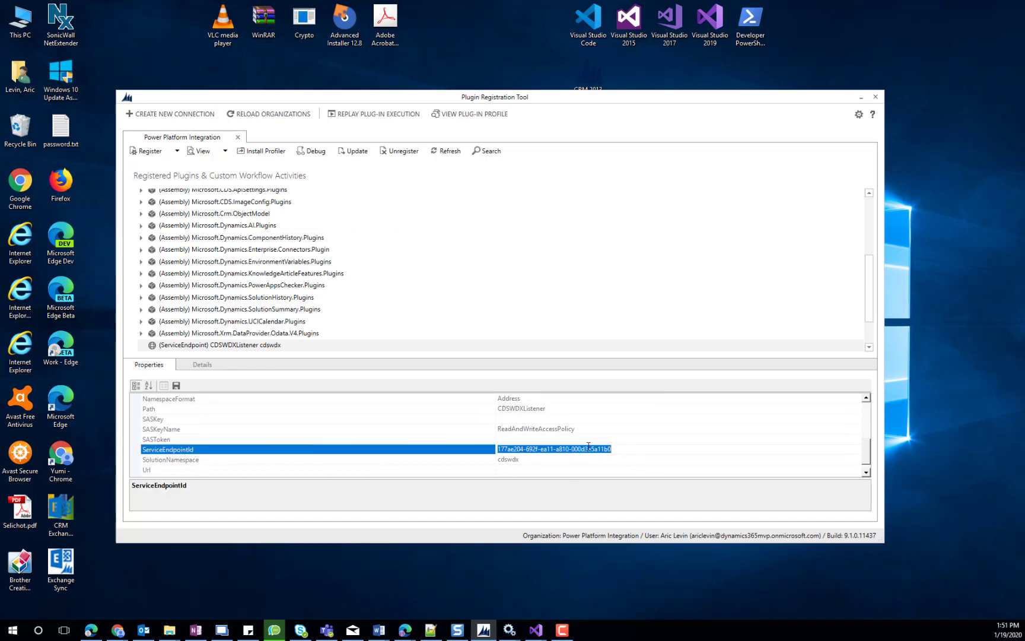
mouse_move(624, 449)
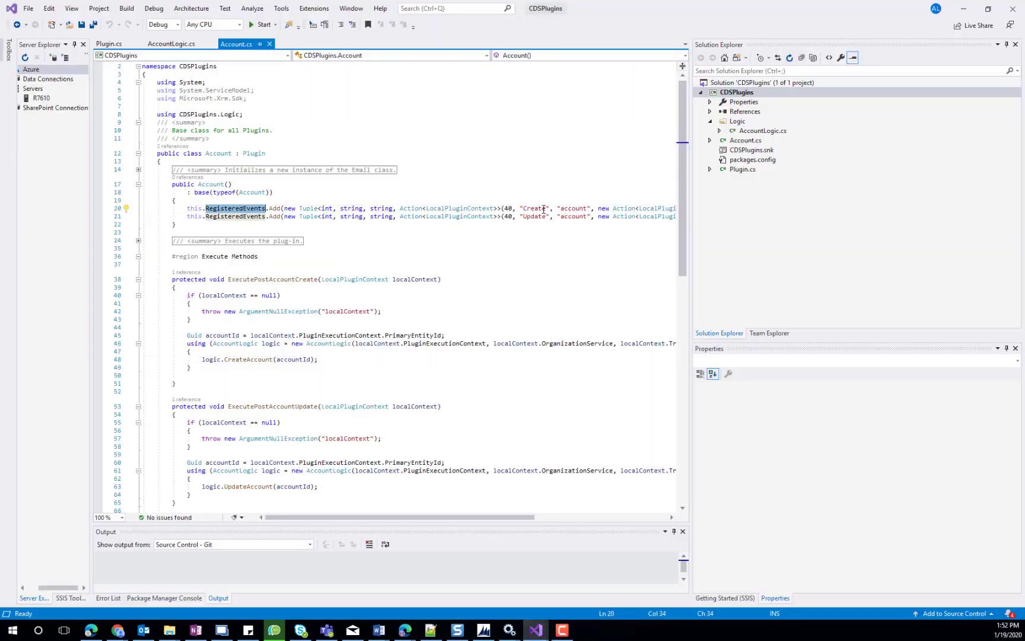
mouse_move(534, 208)
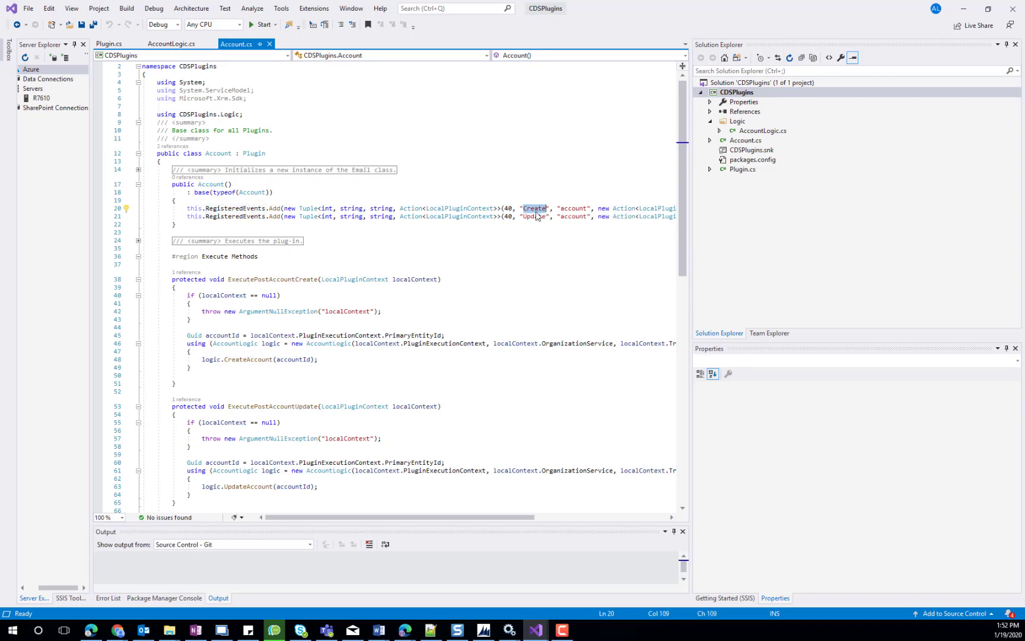
- In Account.cs, highlight the Create event registration and its AccountLogic CreateAccount call
double_click(534, 217)
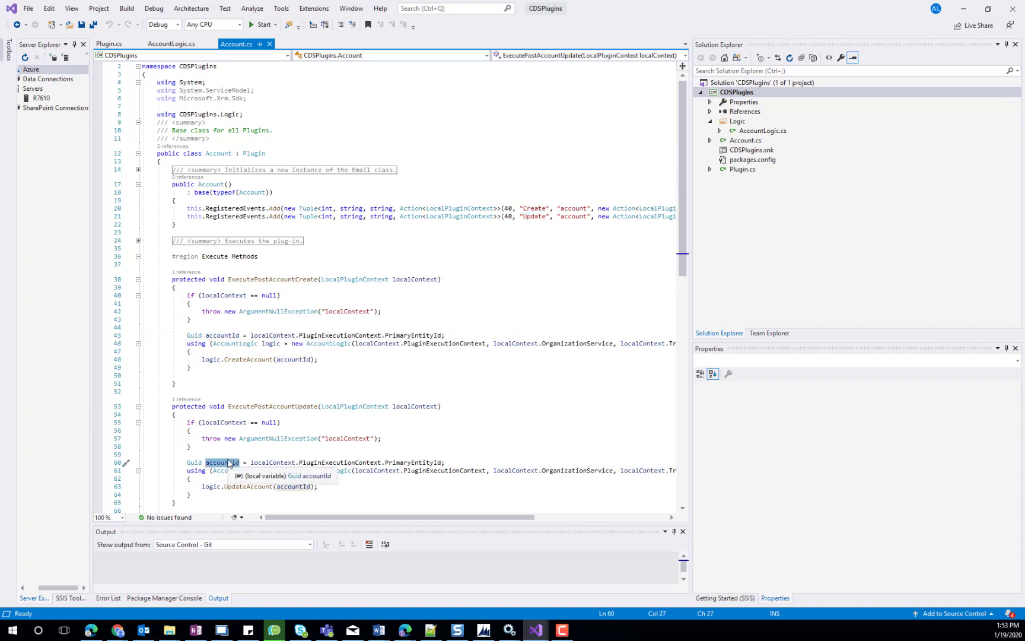
mouse_move(307, 449)
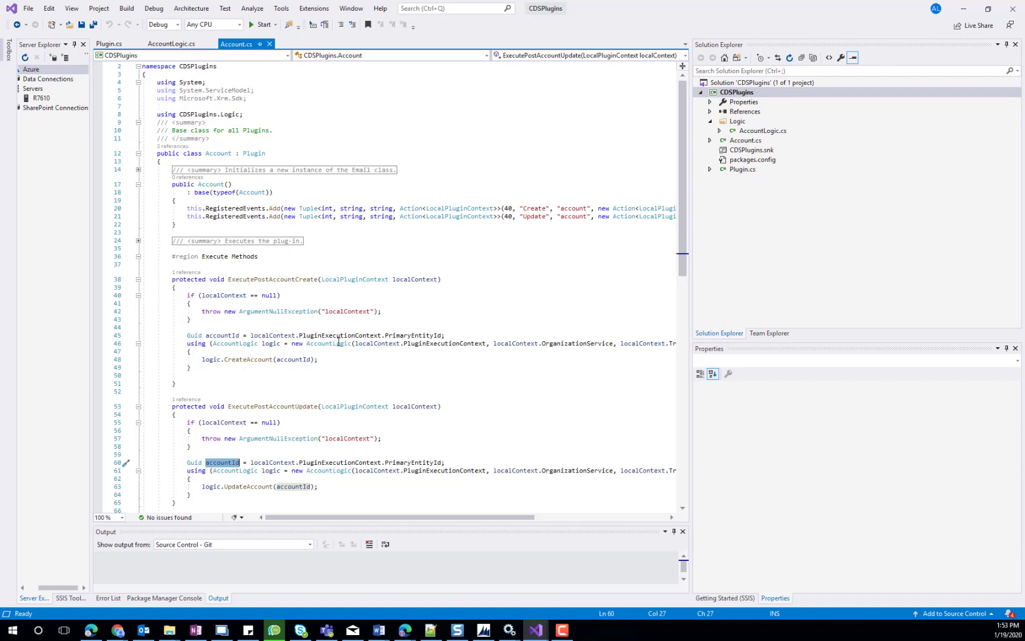
click(258, 360)
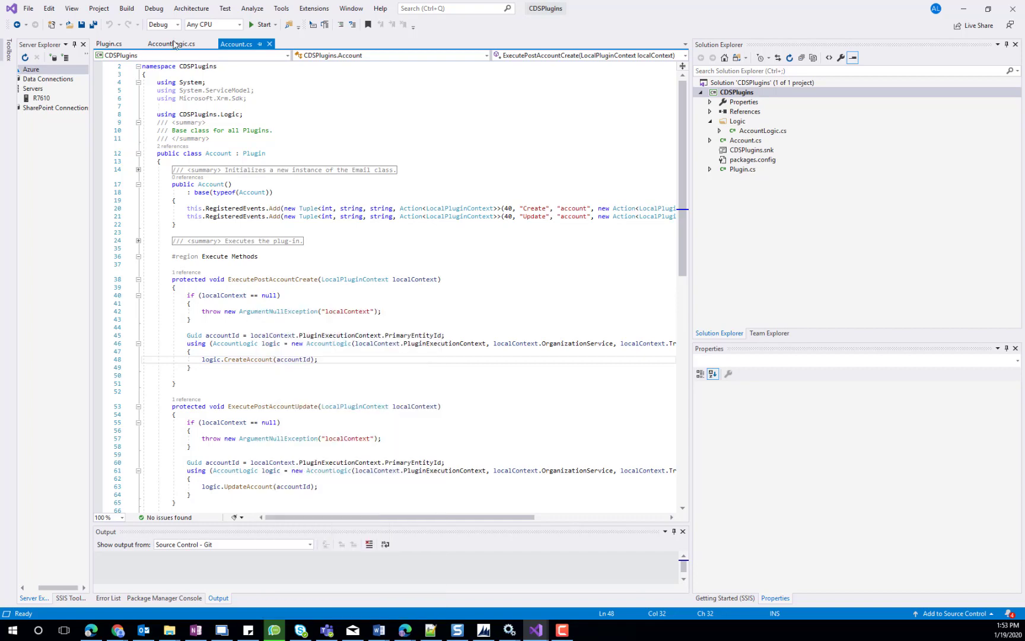
- Switch to AccountLogic.cs and scroll to the CreateUpdateAccount service call code
click(169, 44)
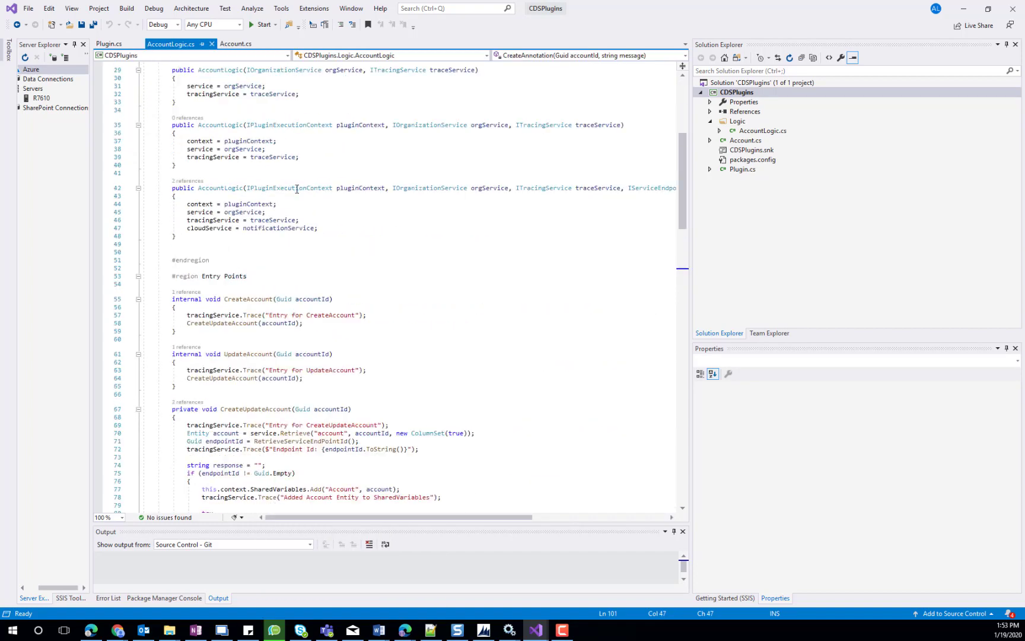
scroll(down, 3)
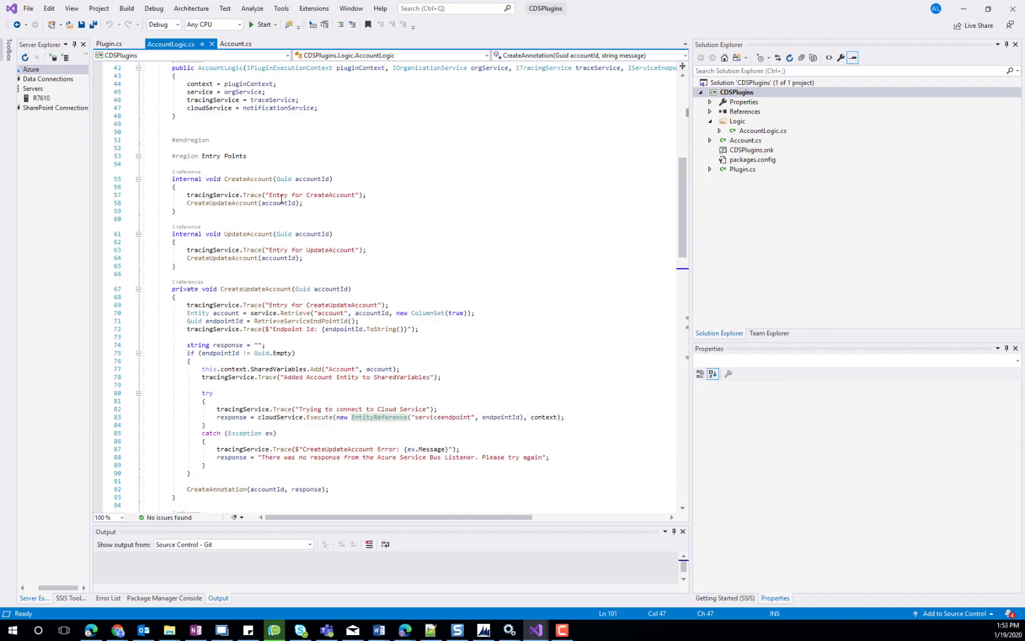
mouse_move(220, 203)
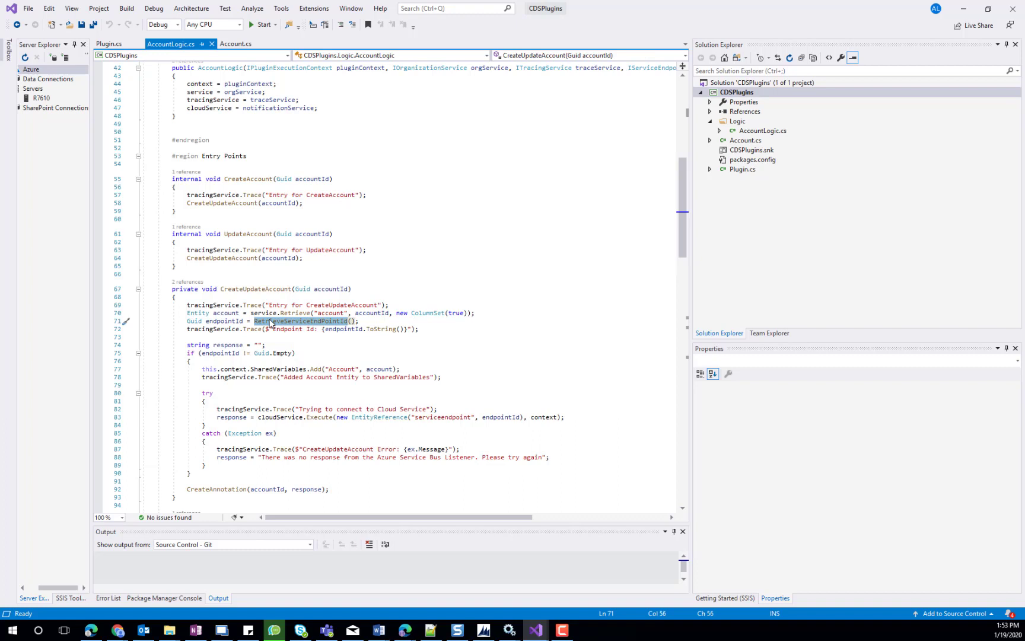
mouse_move(284, 353)
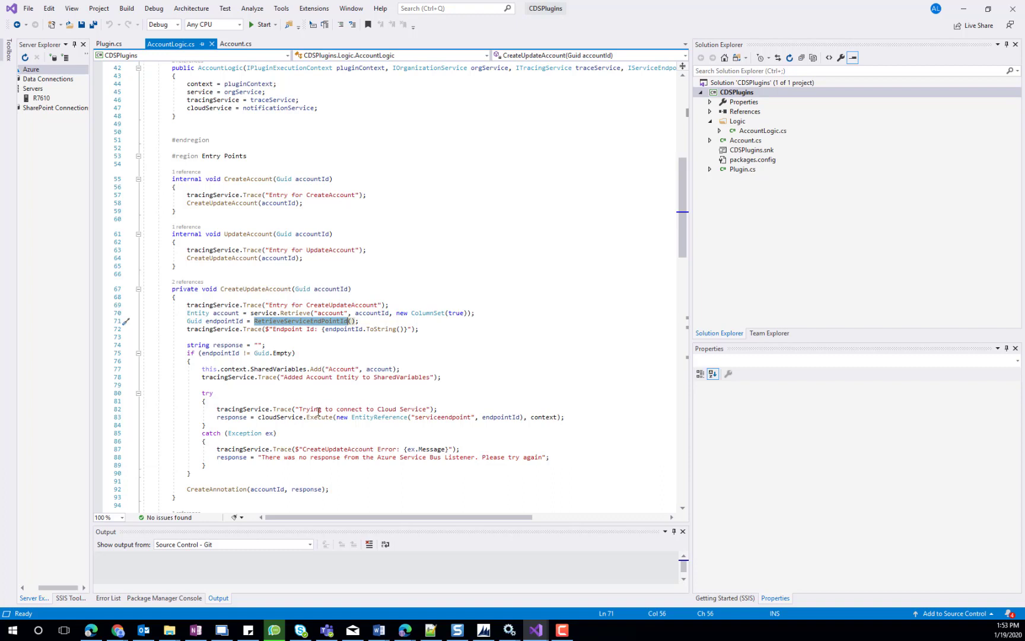
mouse_move(282, 417)
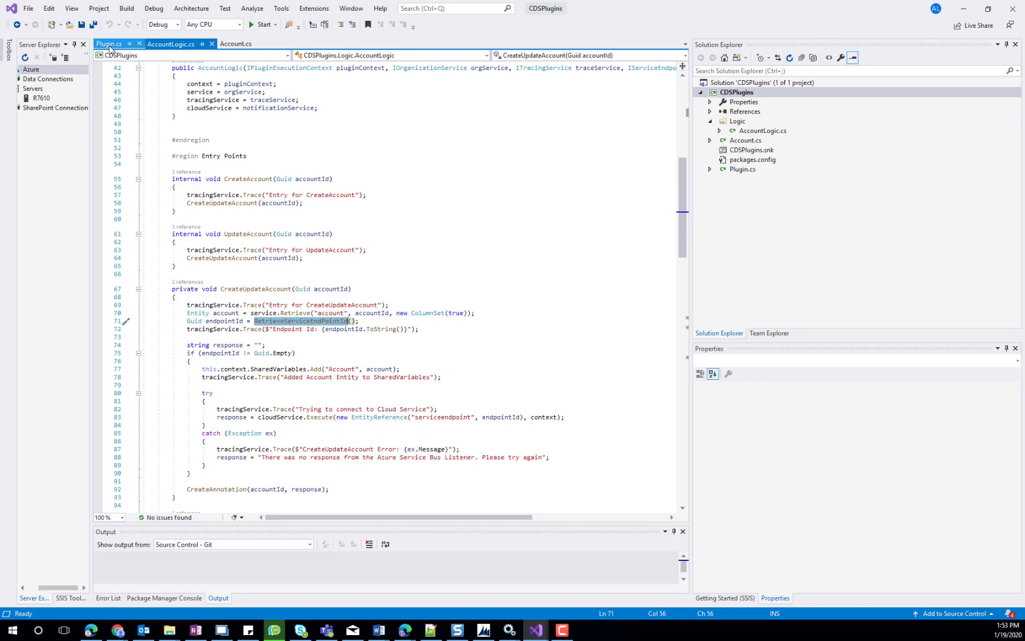
click(109, 44)
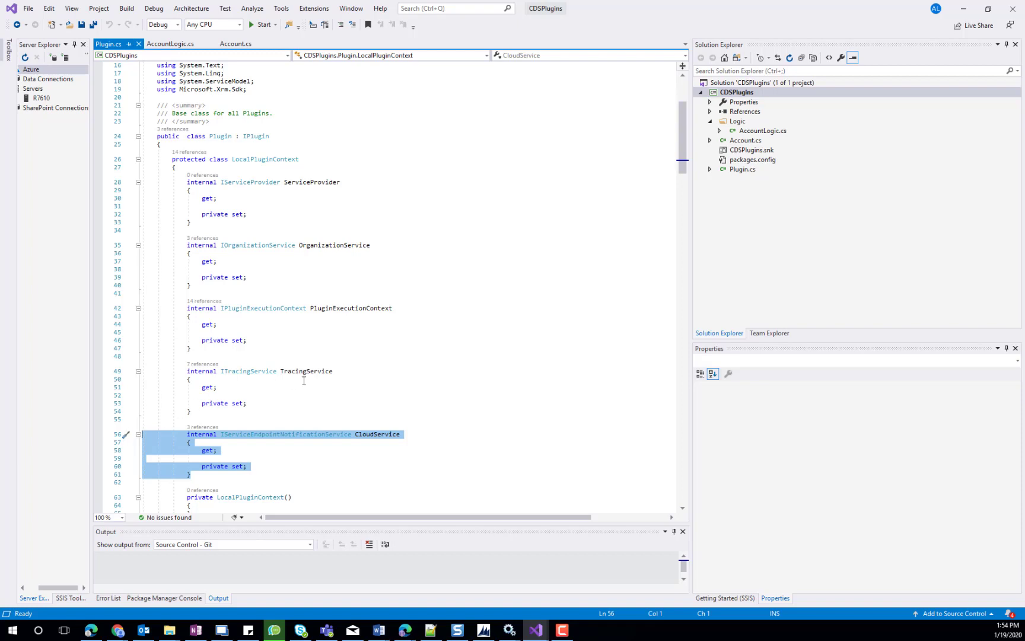
scroll(down, 3)
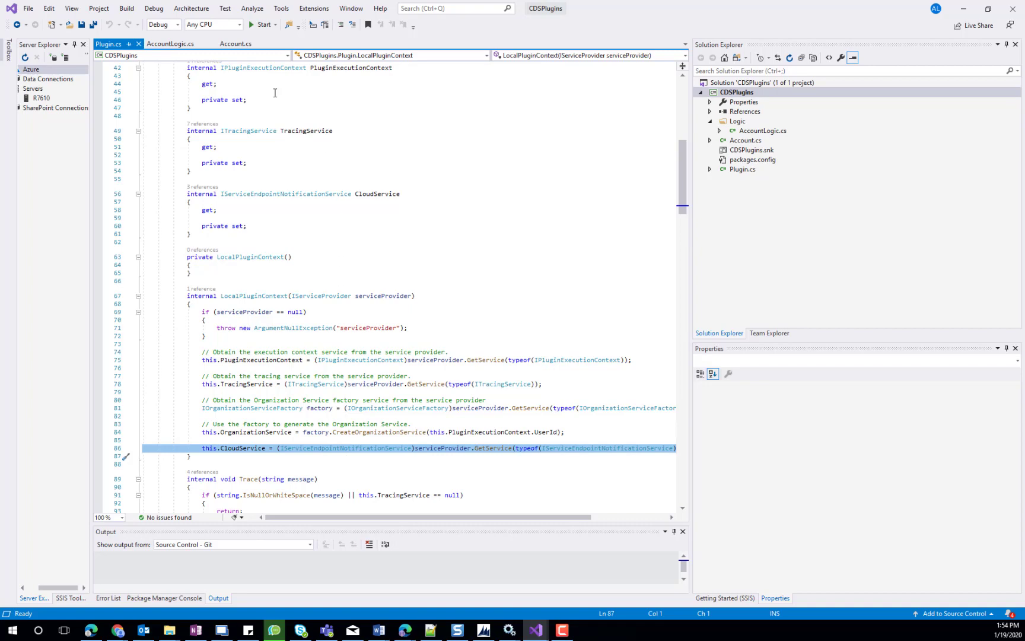
click(235, 44)
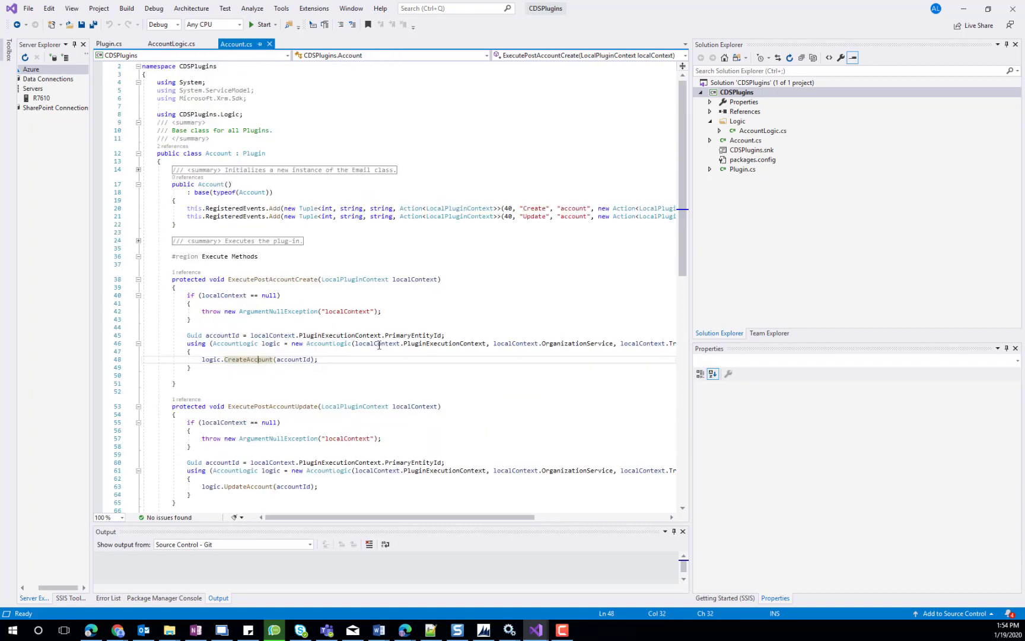
scroll(right, 3)
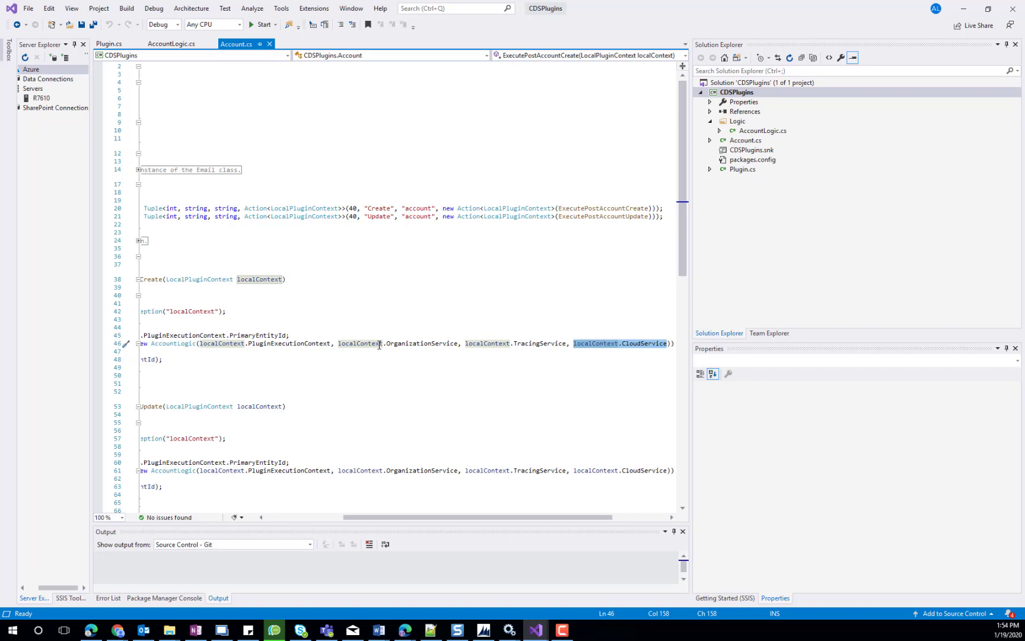
click(172, 44)
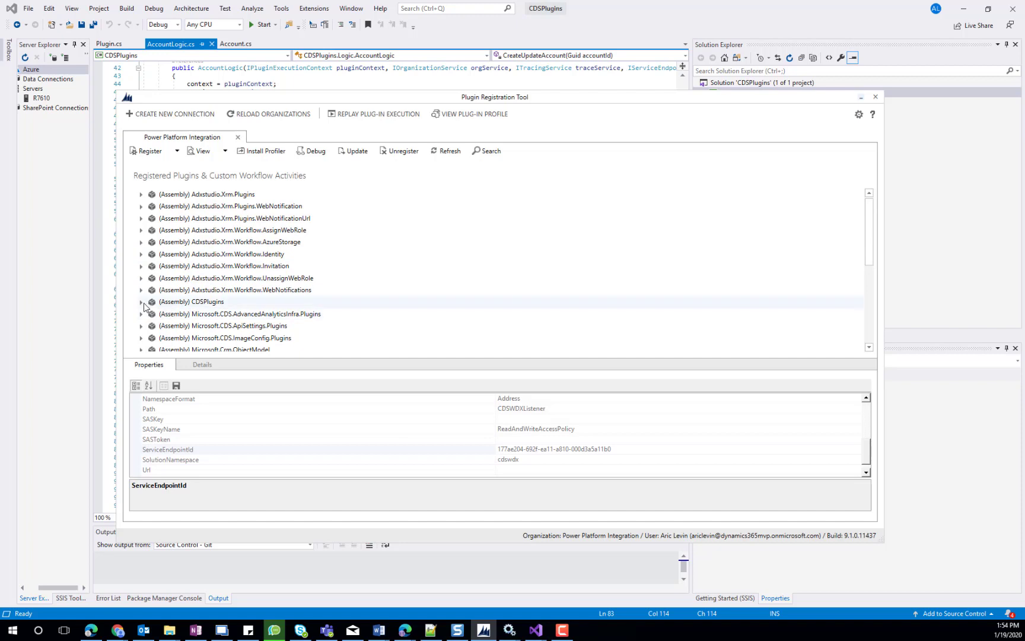
- Expand the CDSPlugins.Account plugin in the Registered Plugins tree to list its steps
scroll(down, 3)
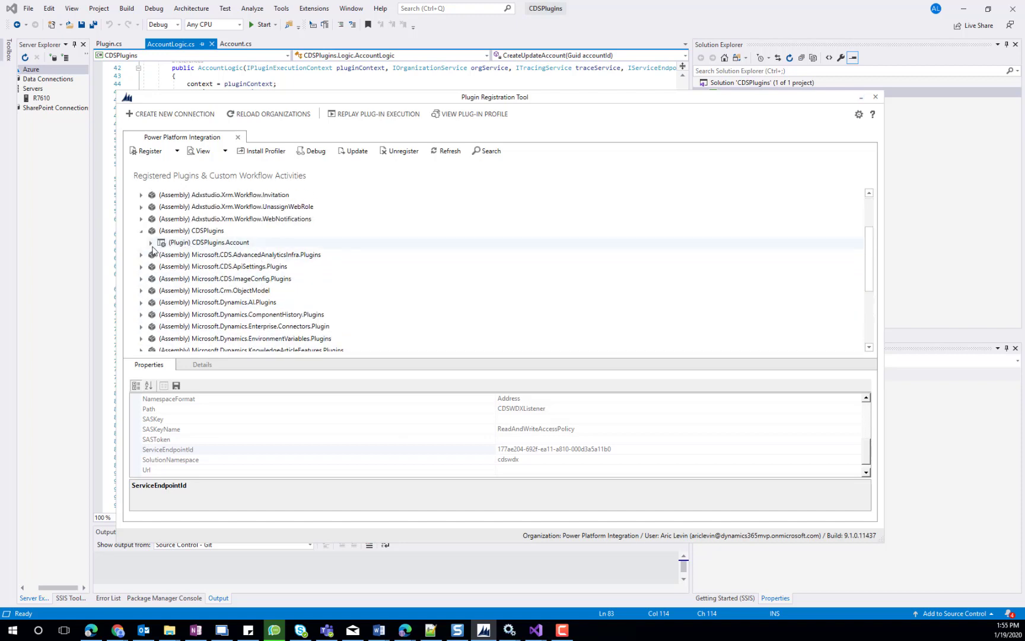
click(151, 242)
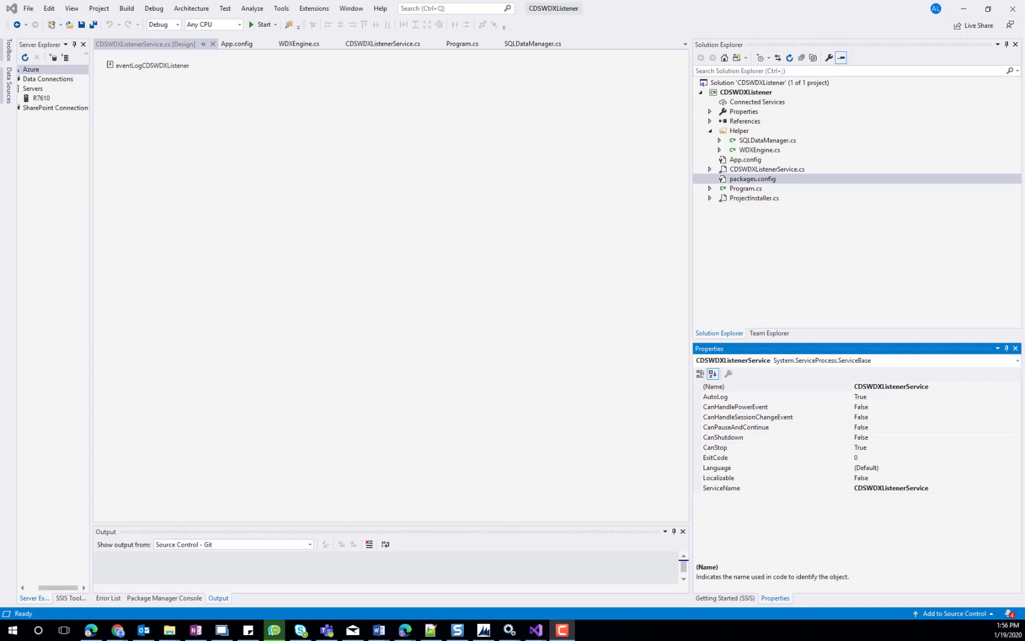
mouse_move(802, 172)
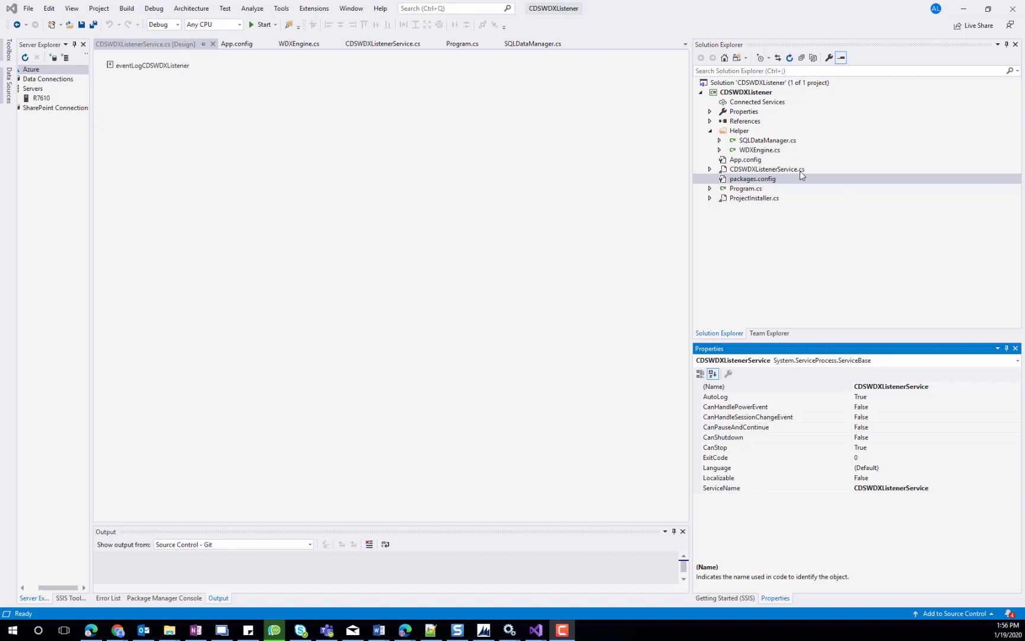
- Open the listener's App.config and inspect the AzureStaging connection string
double_click(745, 160)
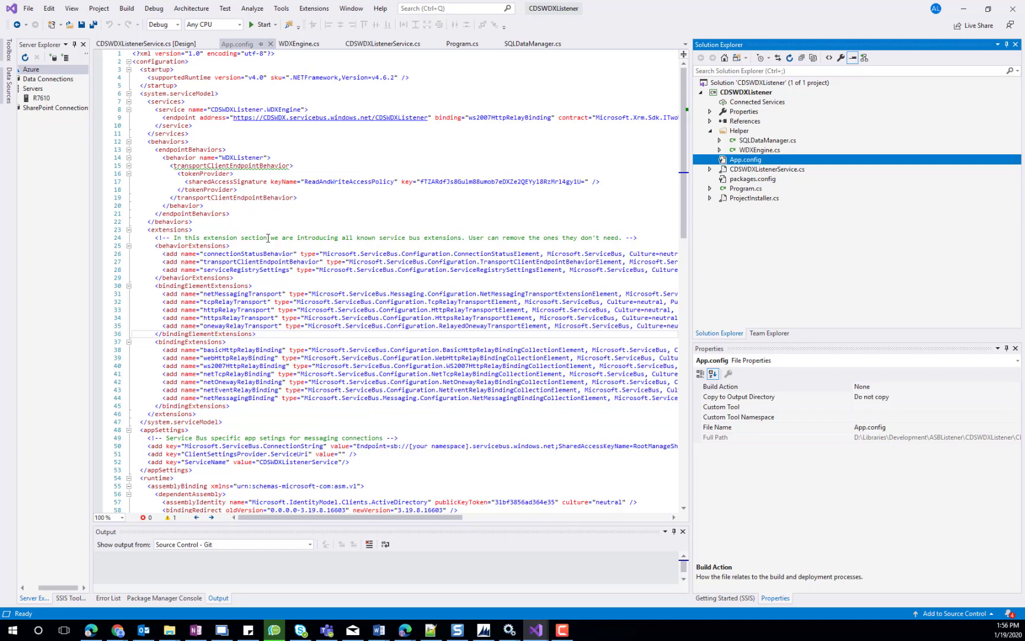
mouse_move(304, 441)
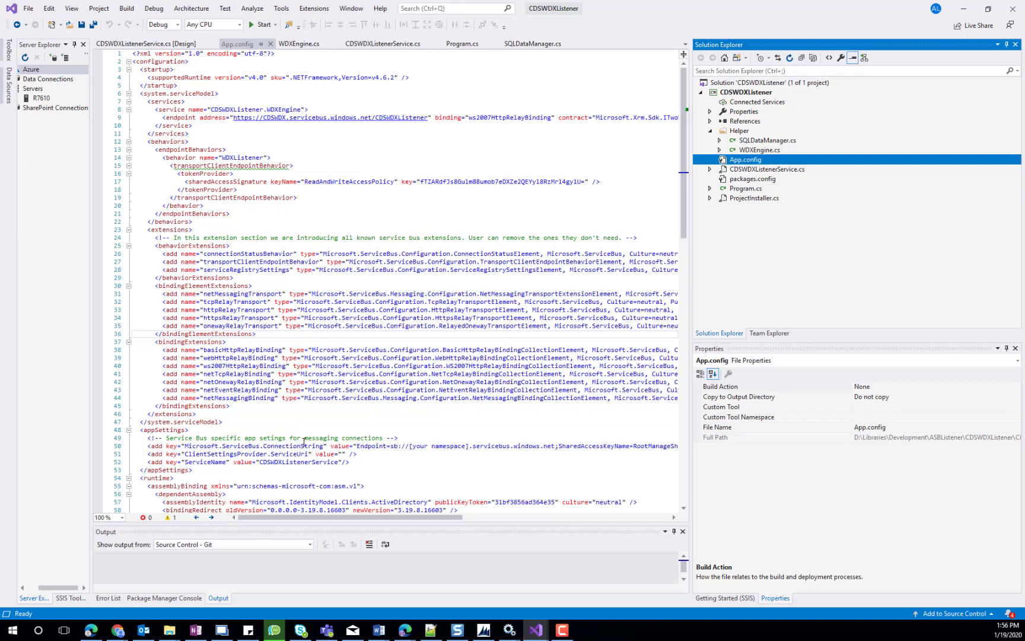
scroll(down, 3)
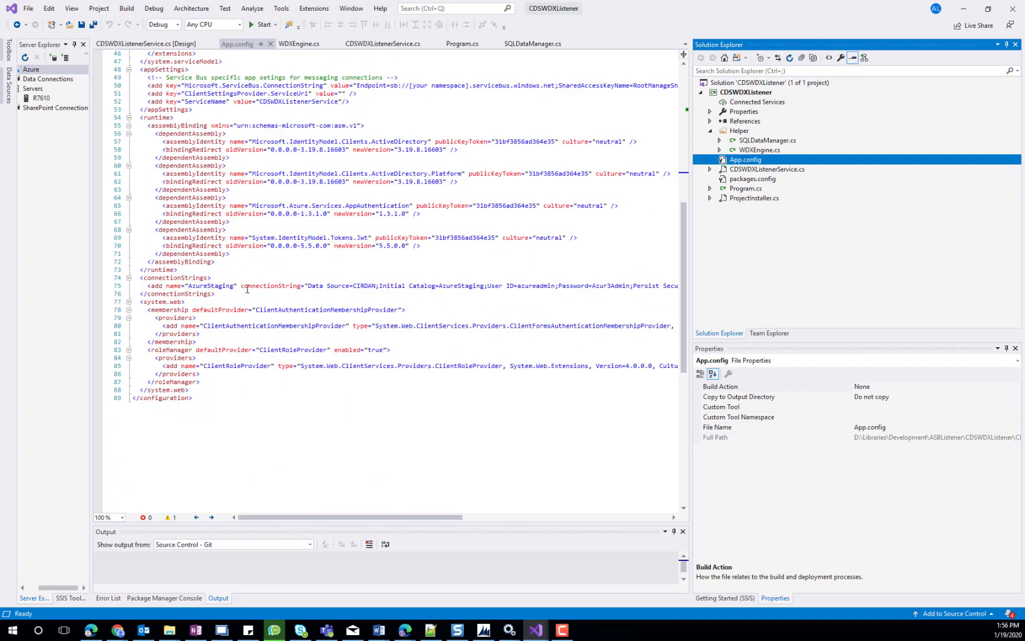
click(281, 285)
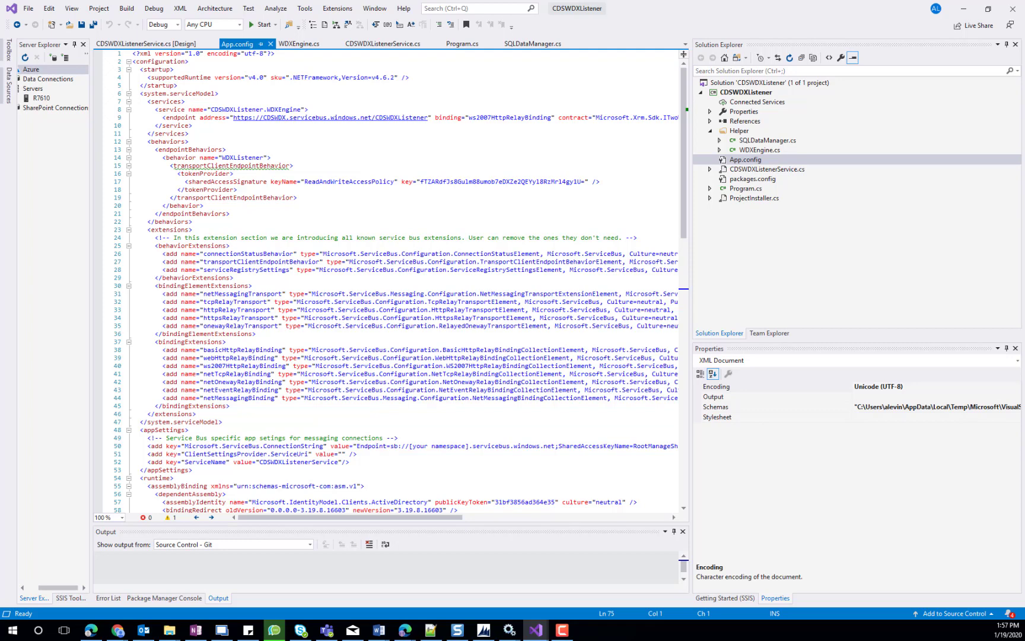
mouse_move(961, 337)
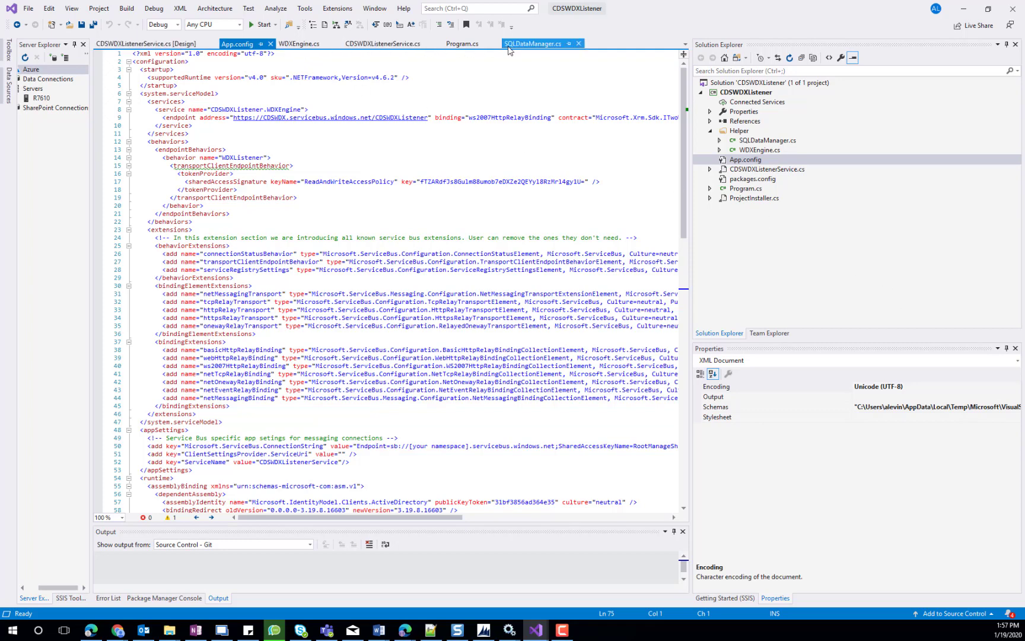
- In SQLDataManager.cs, review CreateAccount's stored procedure parameters, then scroll to UpdateAccount
click(537, 44)
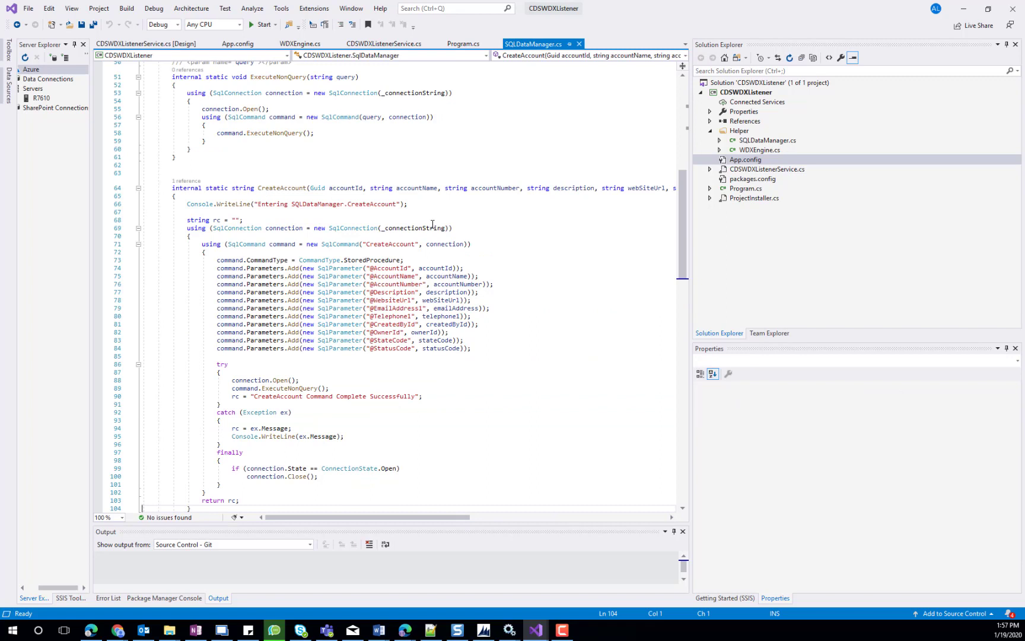
mouse_move(466, 240)
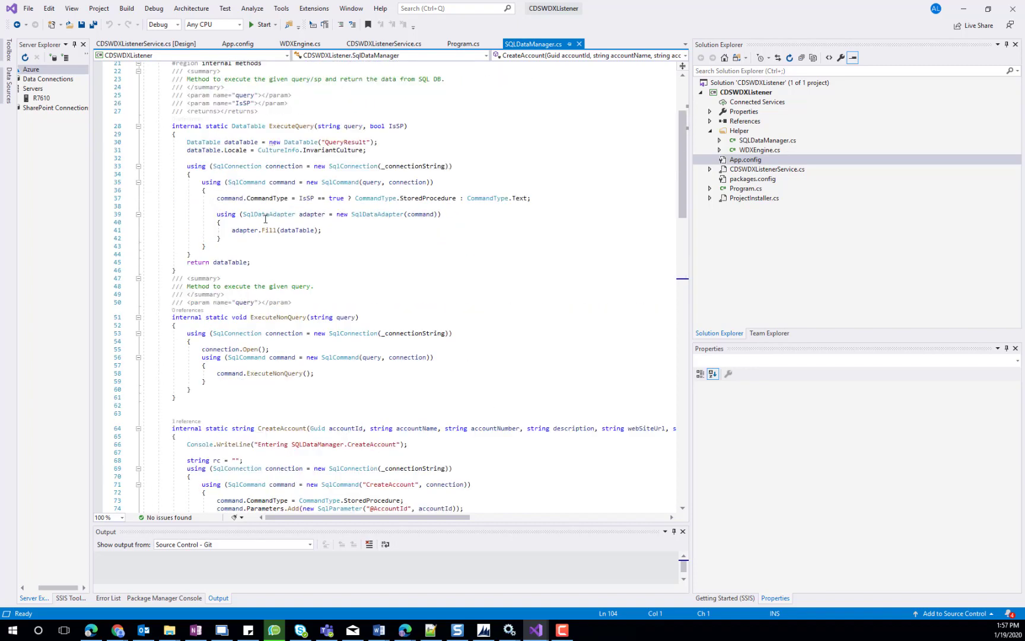
scroll(down, 3)
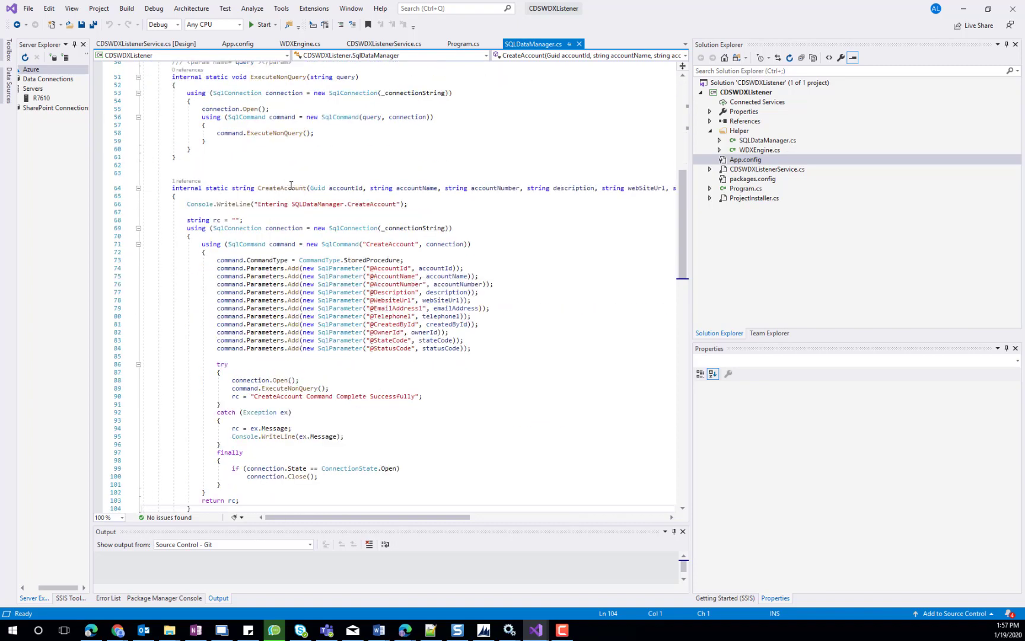
double_click(281, 188)
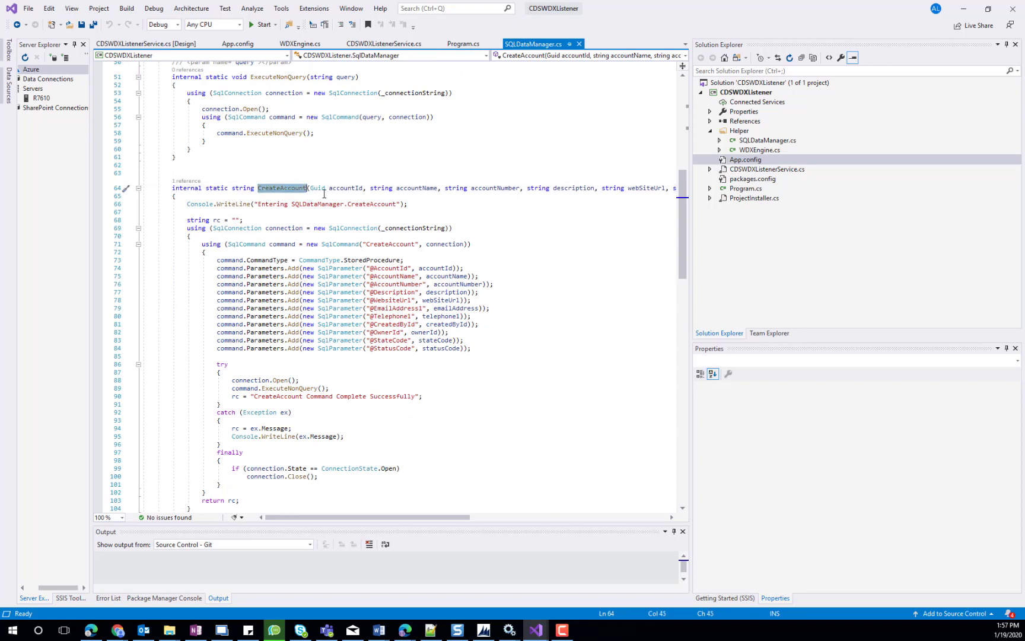
mouse_move(291, 188)
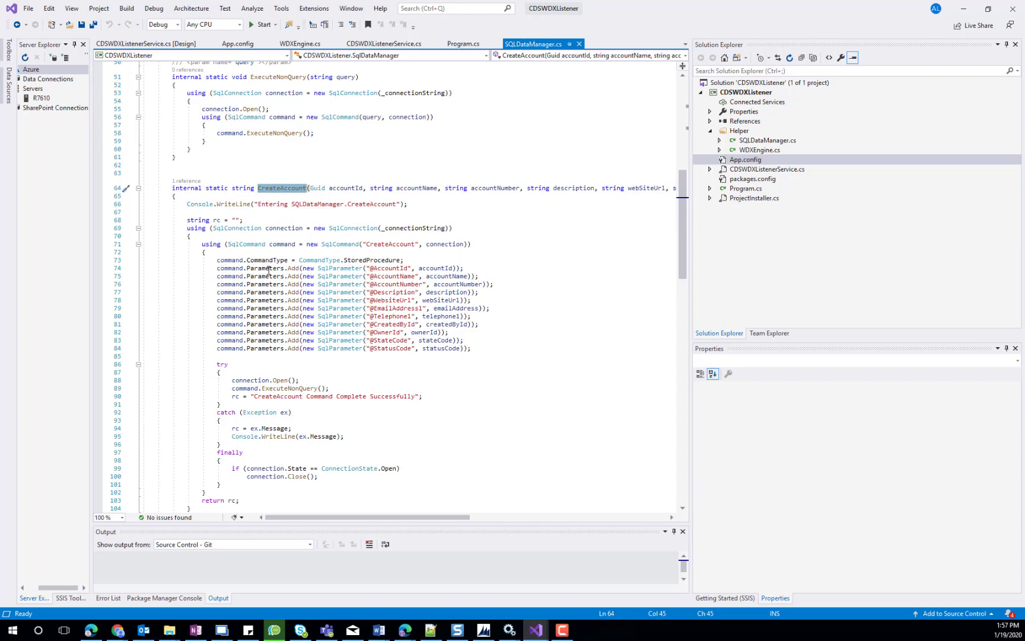
click(487, 348)
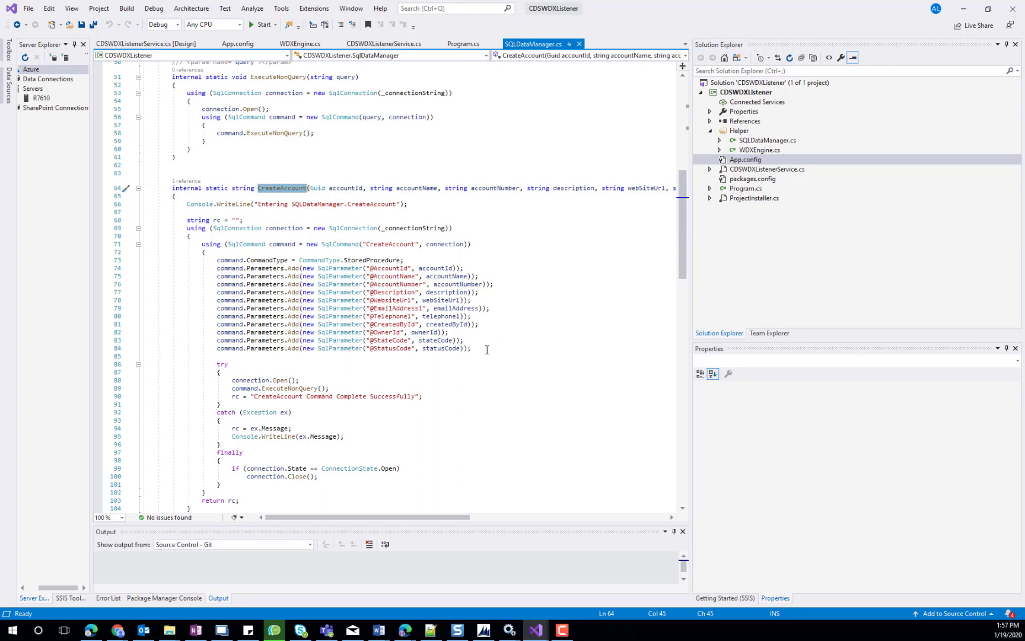
click(291, 388)
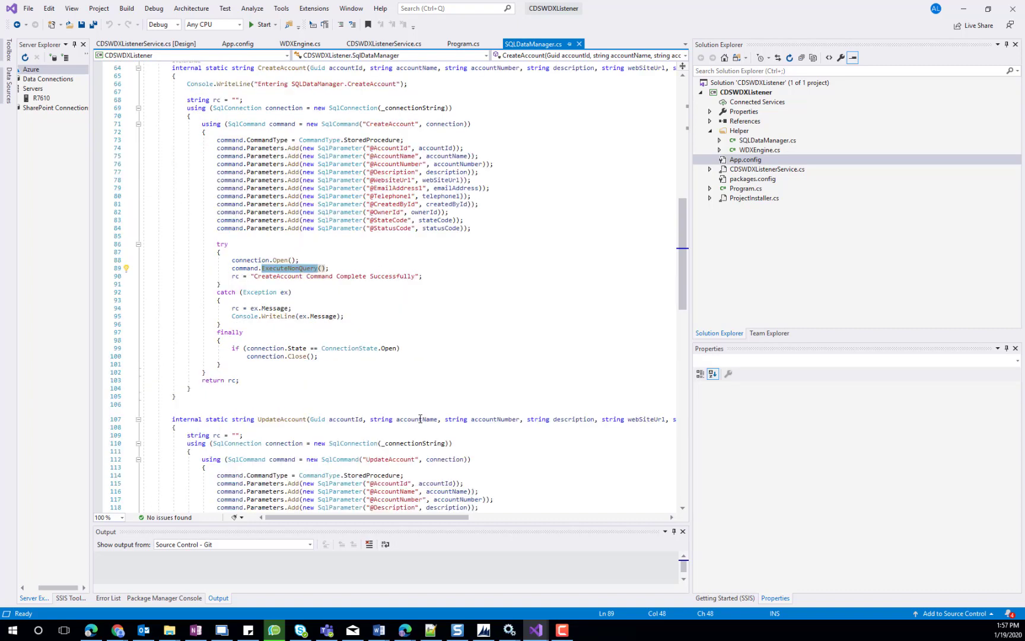
scroll(down, 3)
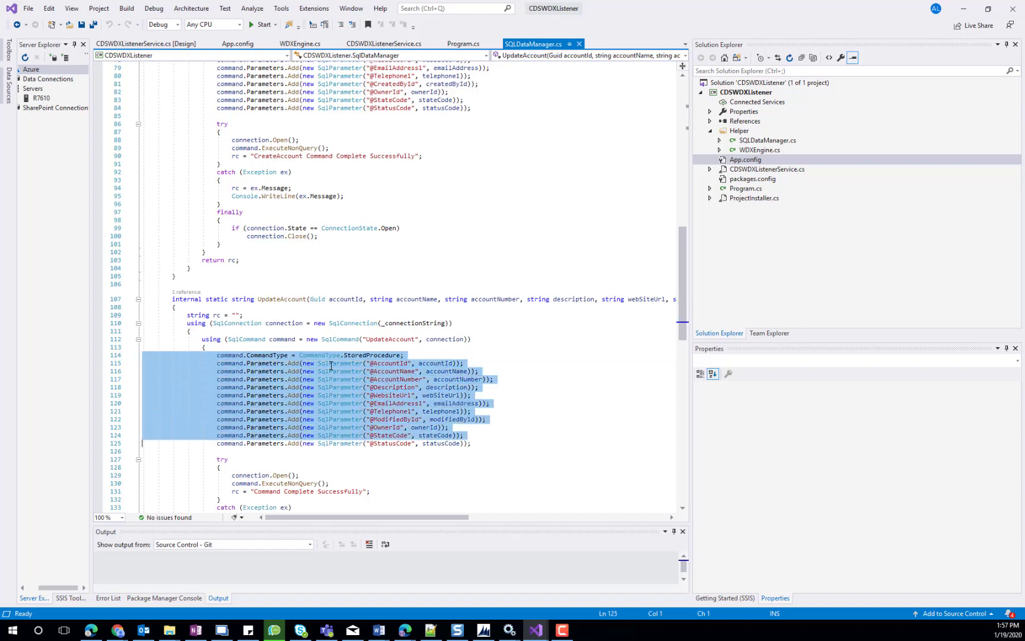
scroll(down, 3)
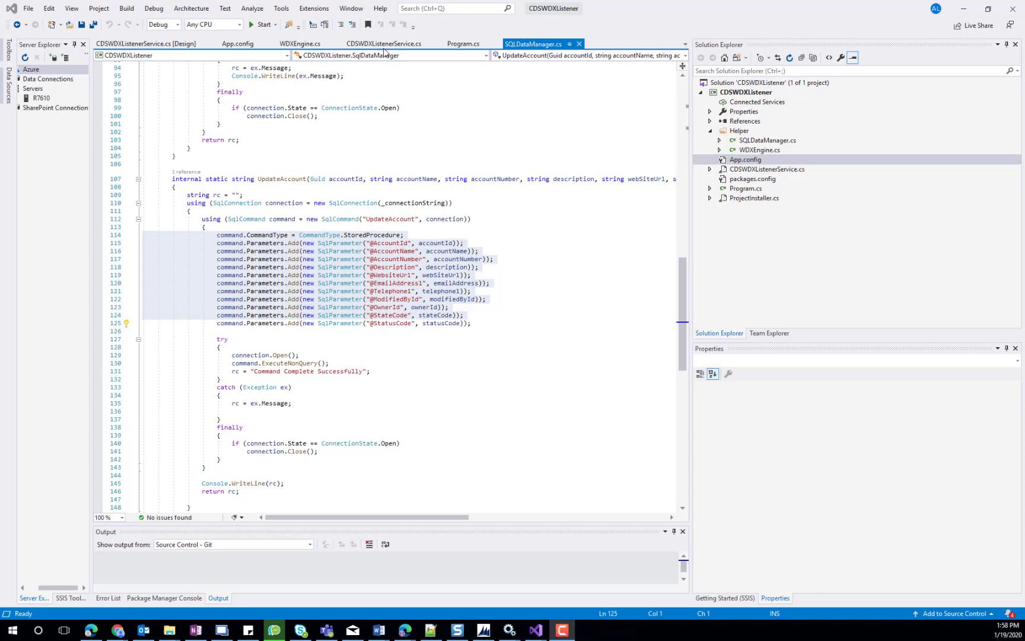
- In WDXEngine.cs, change the else-if check to "update" and review CreateAccount's field handling
click(301, 44)
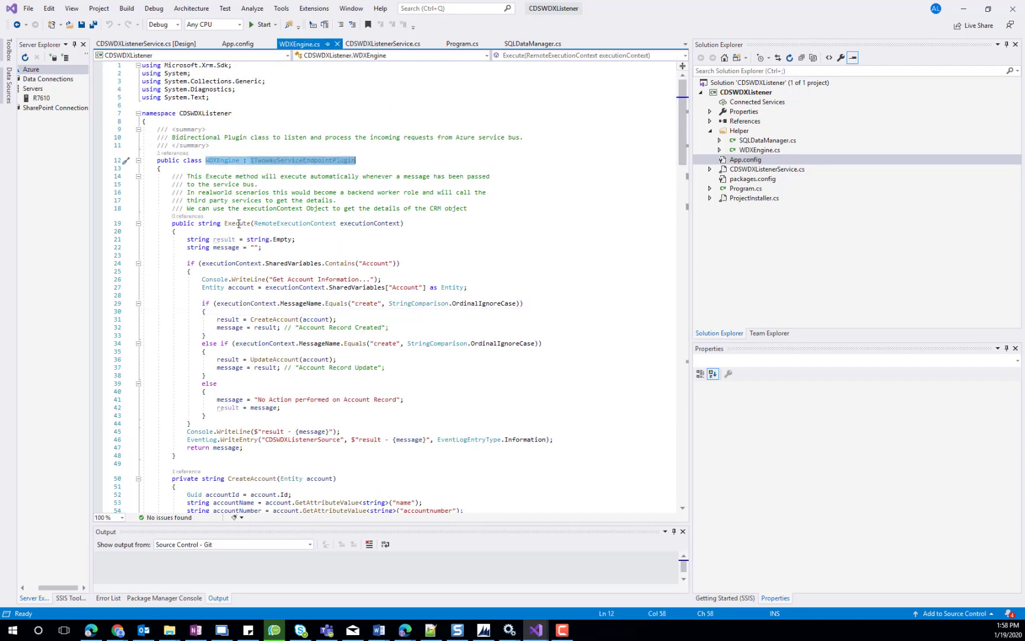
click(238, 223)
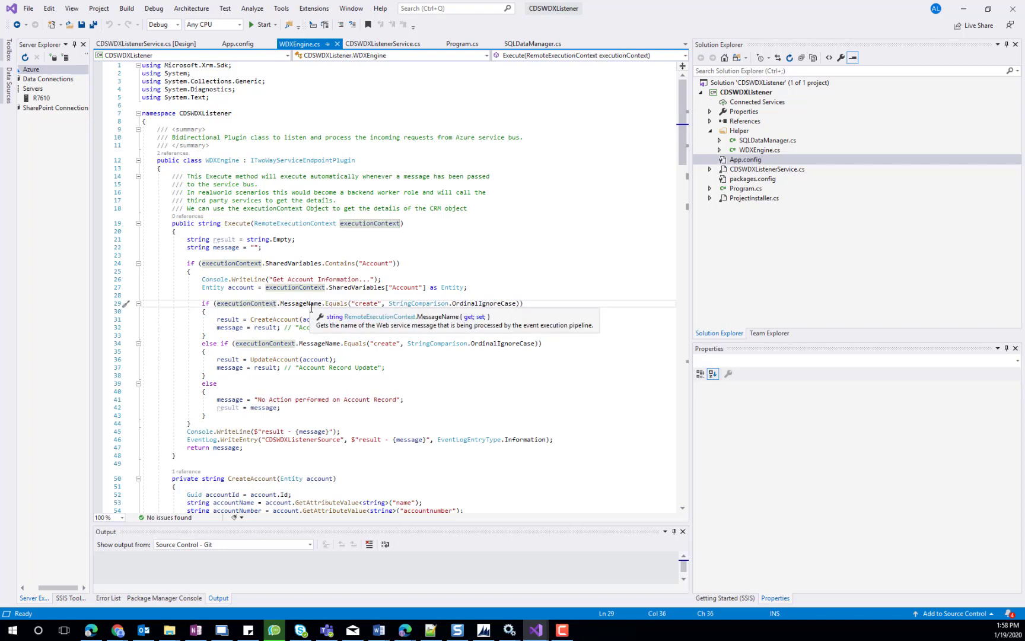
mouse_move(508, 285)
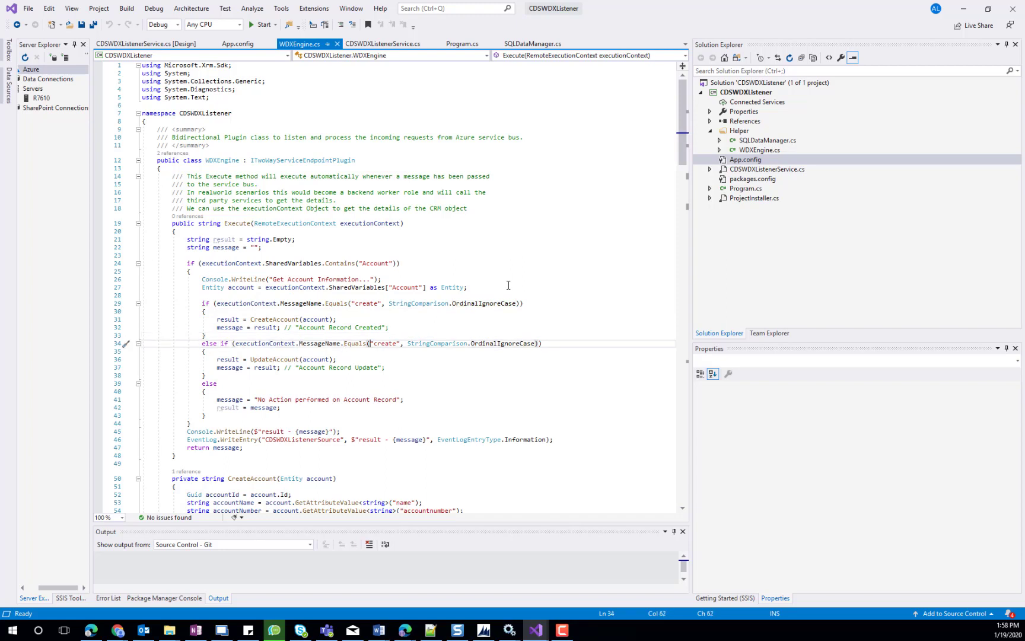
text(update)
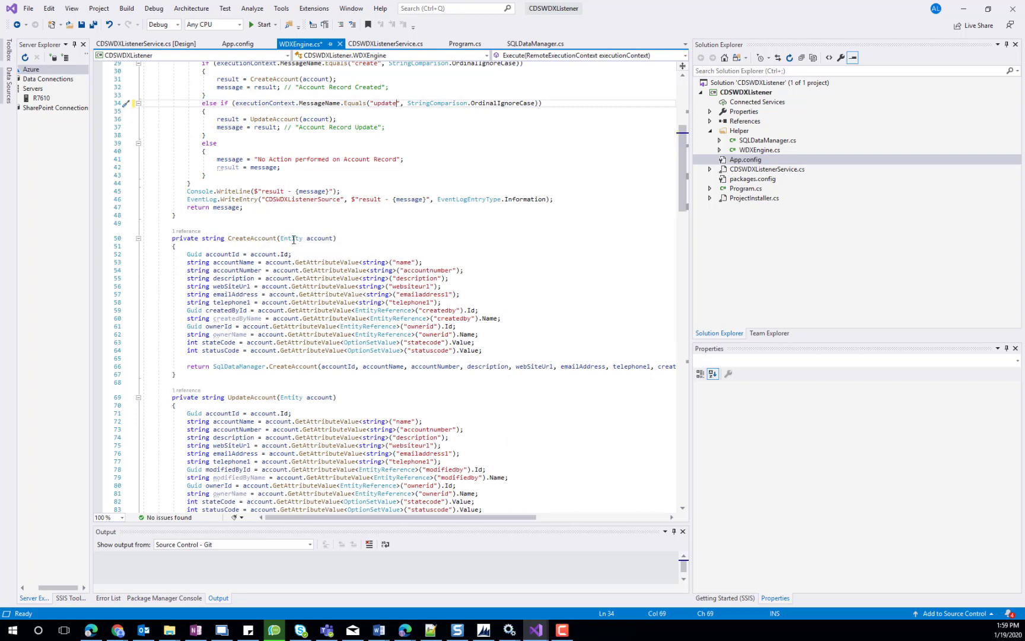
mouse_move(293, 238)
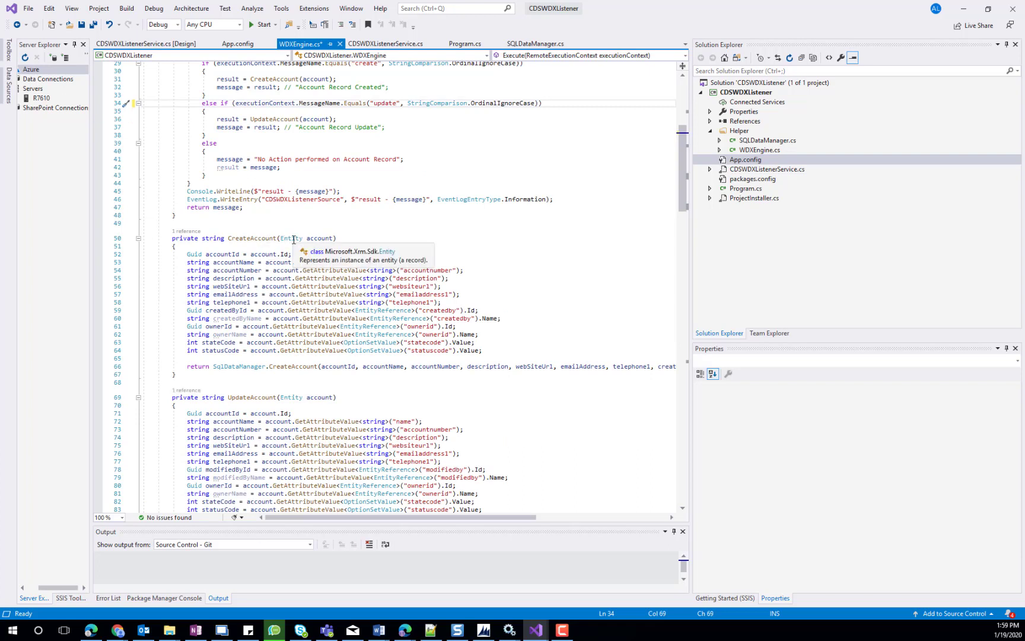
mouse_move(360, 253)
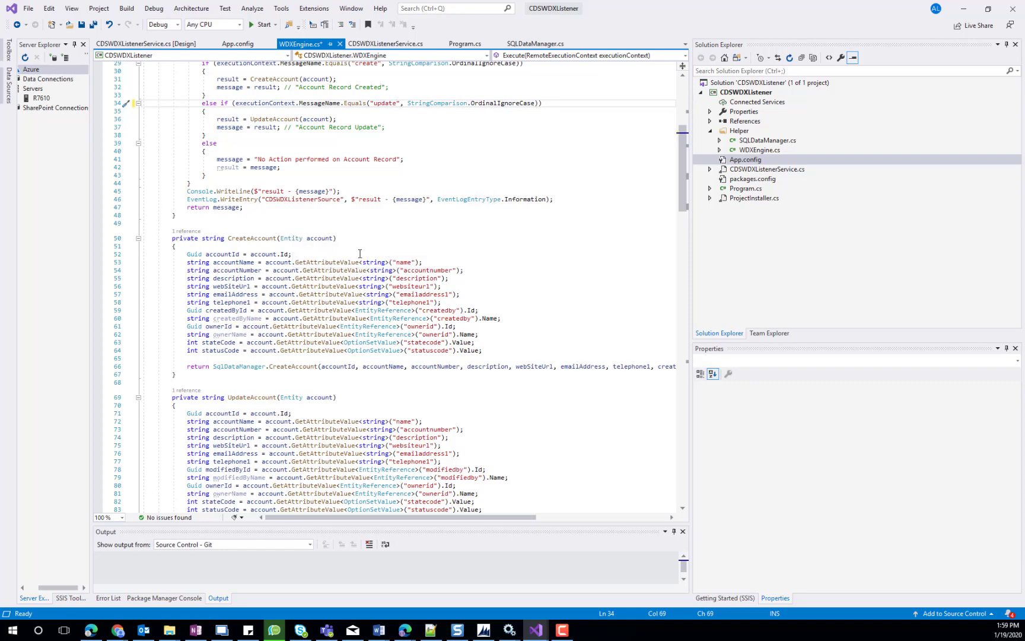
click(297, 366)
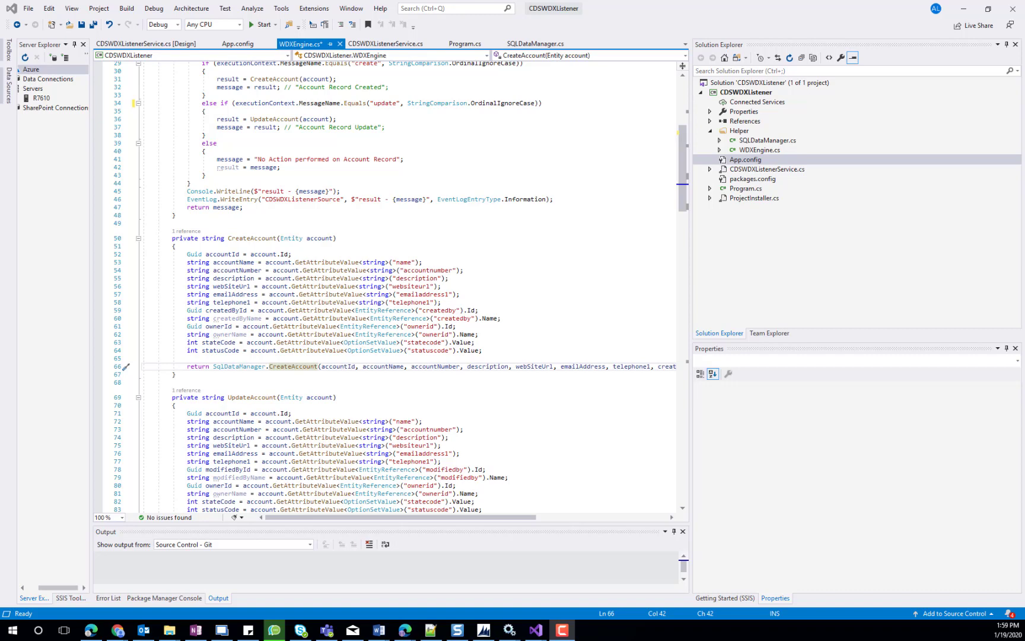
click(753, 197)
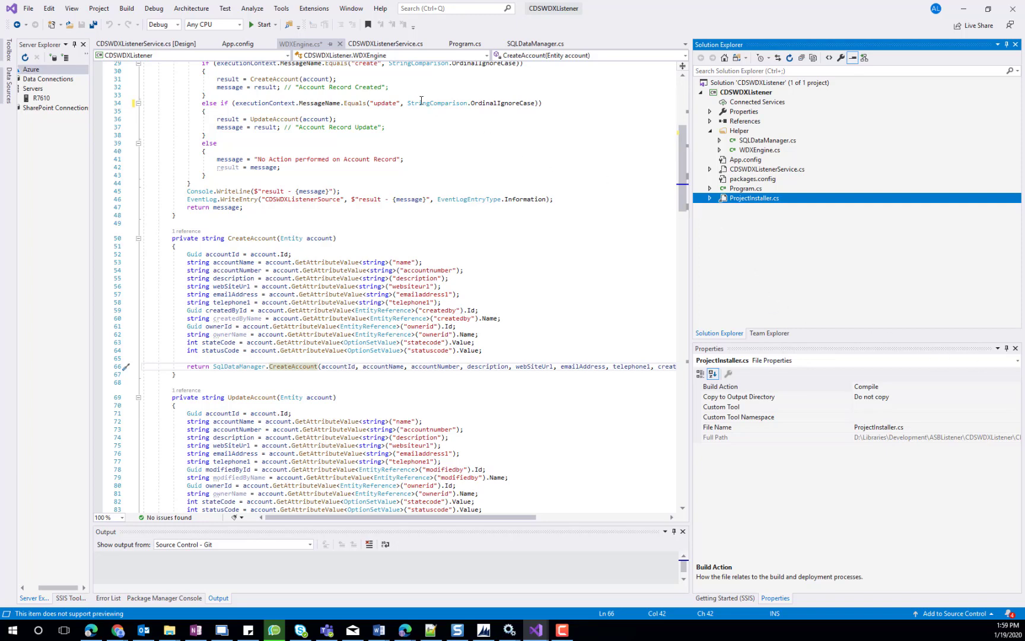
- View Program.cs, whose Main method switches on --install, --uninstall and --console
click(465, 44)
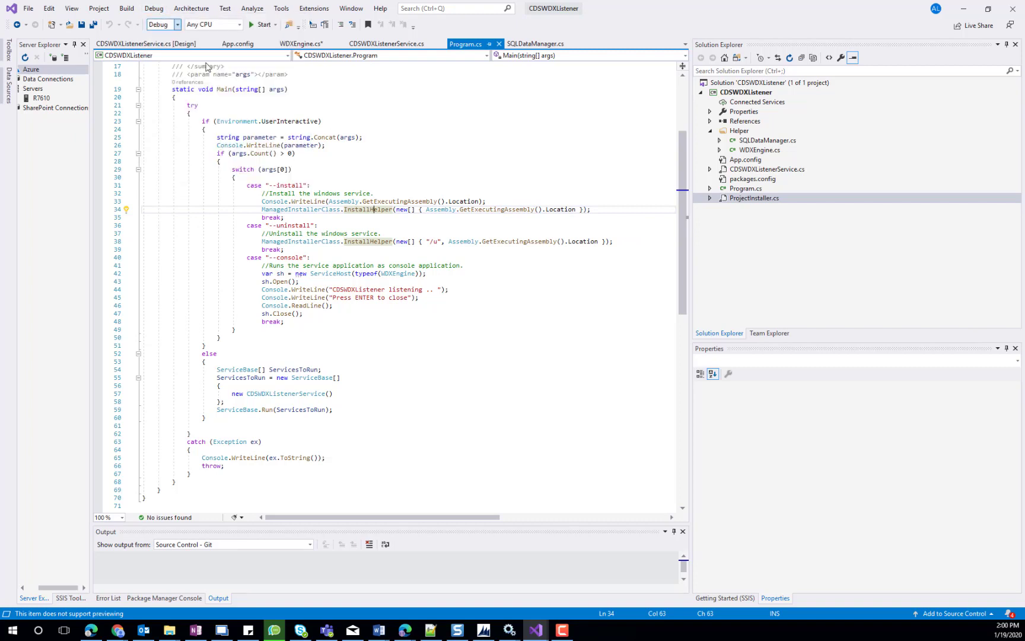
mouse_move(274, 200)
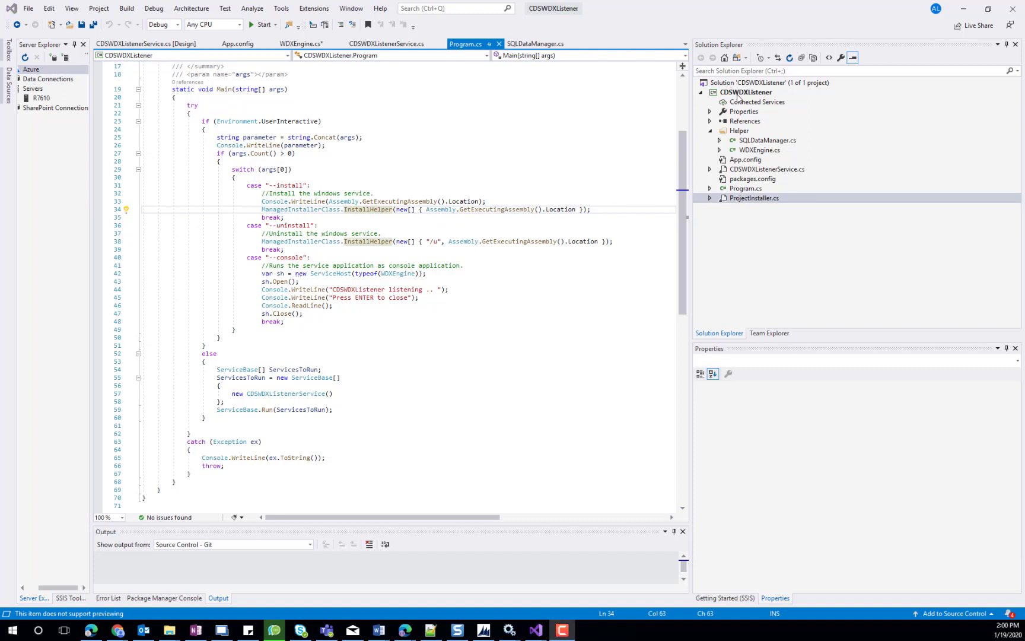
- Check the --install argument in CDSWDXListener's Debug properties, then close the properties tab
right_click(744, 92)
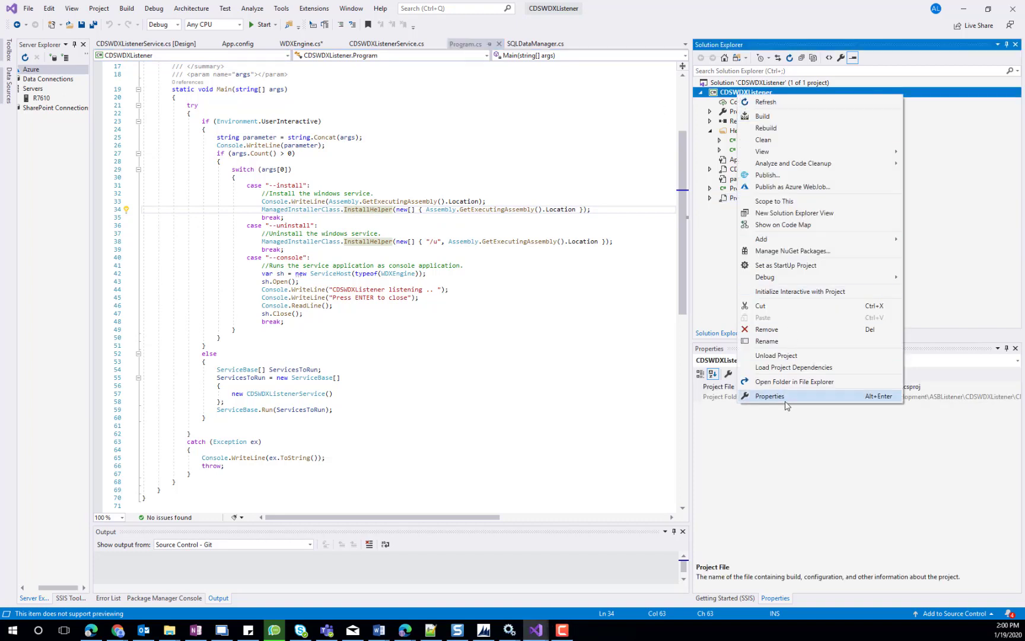
click(770, 395)
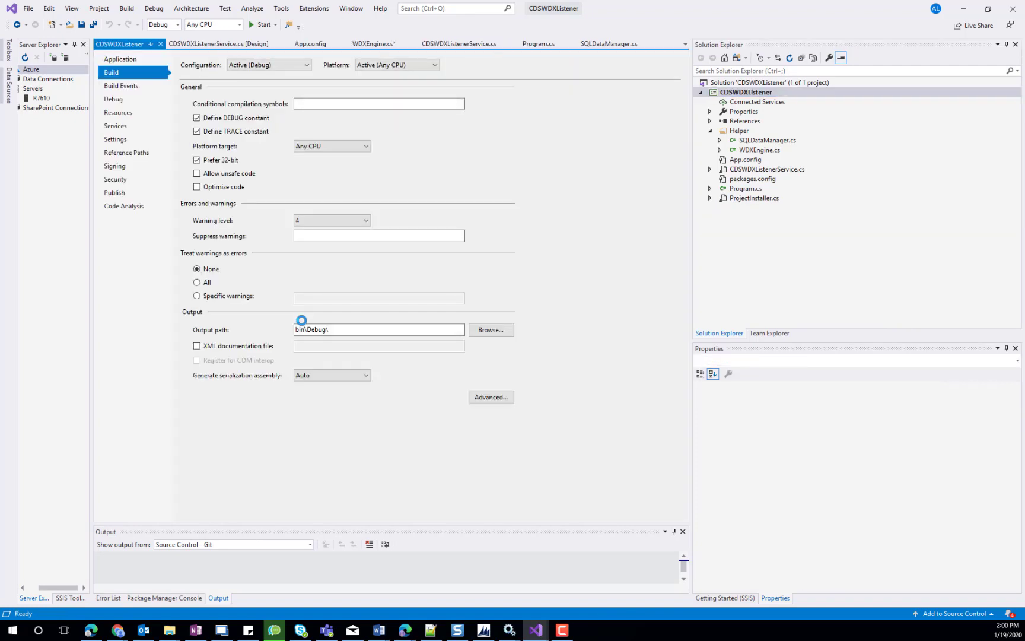
click(121, 86)
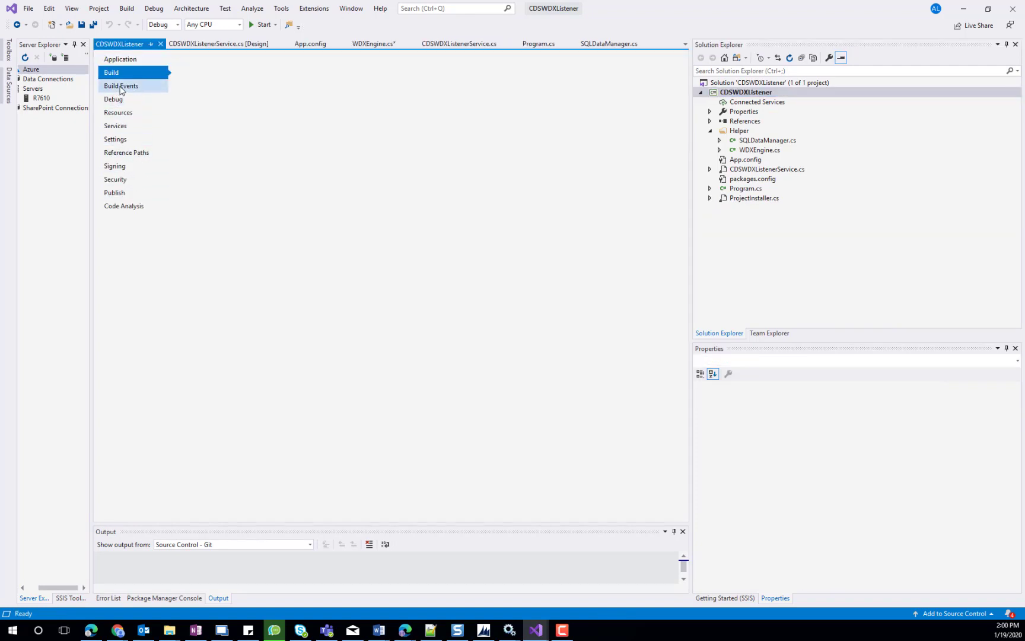
click(121, 85)
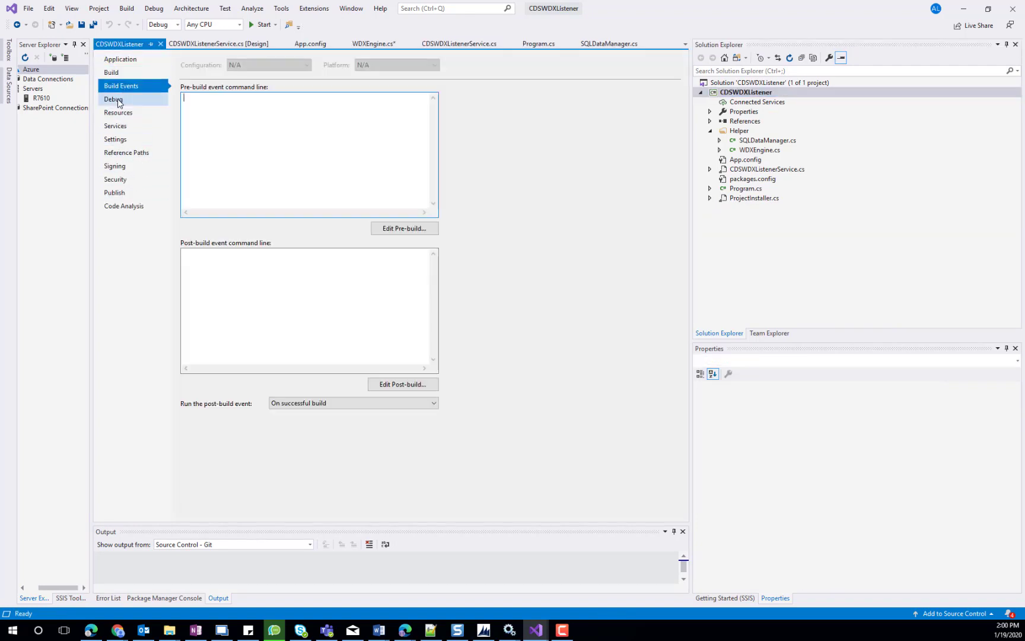
click(113, 99)
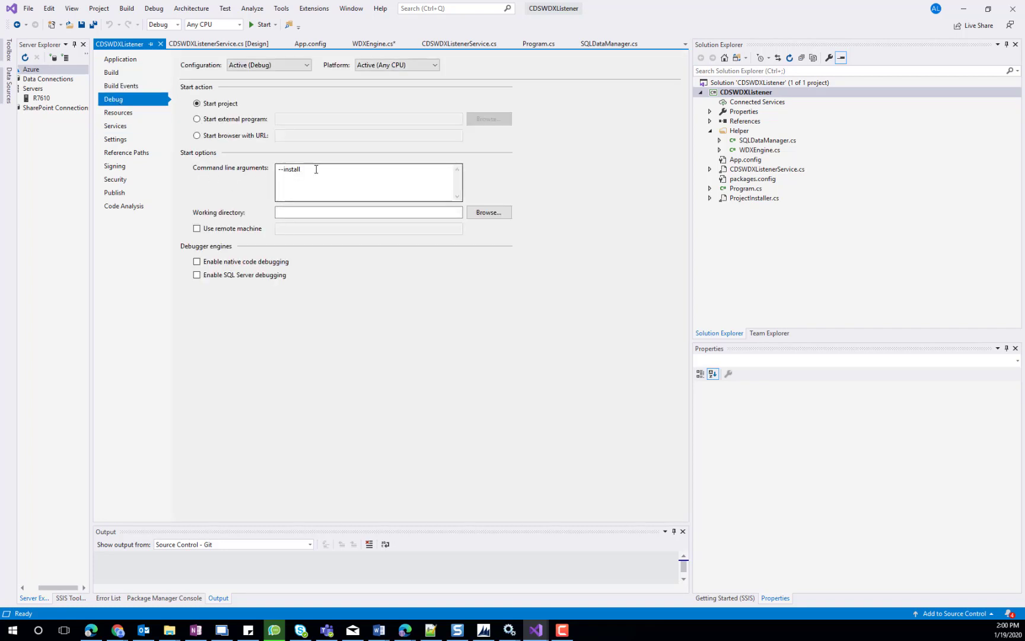
double_click(289, 169)
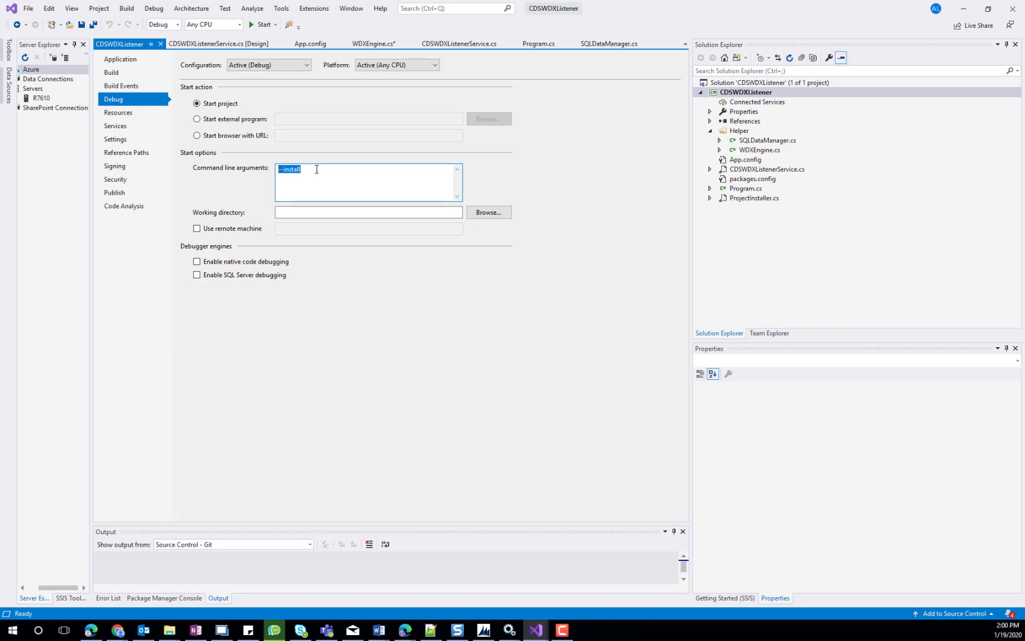
click(215, 44)
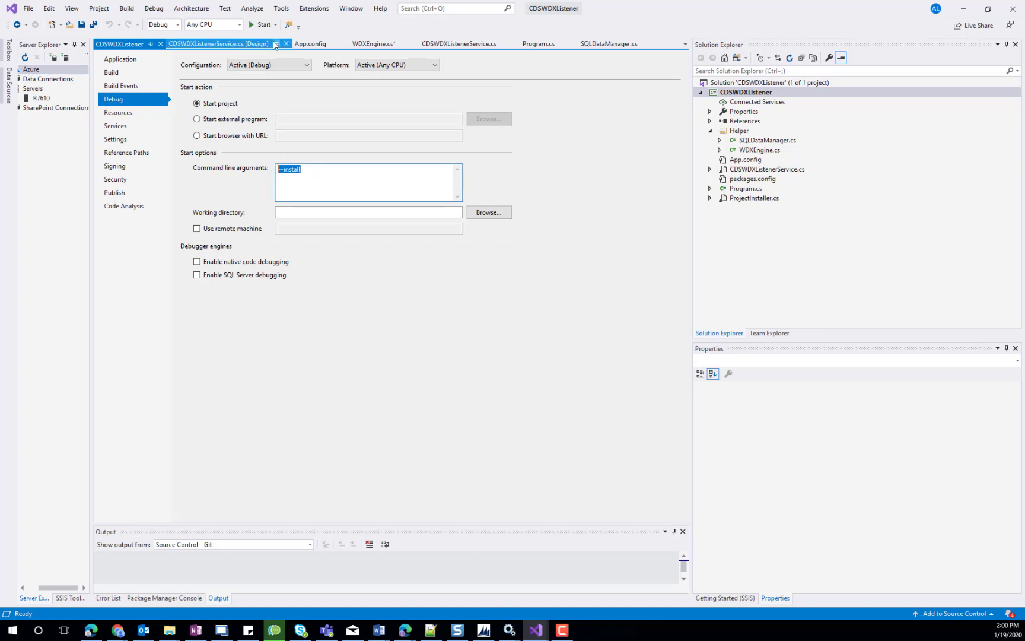
mouse_move(158, 43)
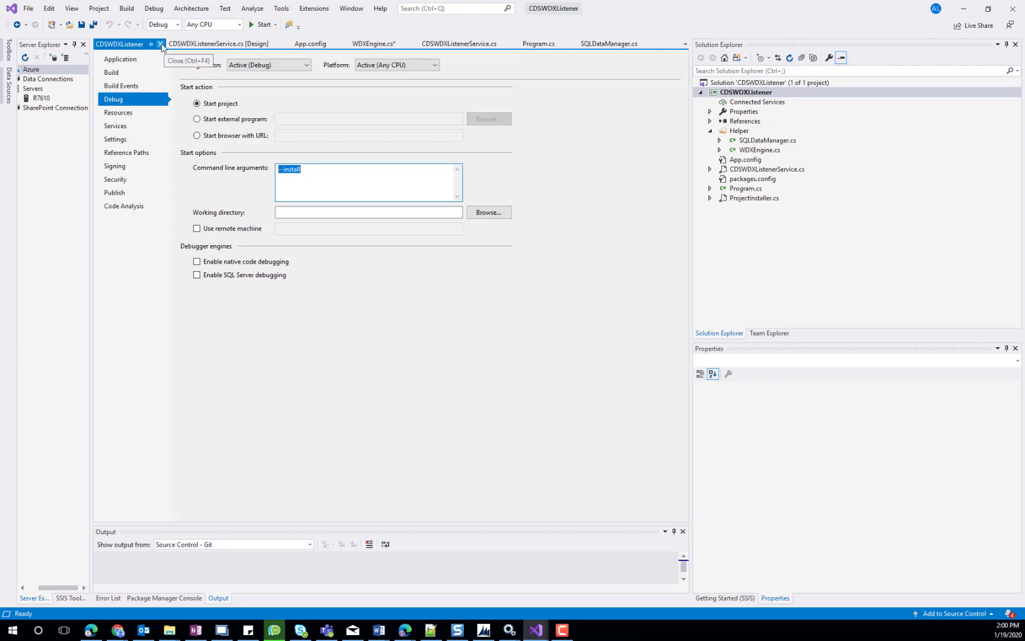
click(160, 43)
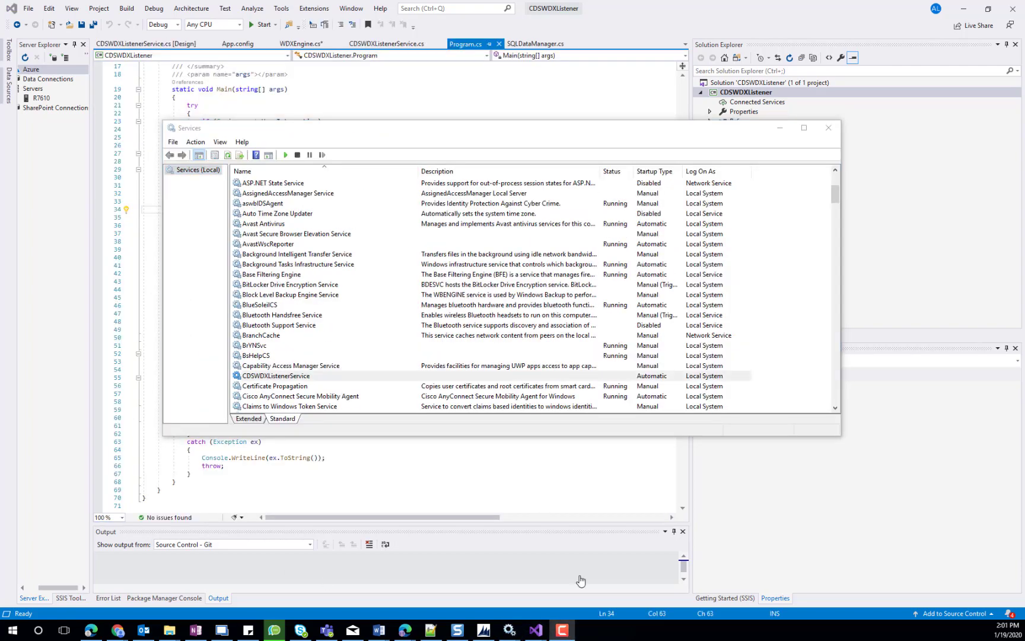
- Start CDSWDXListenerService from the Services console toolbar
click(272, 376)
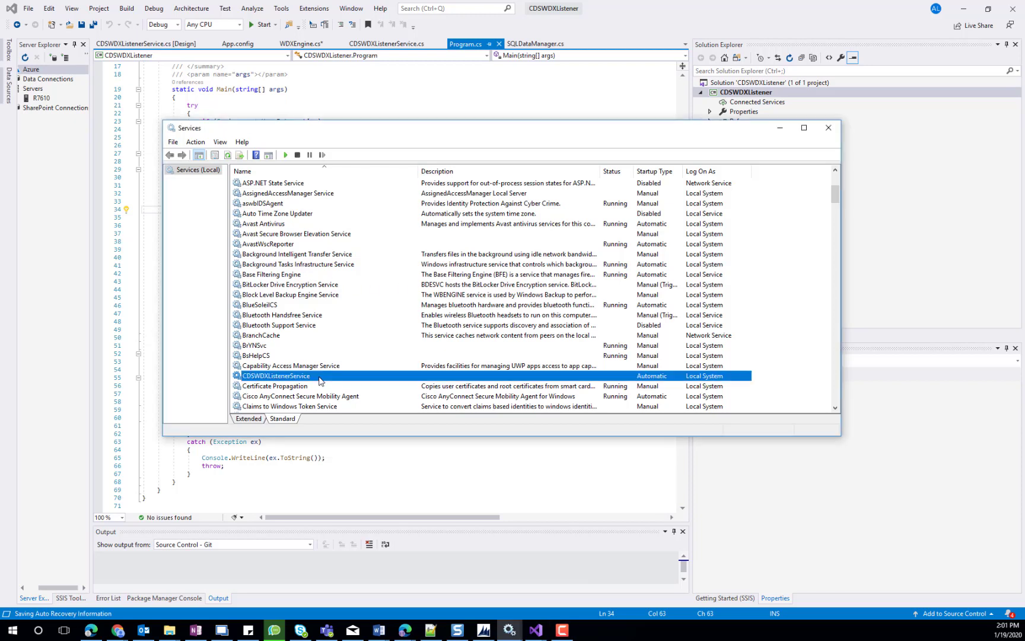
click(286, 155)
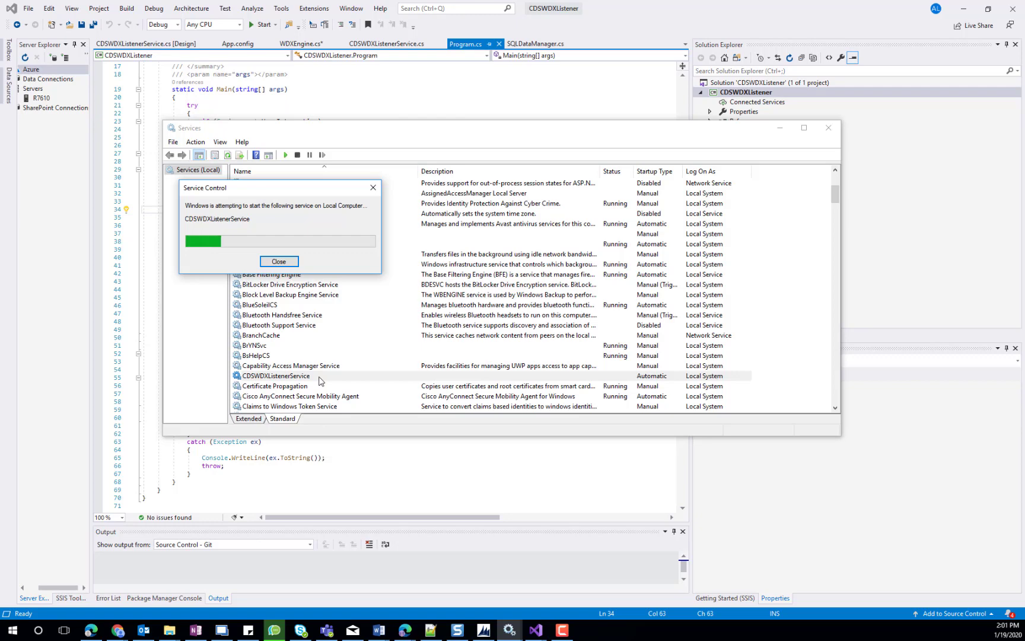
click(279, 261)
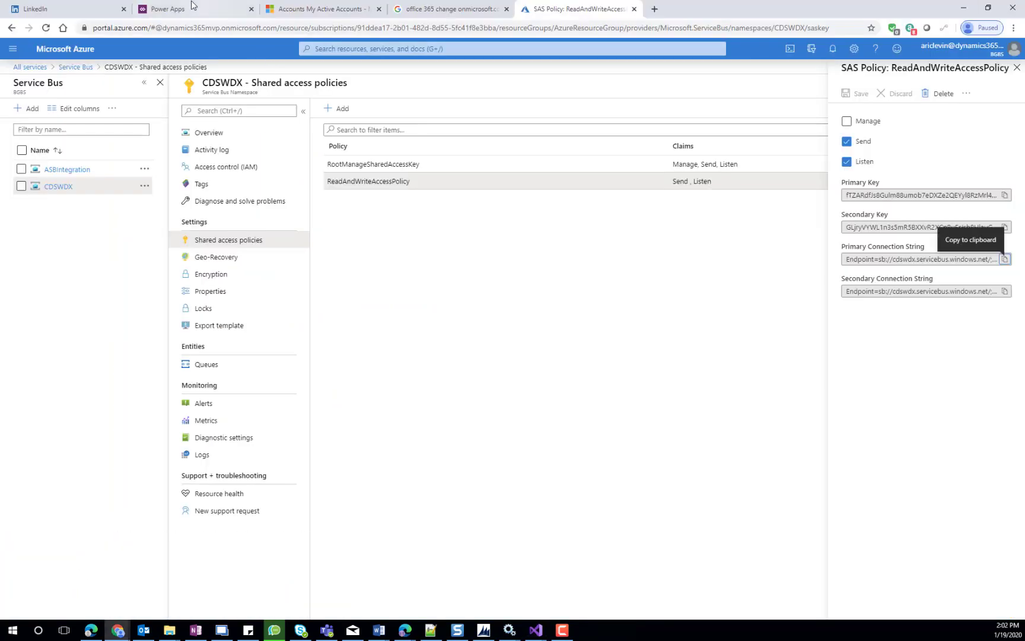
- Start a new account named Dynamics 365 and enter its account number
click(319, 9)
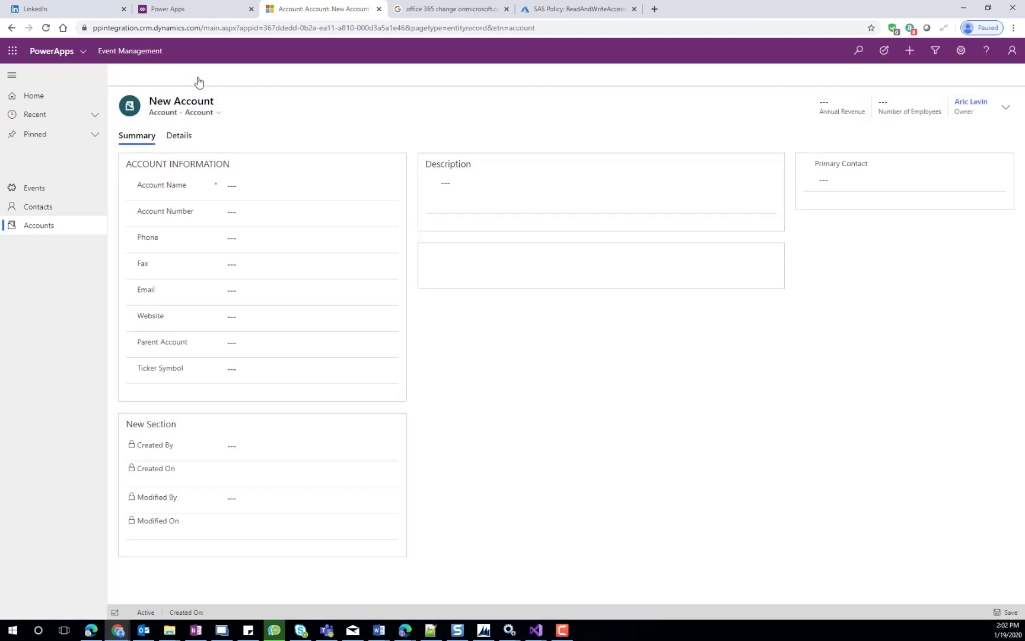
click(296, 185)
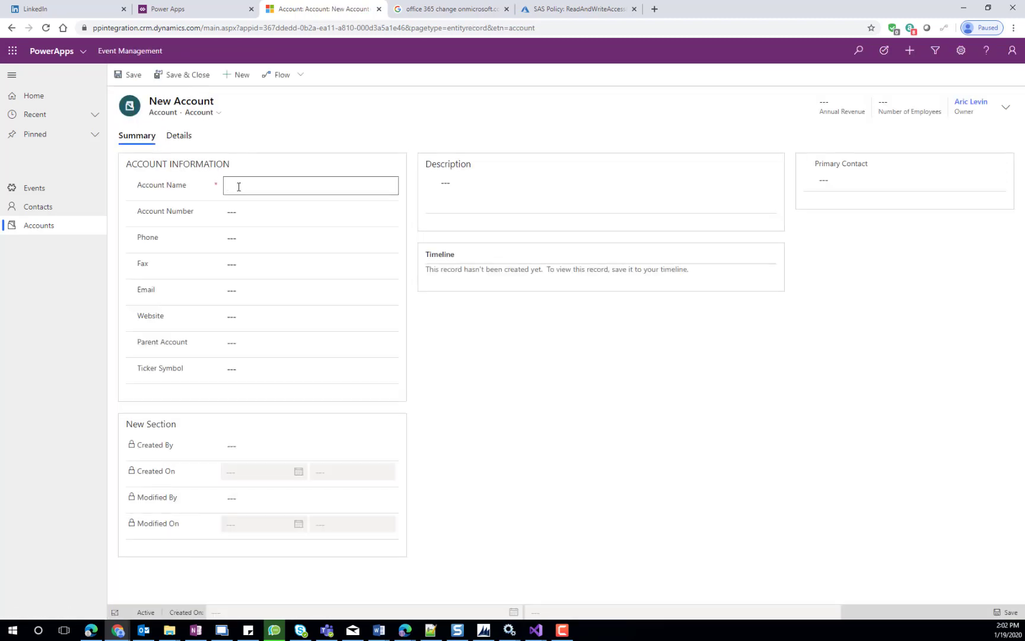
text(Dynamics)
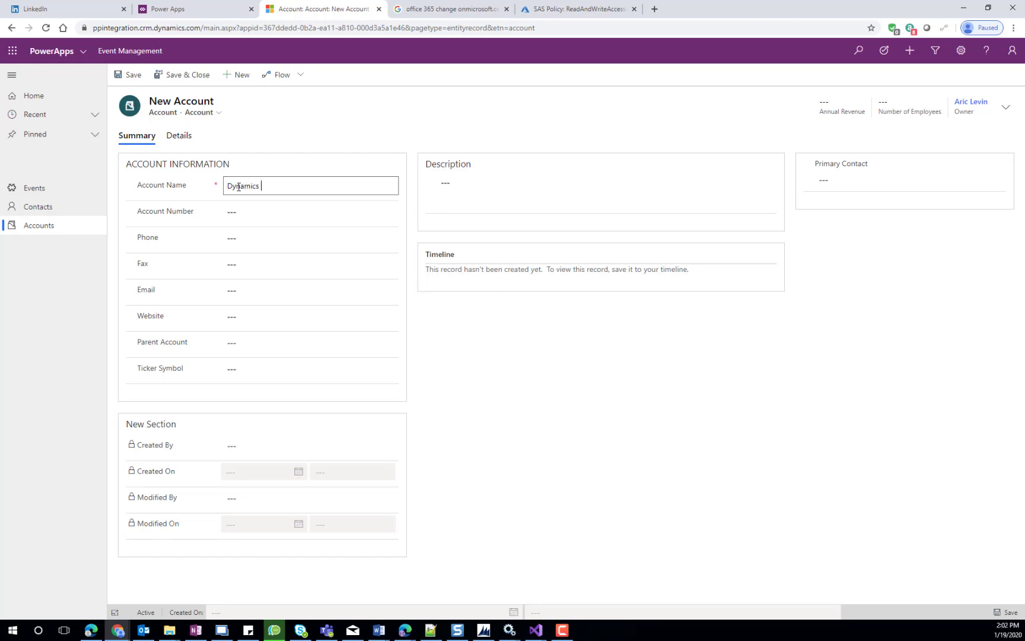
text(365)
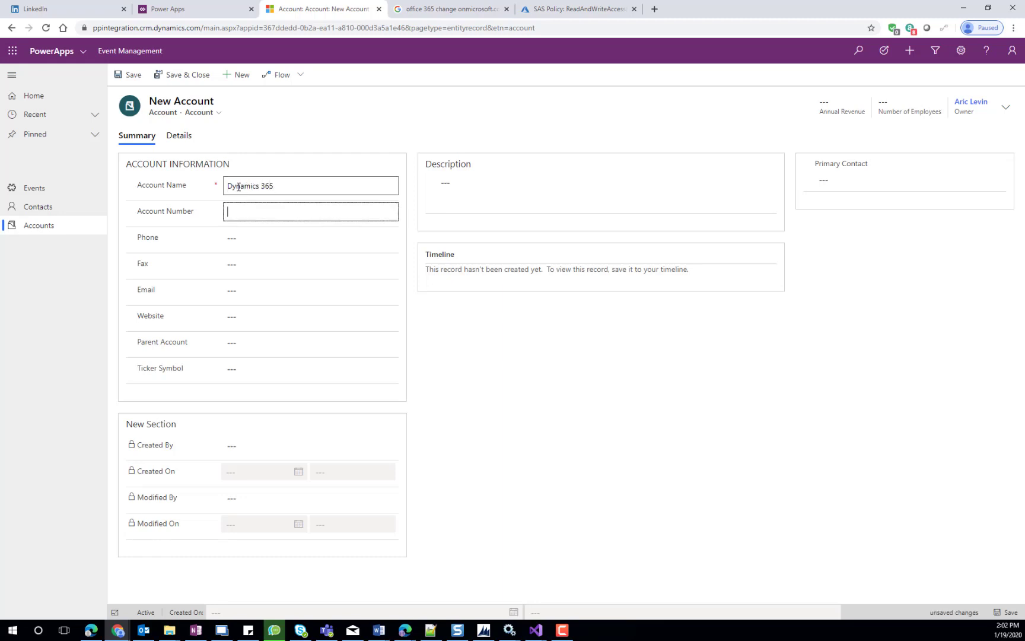
text(D3659998)
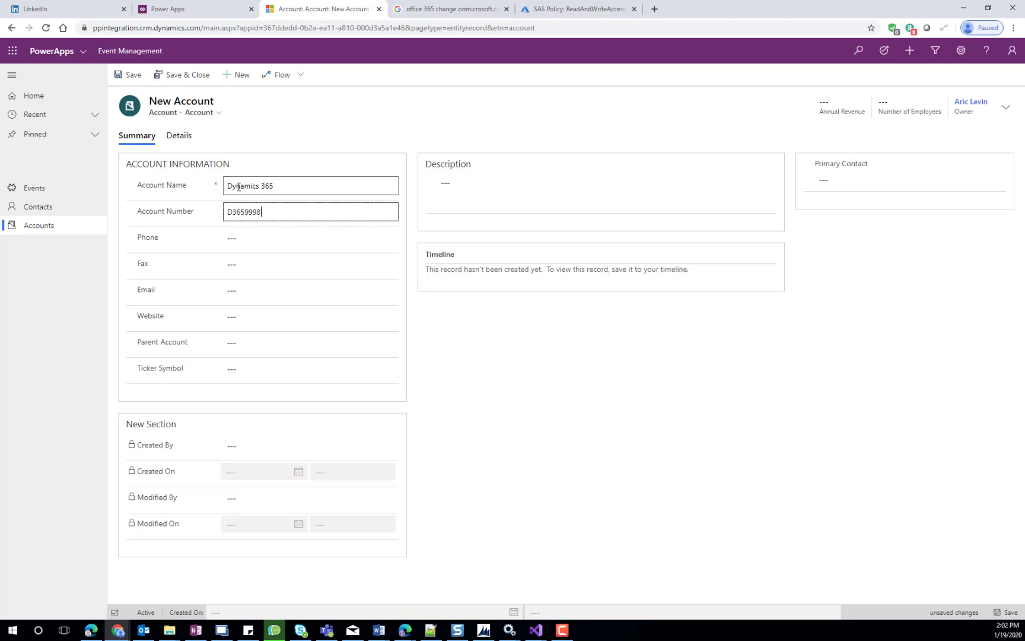
- Fill in the account's phone, email, website and 'Dynamics 365' description
text(4390)
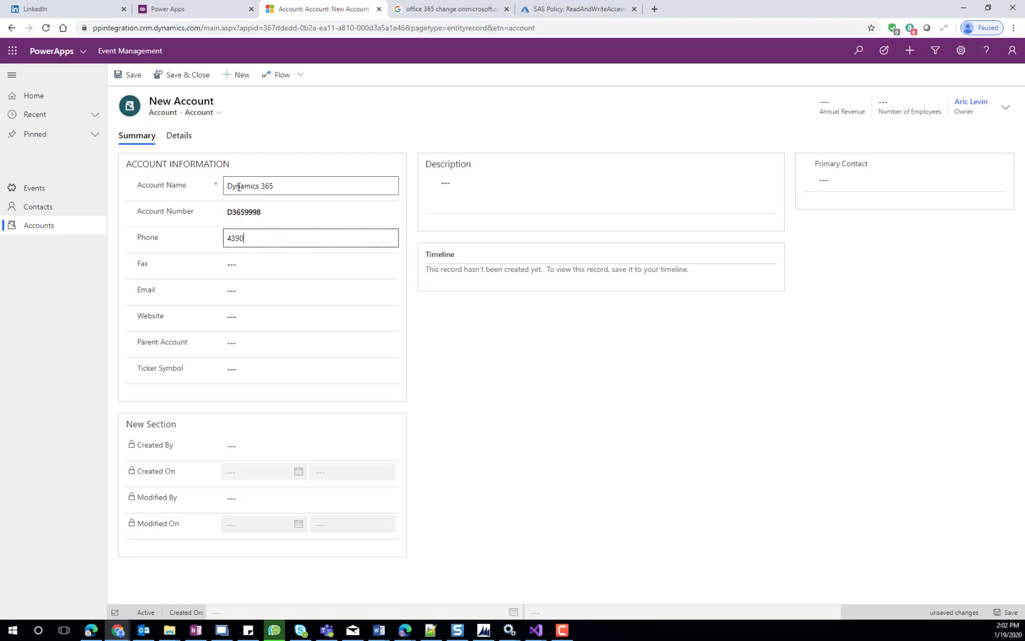
click(311, 263)
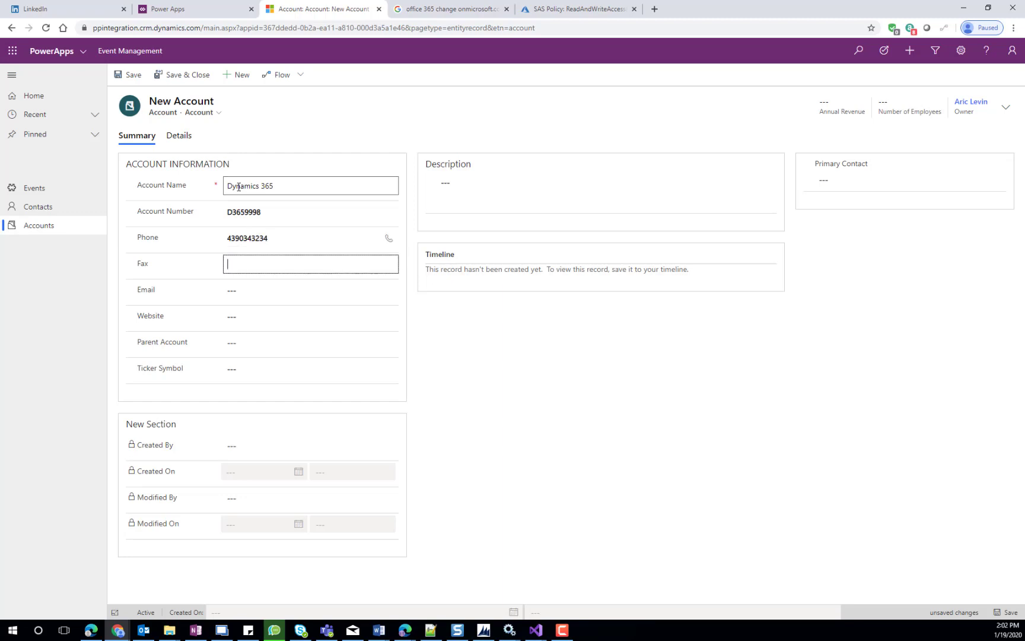
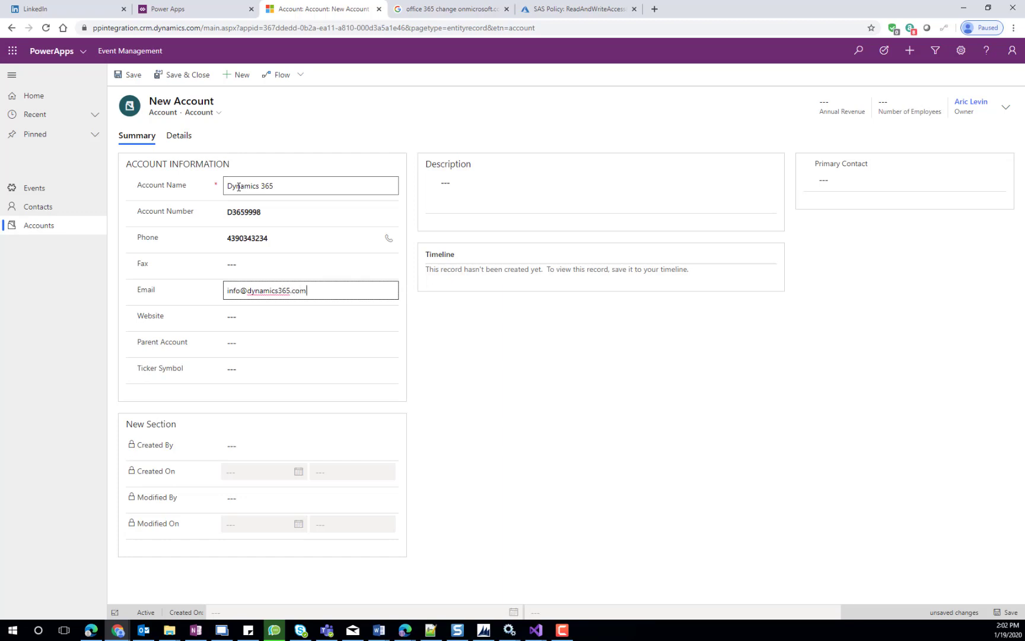
text(www.dynamics365.com)
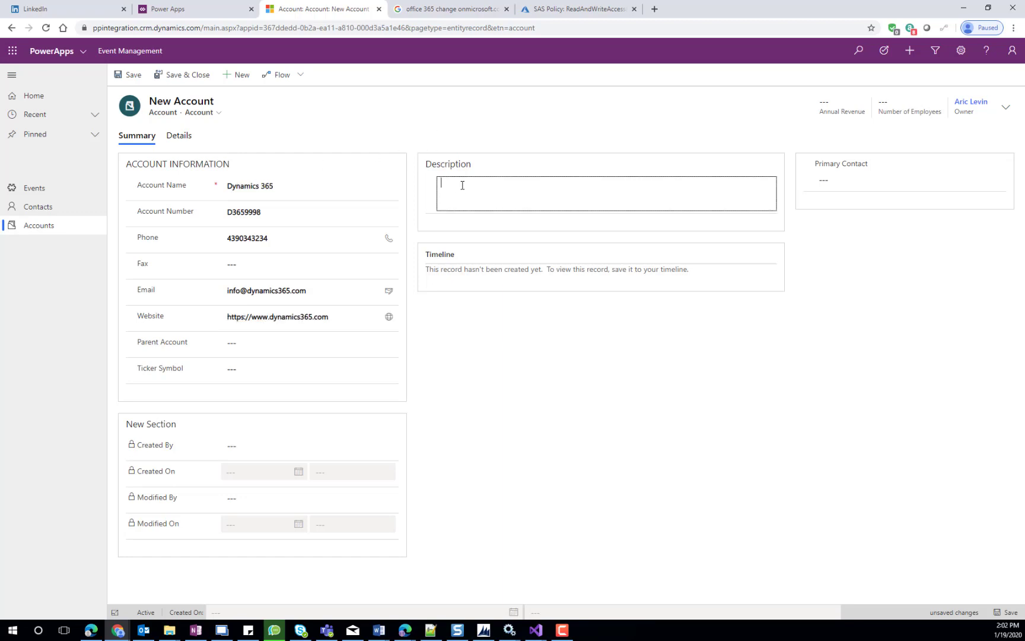
text(Default account for)
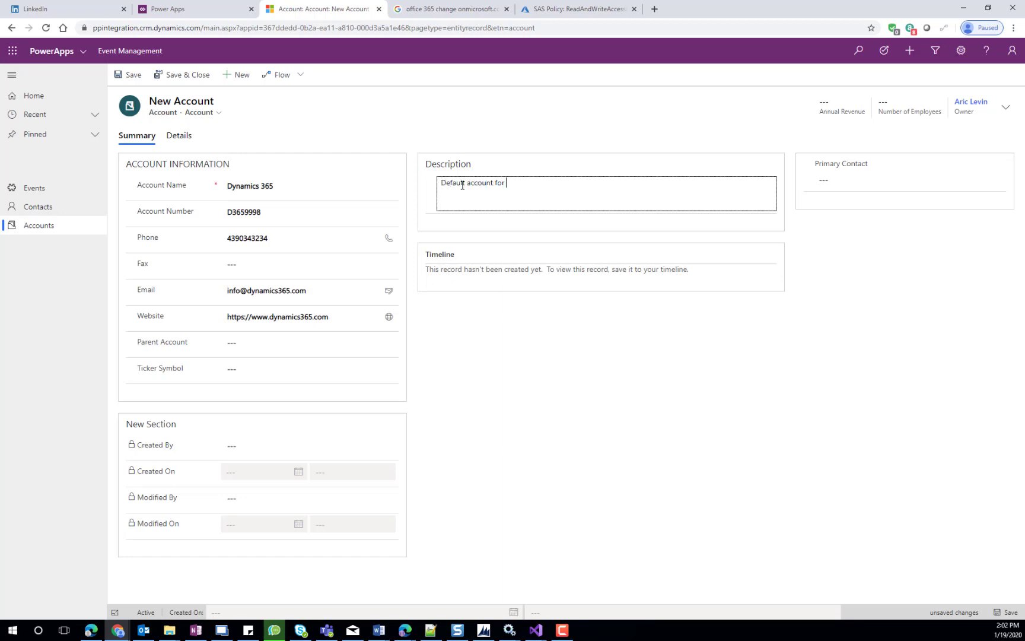
text(Dynamics 365)
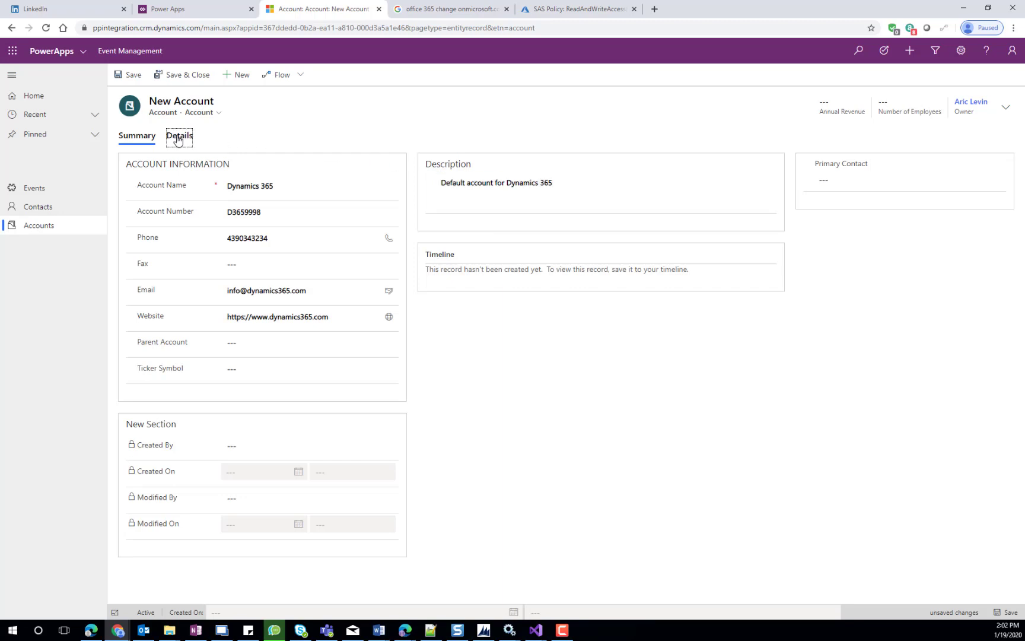
- Review the Details tab, return to Summary, and Save & Close the Dynamics 365 account
click(179, 137)
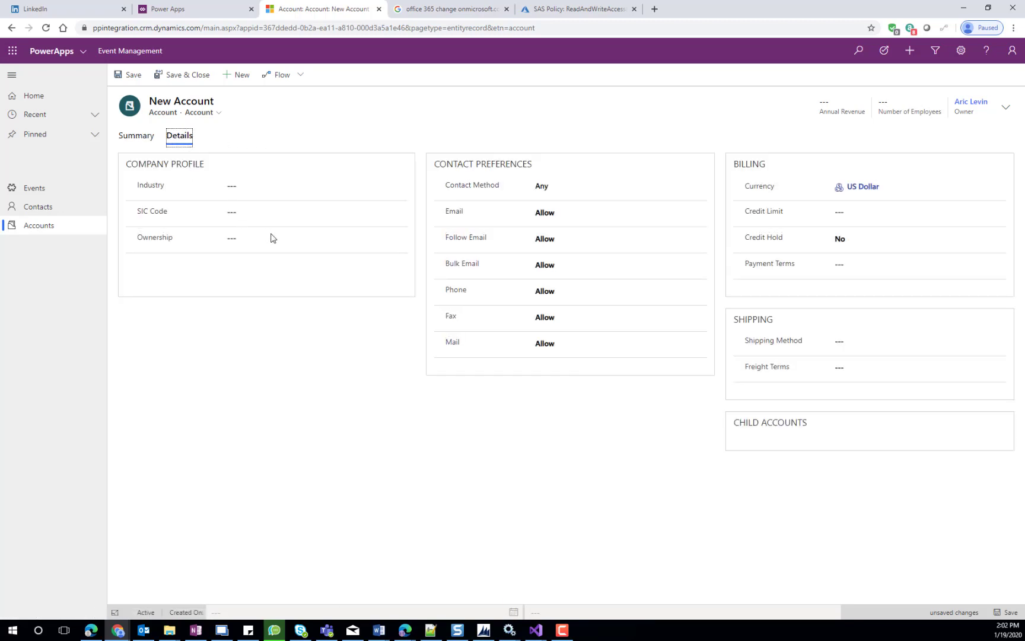
mouse_move(350, 346)
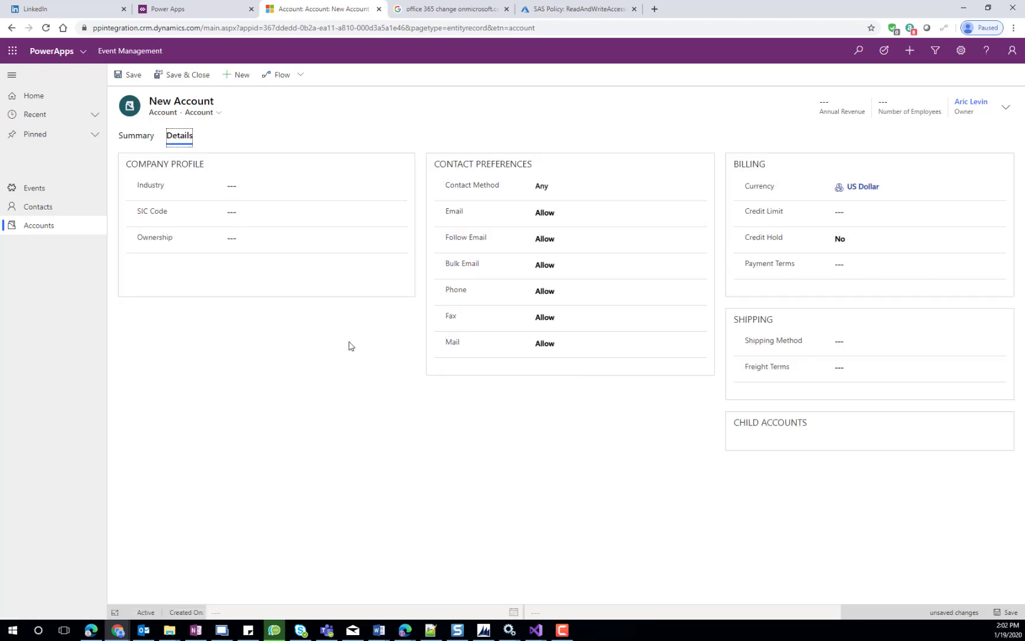
mouse_move(137, 138)
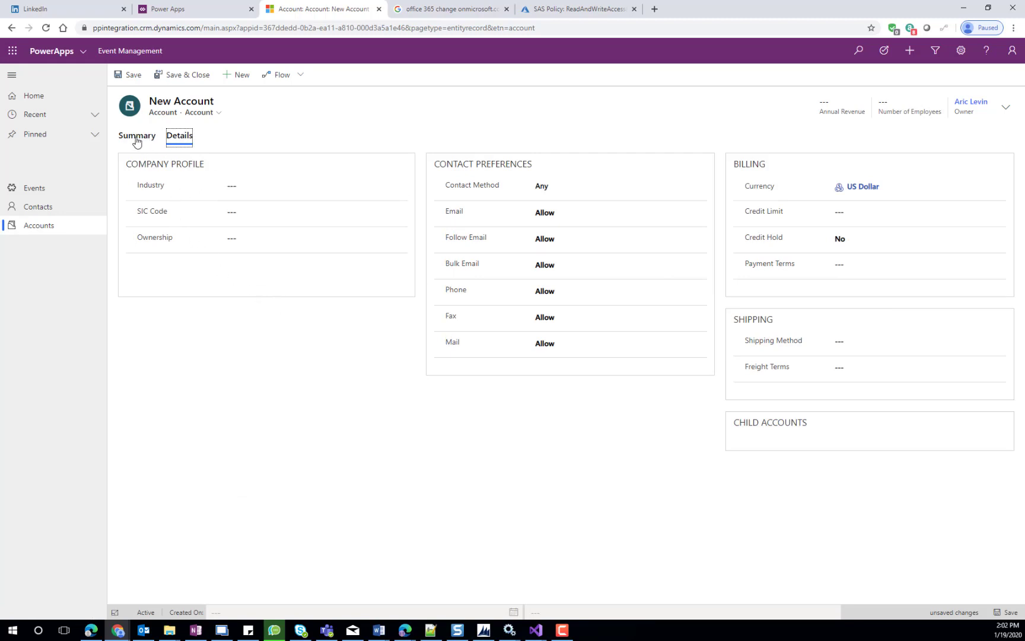
click(137, 136)
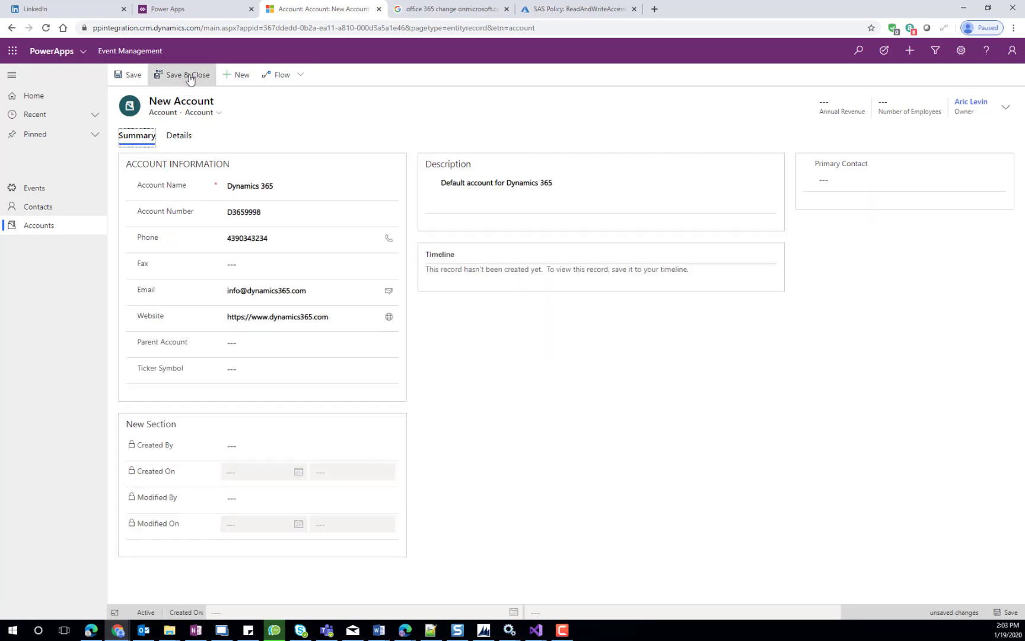
click(185, 75)
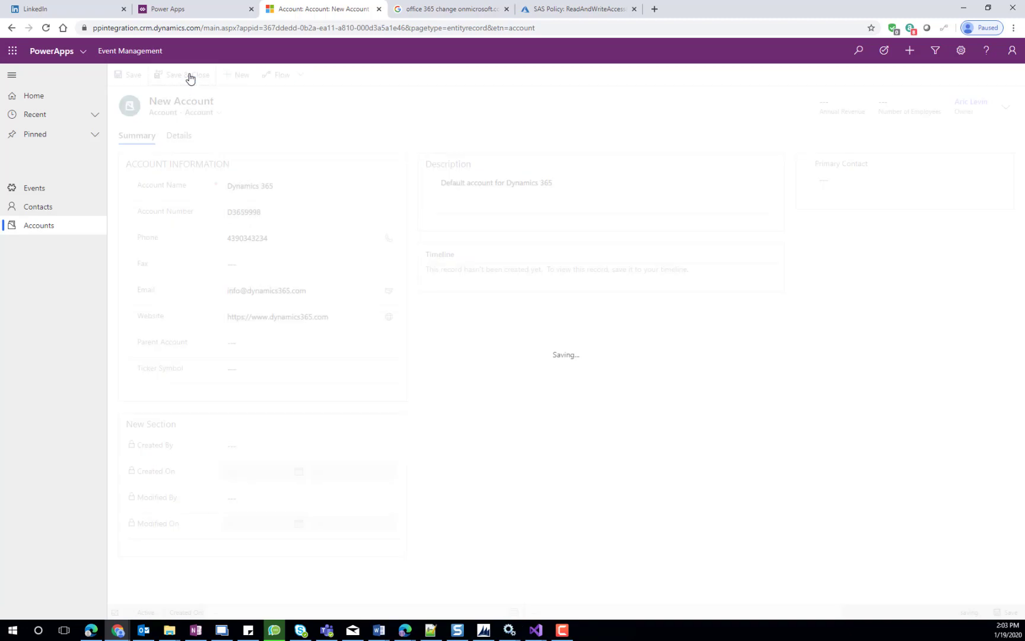
click(183, 75)
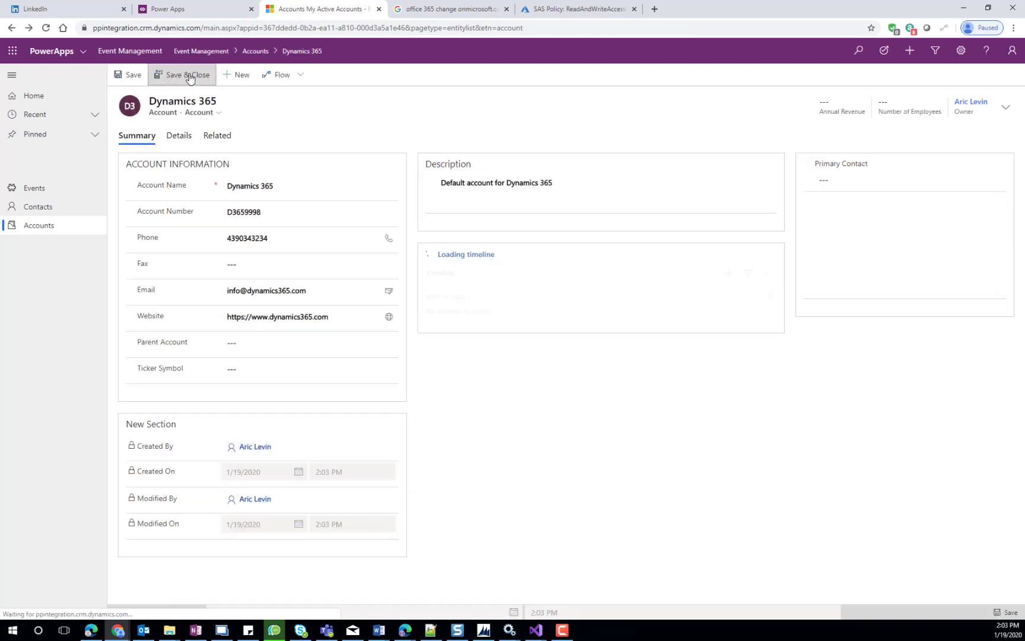
click(186, 74)
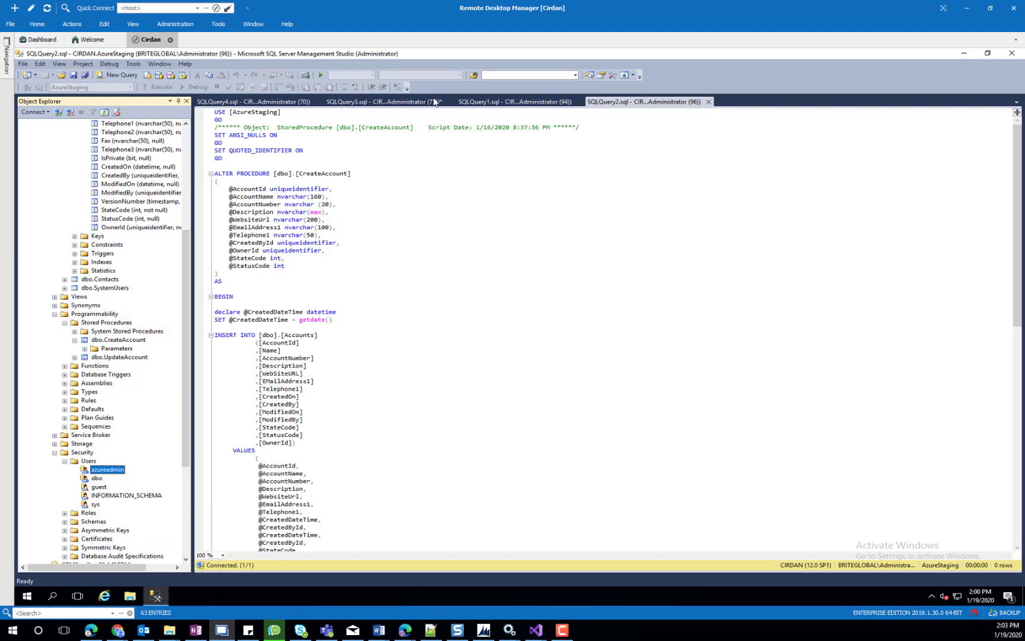
- Rerun the SQLQuery3 SELECT TOP 1000 Accounts query to reveal the D3659998 row
click(376, 101)
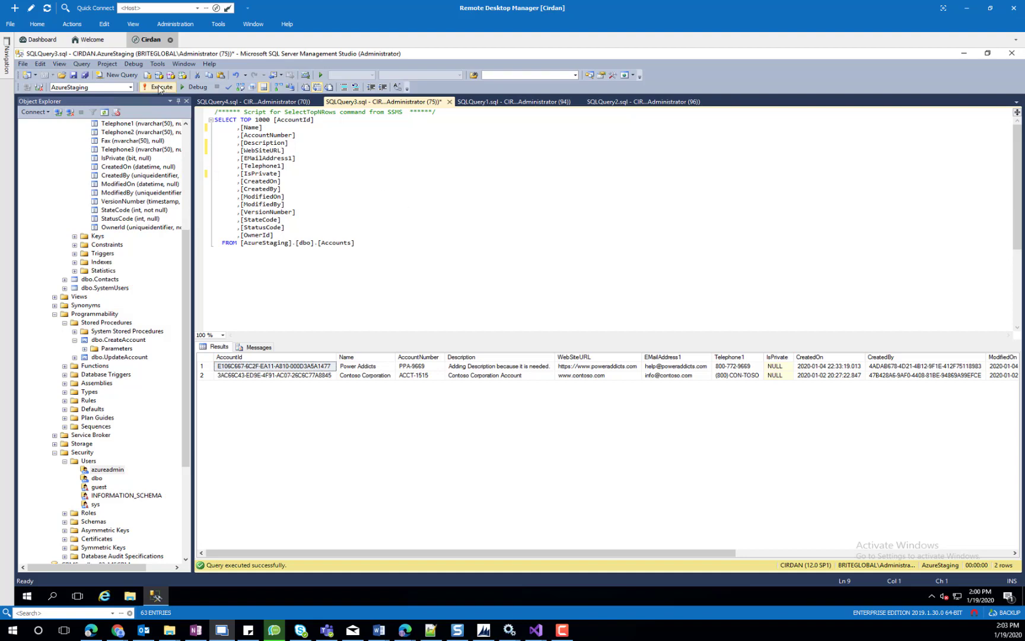
click(159, 87)
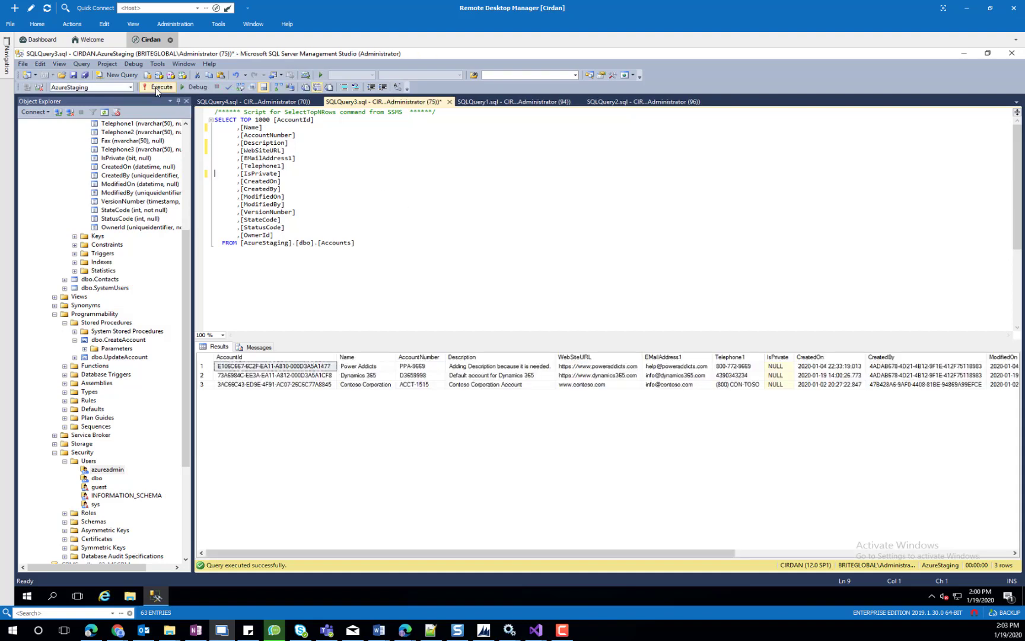